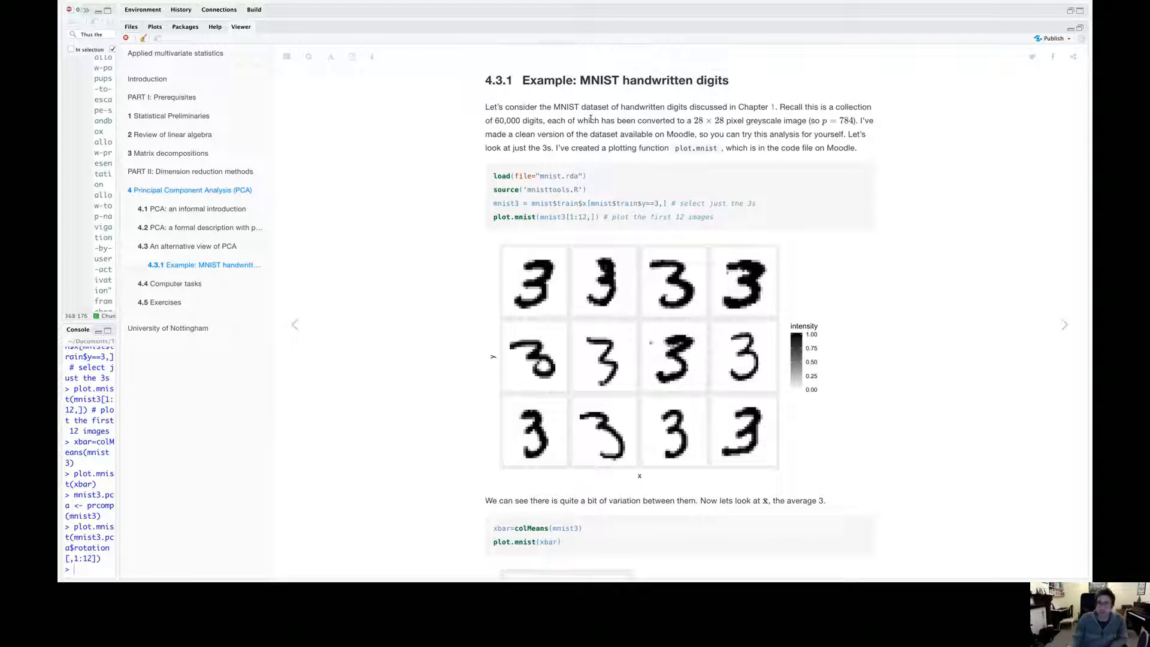
{"action": "mouse_move", "coordinate": [546, 259]}
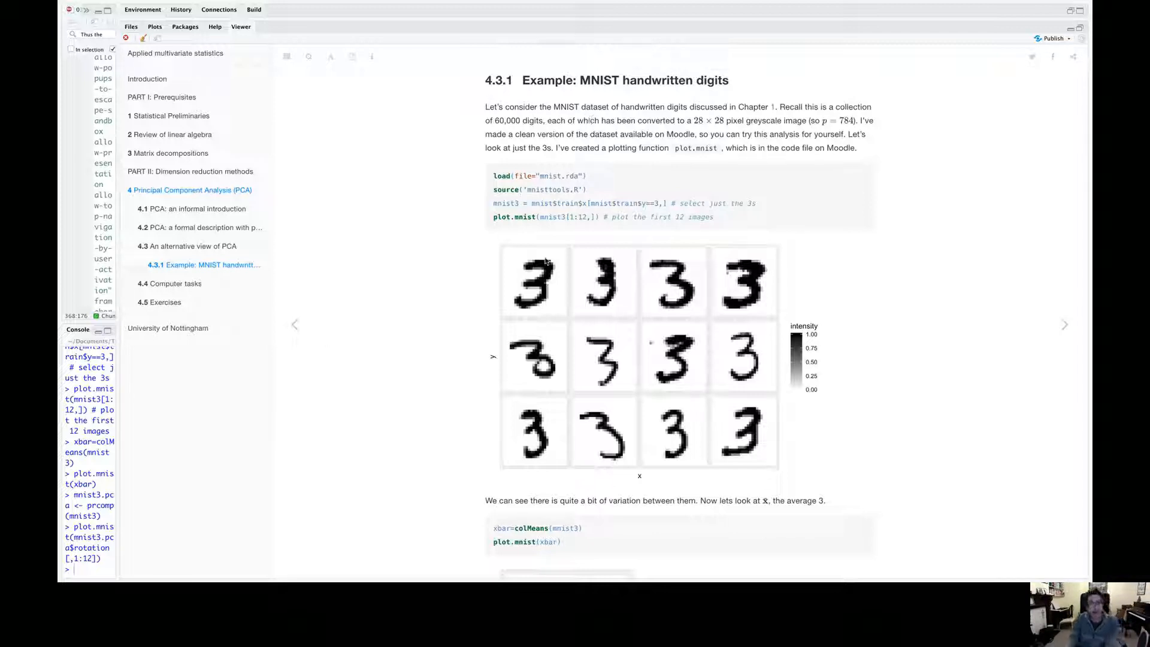
{"action": "mouse_move", "coordinate": [604, 346]}
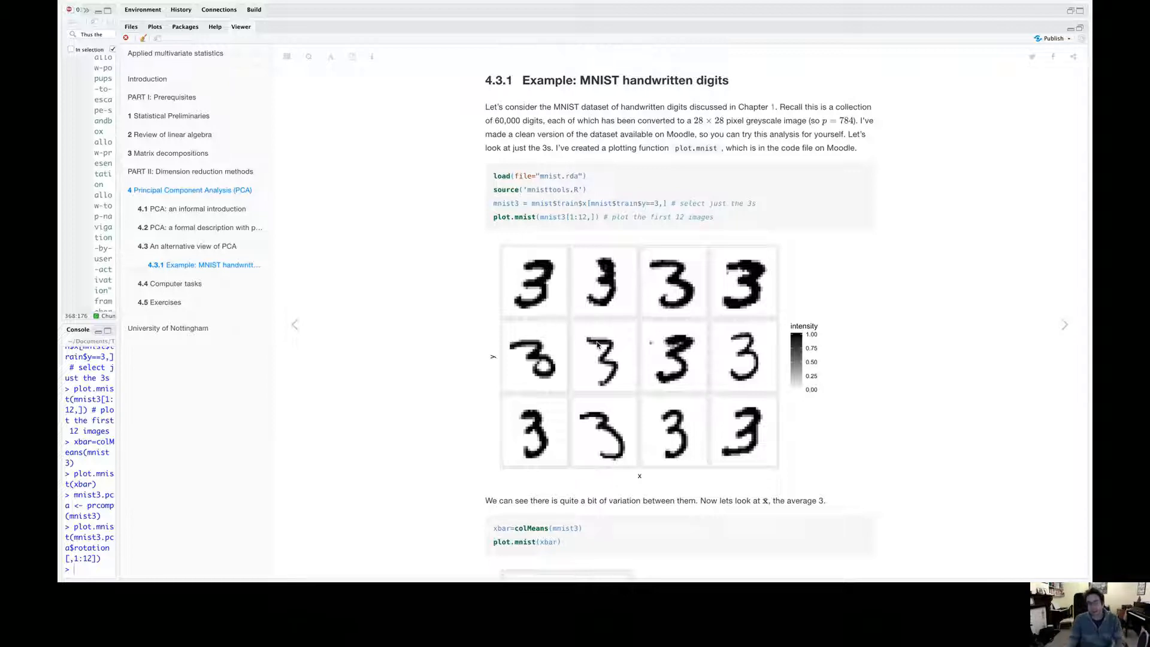
{"action": "scroll", "scroll_direction": "down", "scroll_amount": 3}
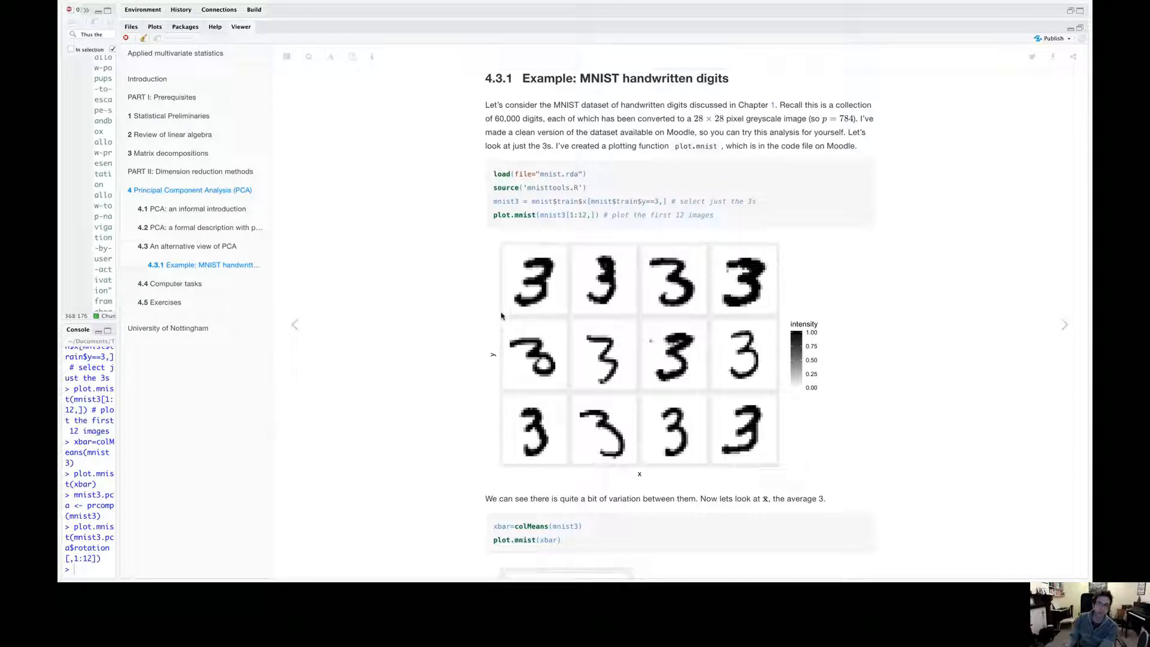
{"action": "mouse_move", "coordinate": [564, 316]}
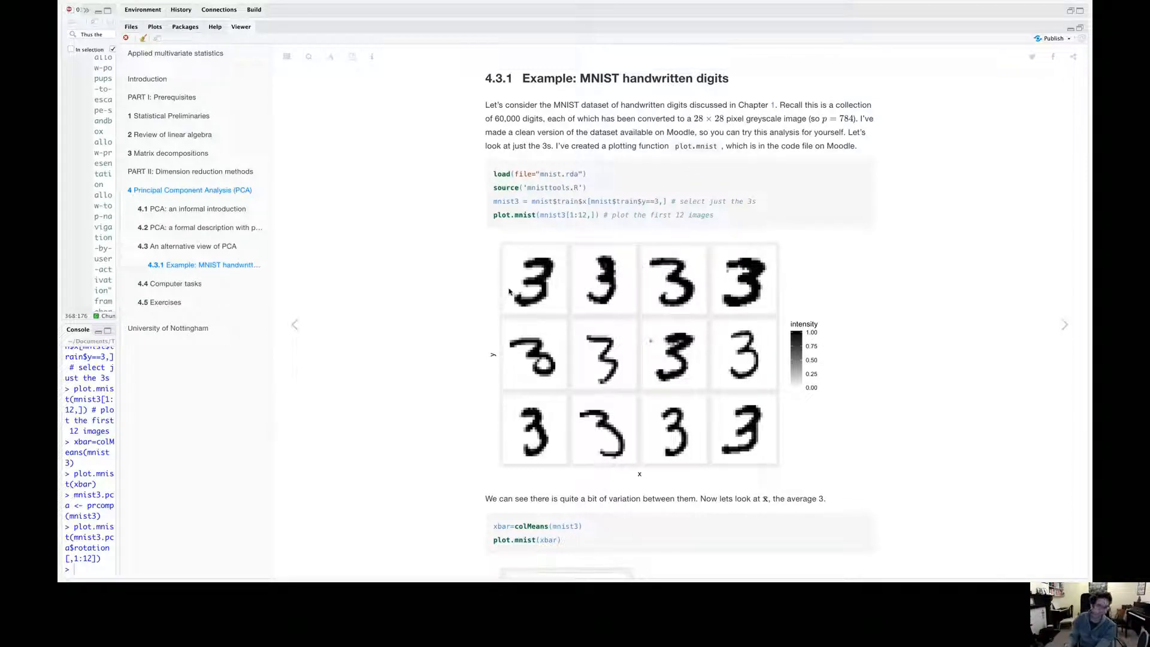
{"action": "mouse_move", "coordinate": [511, 271]}
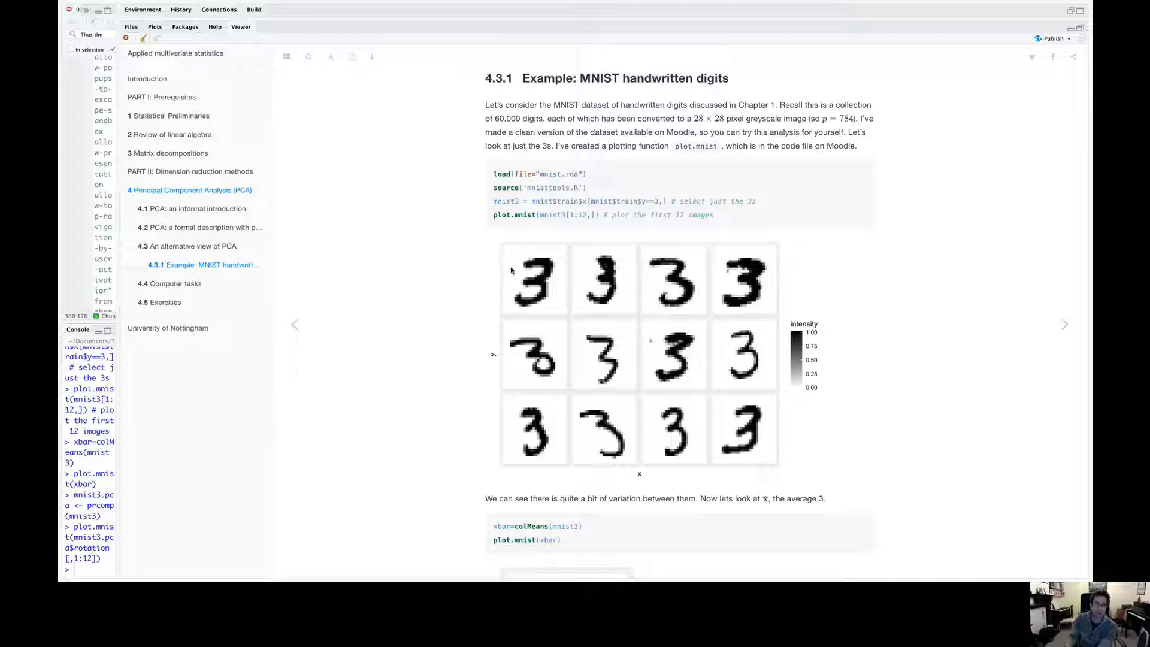
{"action": "mouse_move", "coordinate": [553, 286]}
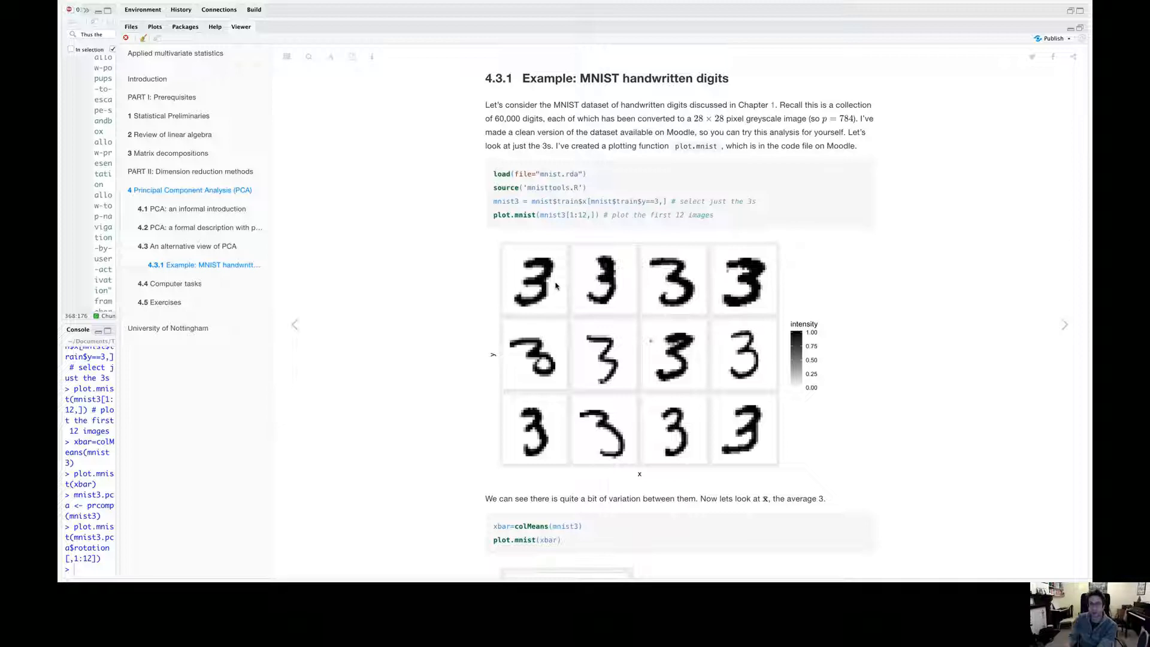
{"action": "mouse_move", "coordinate": [484, 136]}
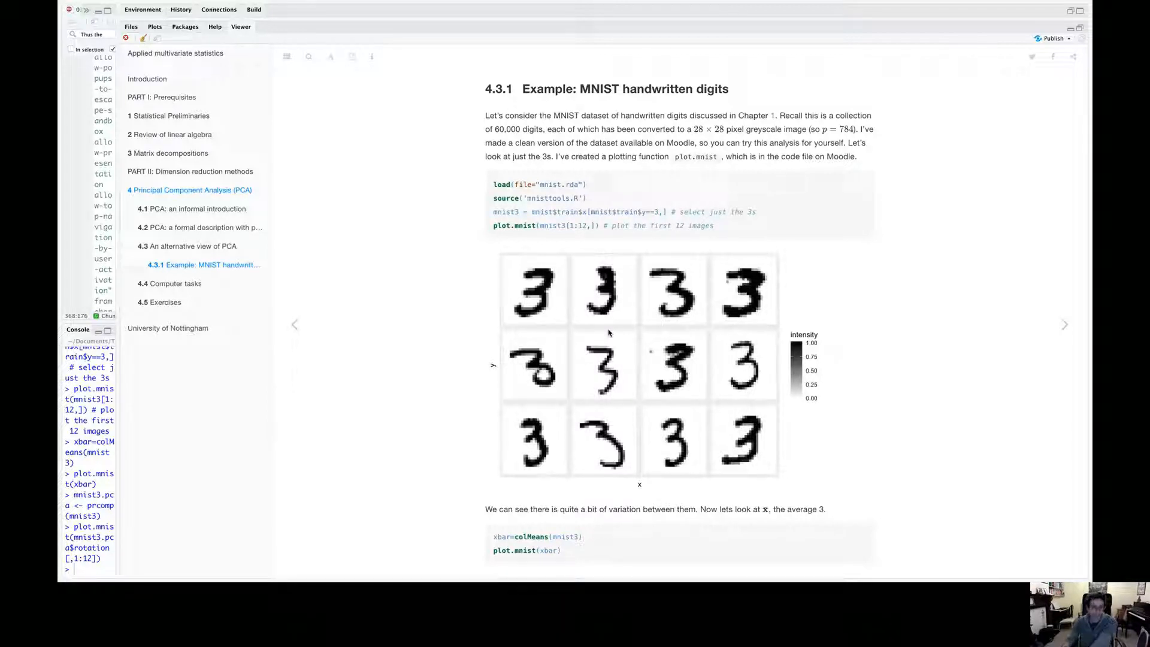
{"action": "mouse_move", "coordinate": [528, 263]}
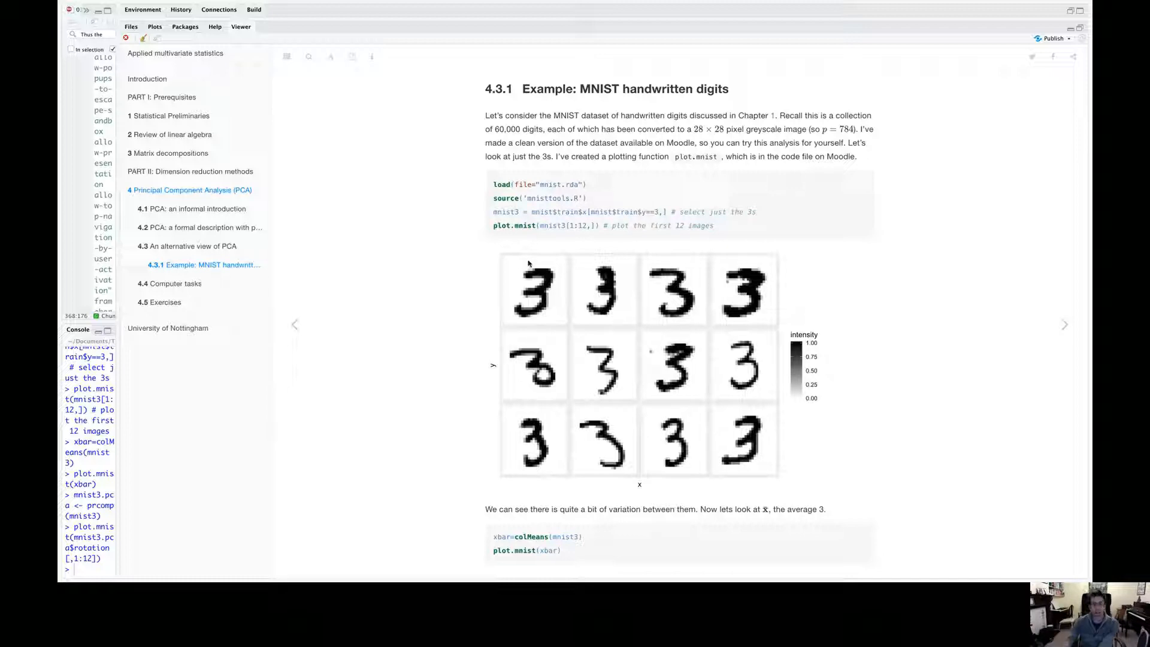
{"action": "mouse_move", "coordinate": [556, 261]}
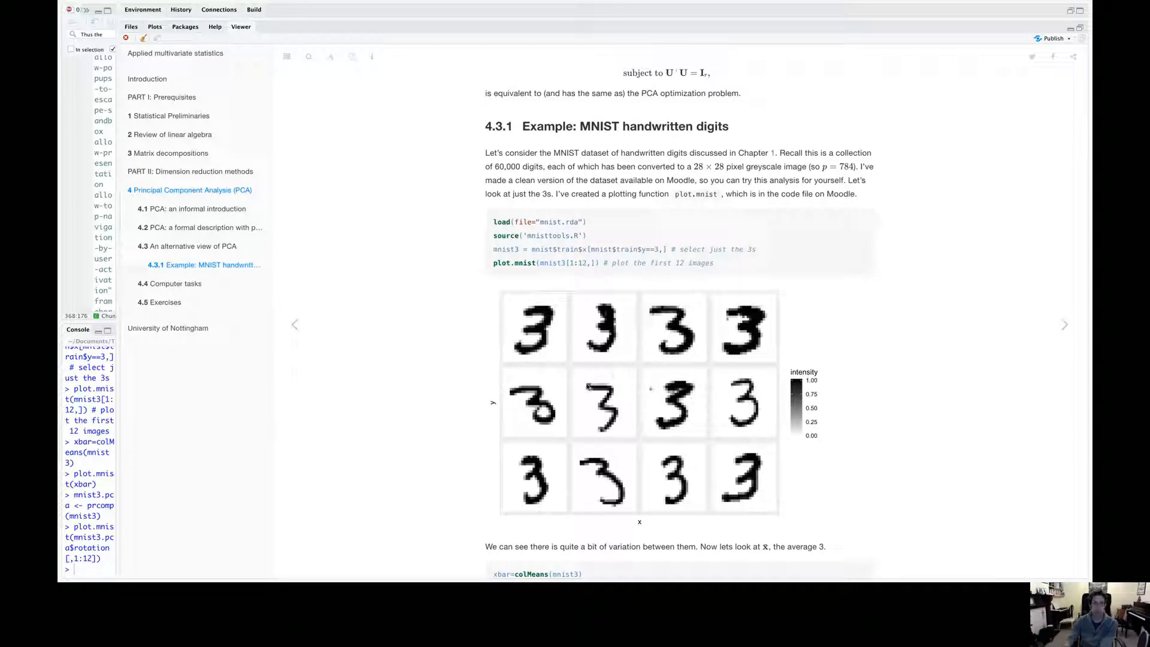
{"action": "mouse_move", "coordinate": [265, 65]}
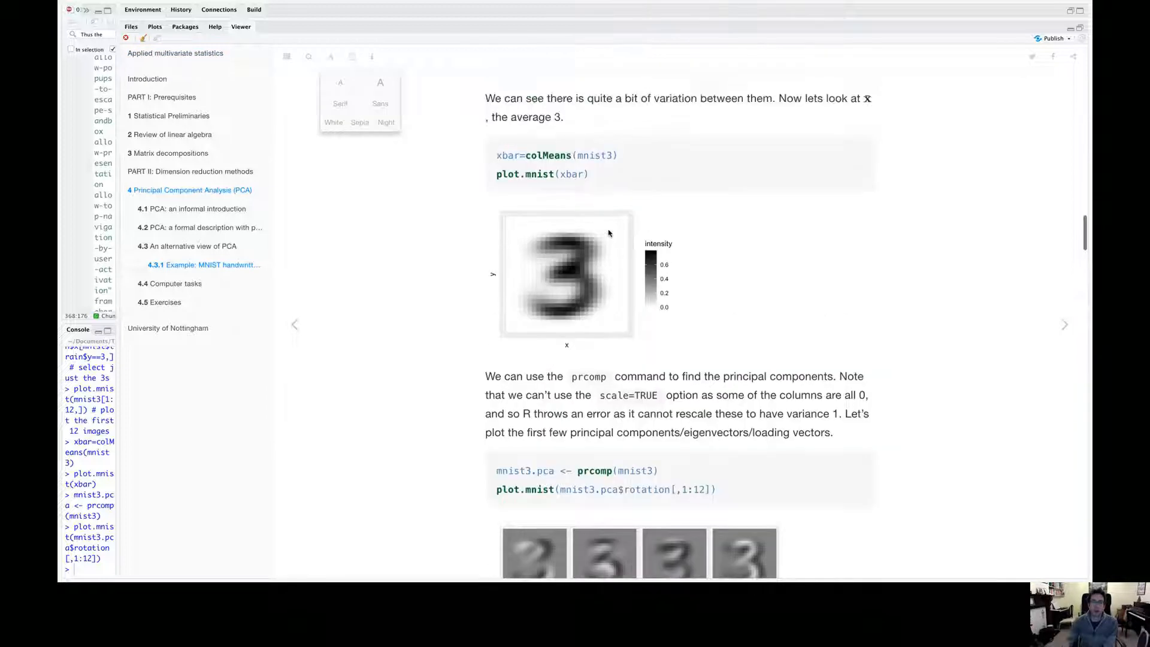
{"action": "scroll", "scroll_direction": "down", "scroll_amount": 3}
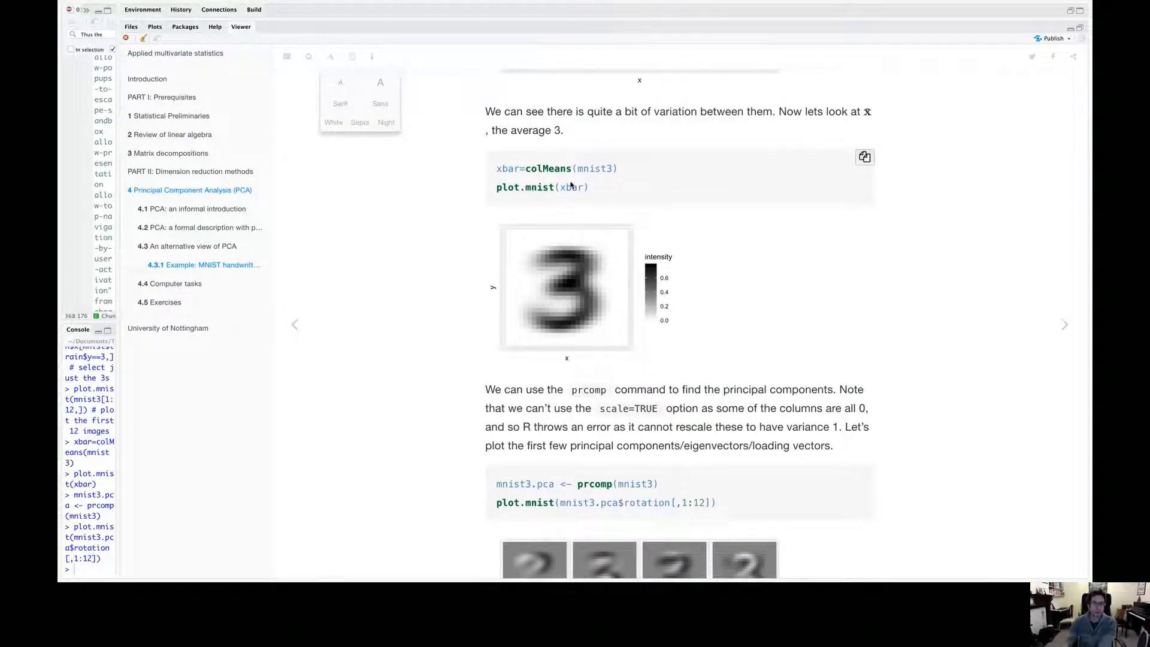
{"action": "scroll", "scroll_direction": "down", "scroll_amount": 3}
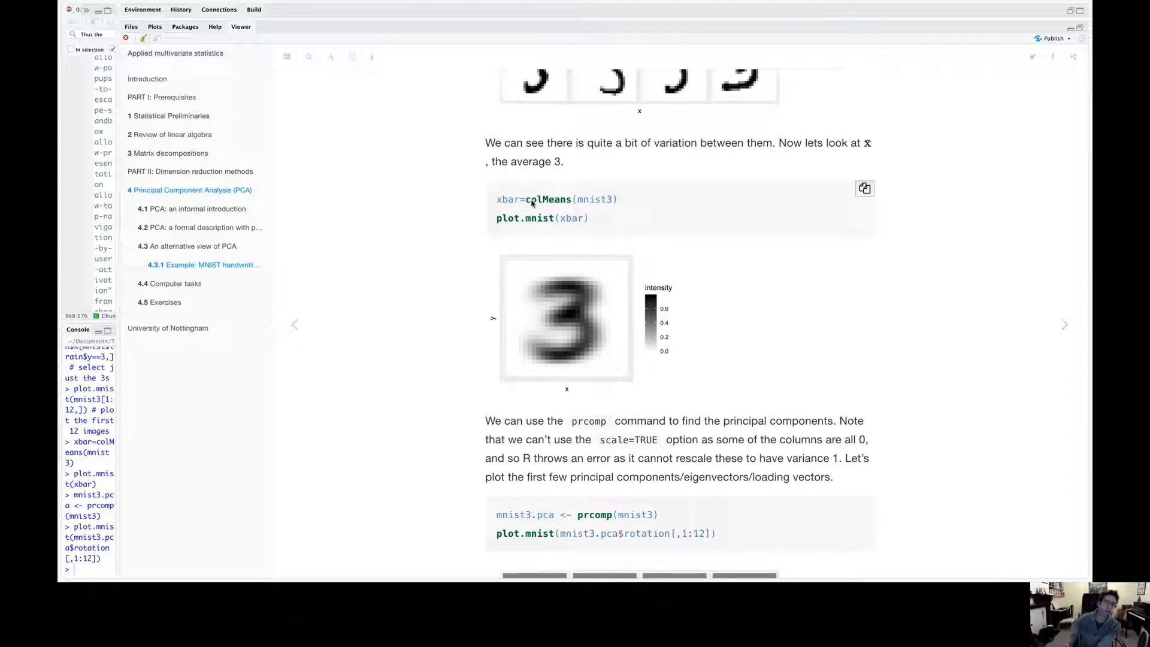
{"action": "mouse_move", "coordinate": [593, 218]}
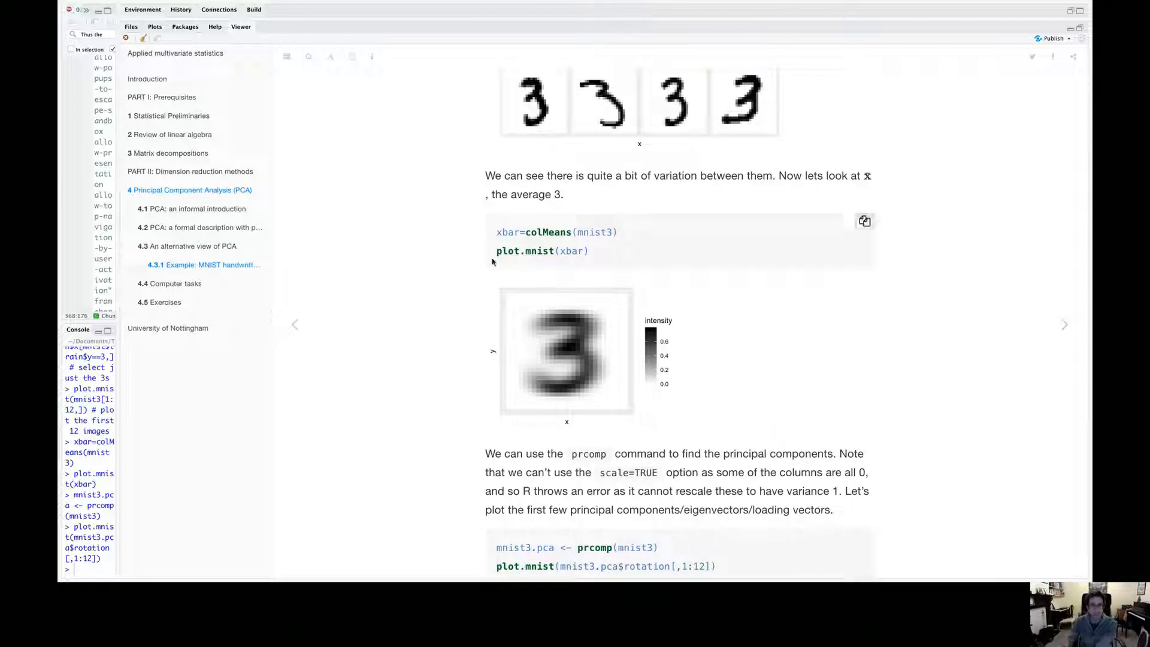
{"action": "mouse_move", "coordinate": [563, 306]}
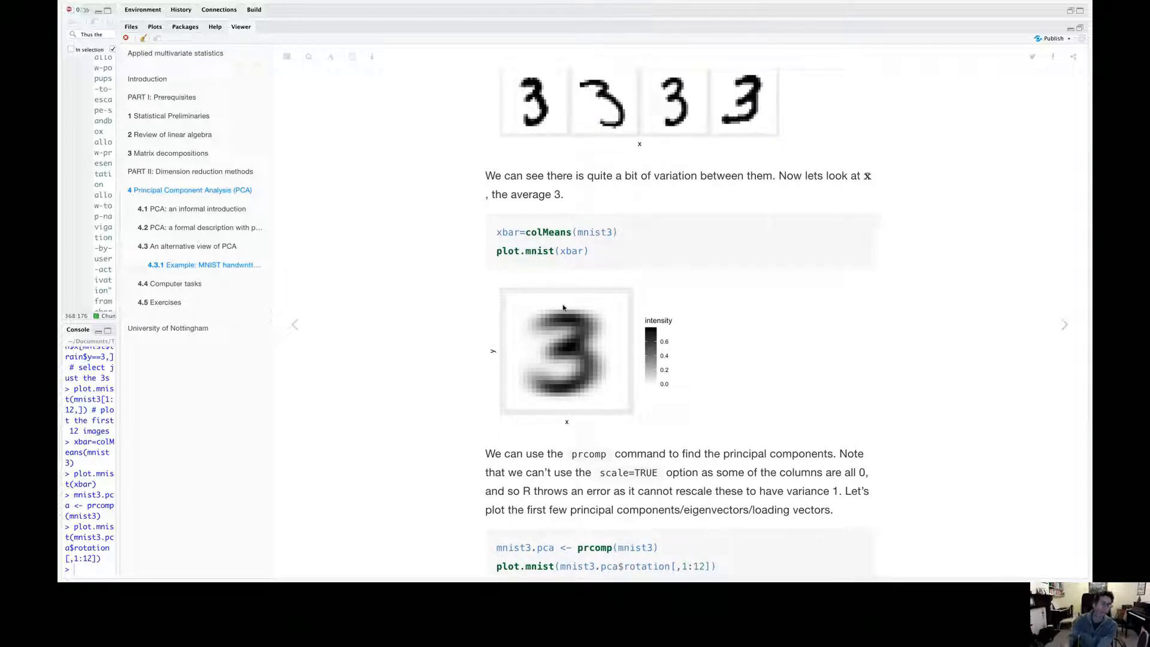
{"action": "mouse_move", "coordinate": [571, 371]}
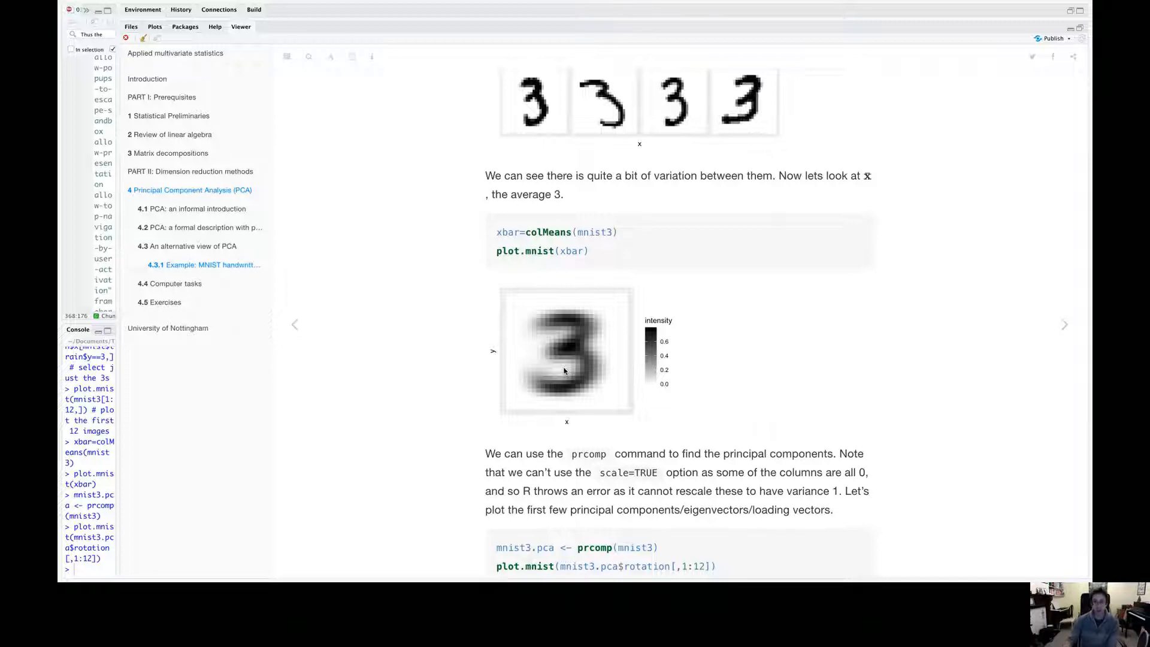
{"action": "scroll", "scroll_direction": "down", "scroll_amount": 3}
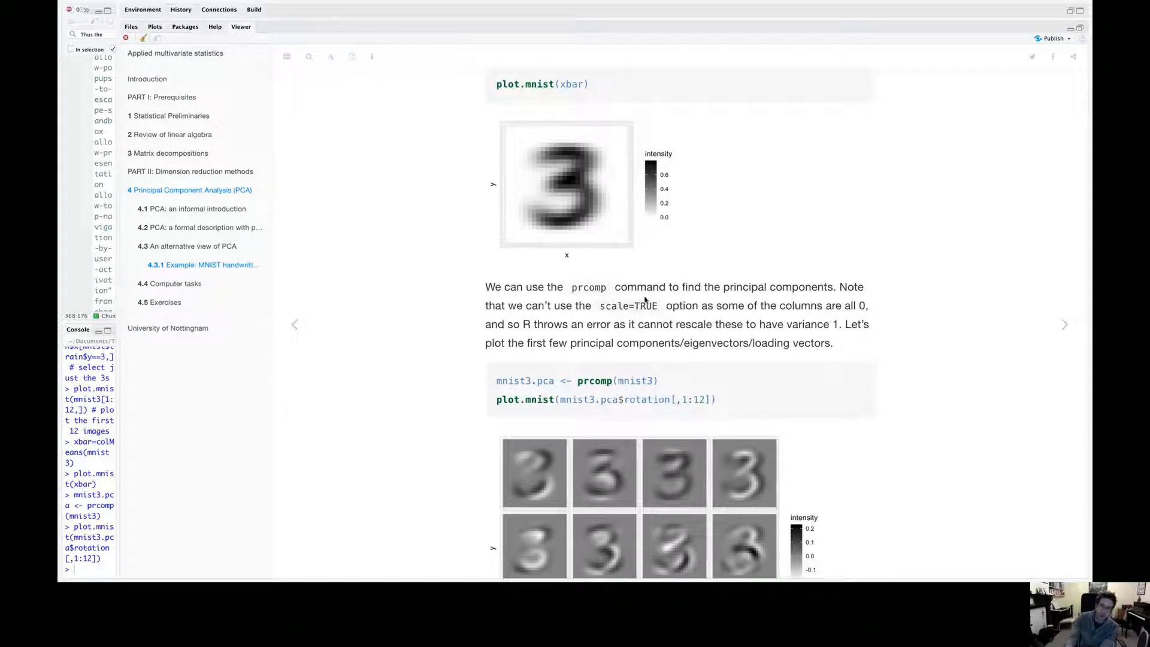
{"action": "mouse_move", "coordinate": [622, 243]}
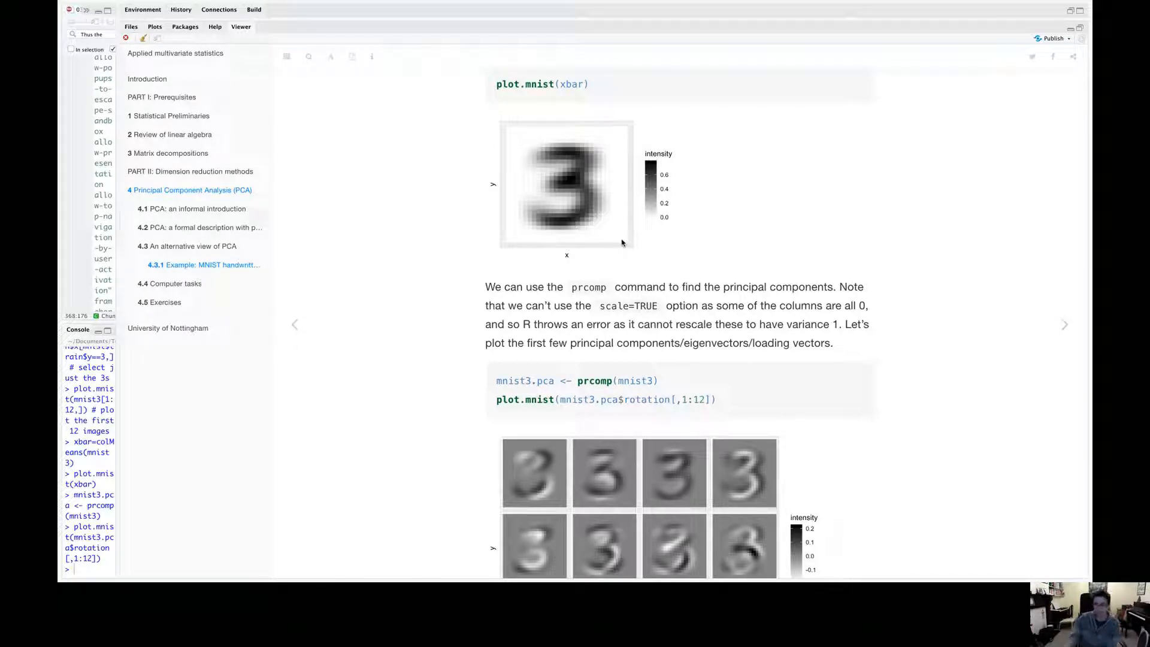
{"action": "mouse_move", "coordinate": [598, 310]}
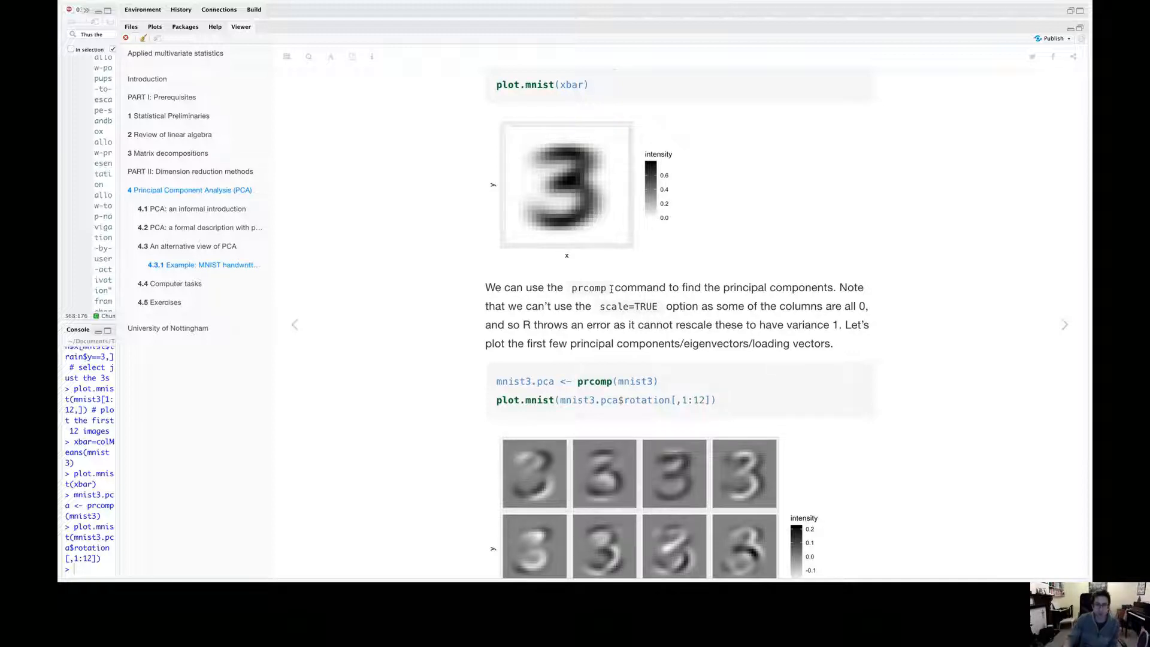
{"action": "scroll", "scroll_direction": "down", "scroll_amount": 3}
{"action": "type", "text": "prc"}
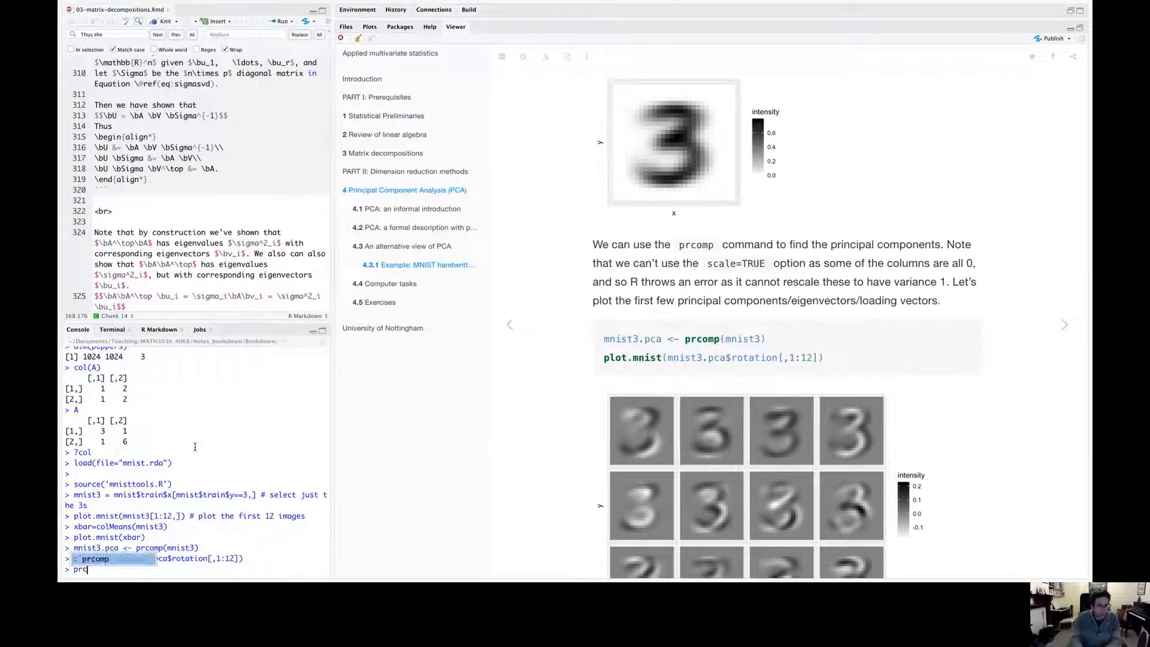
{"action": "type", "text": "mnist3.pca$"}
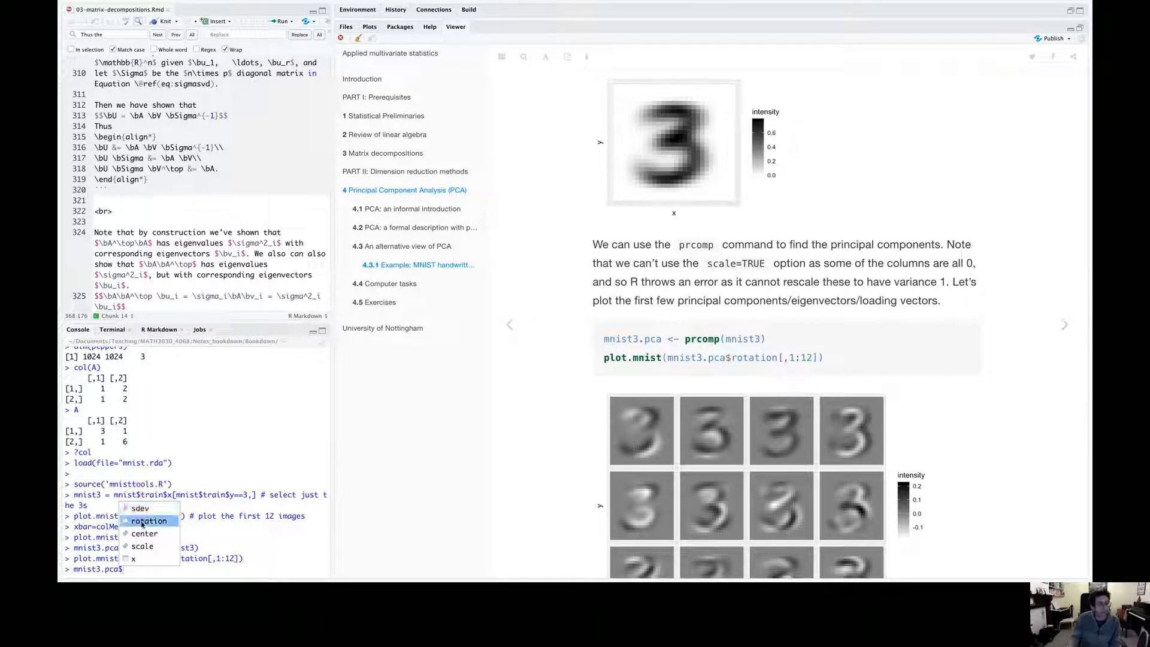
{"action": "mouse_move", "coordinate": [145, 533]}
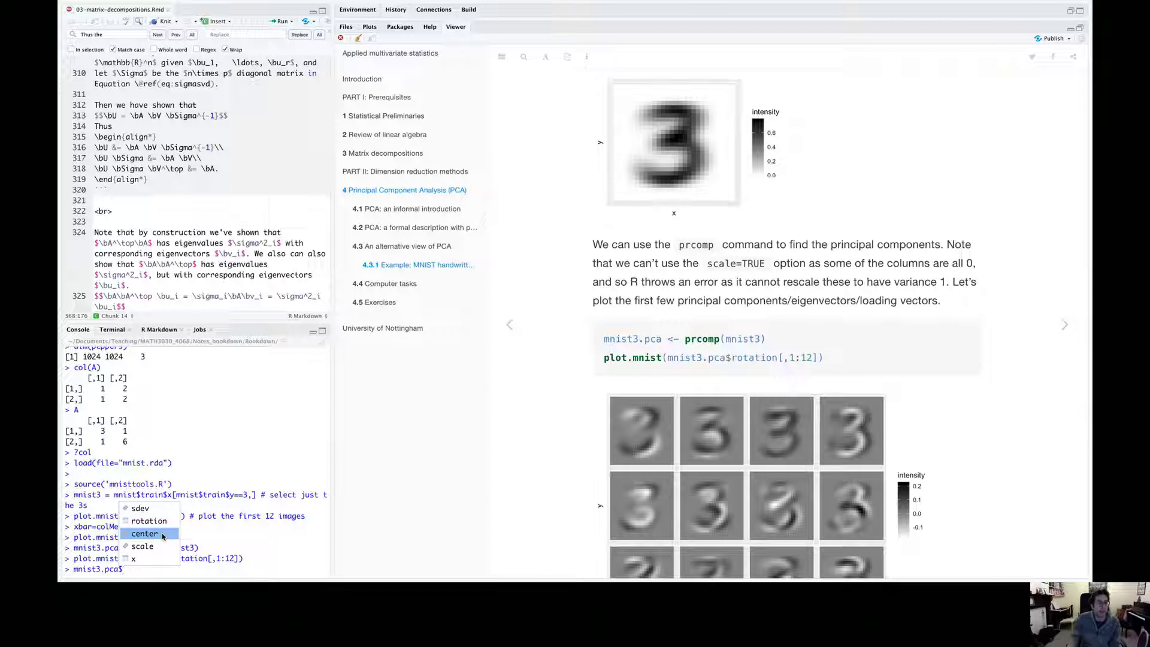
{"action": "mouse_move", "coordinate": [134, 558]}
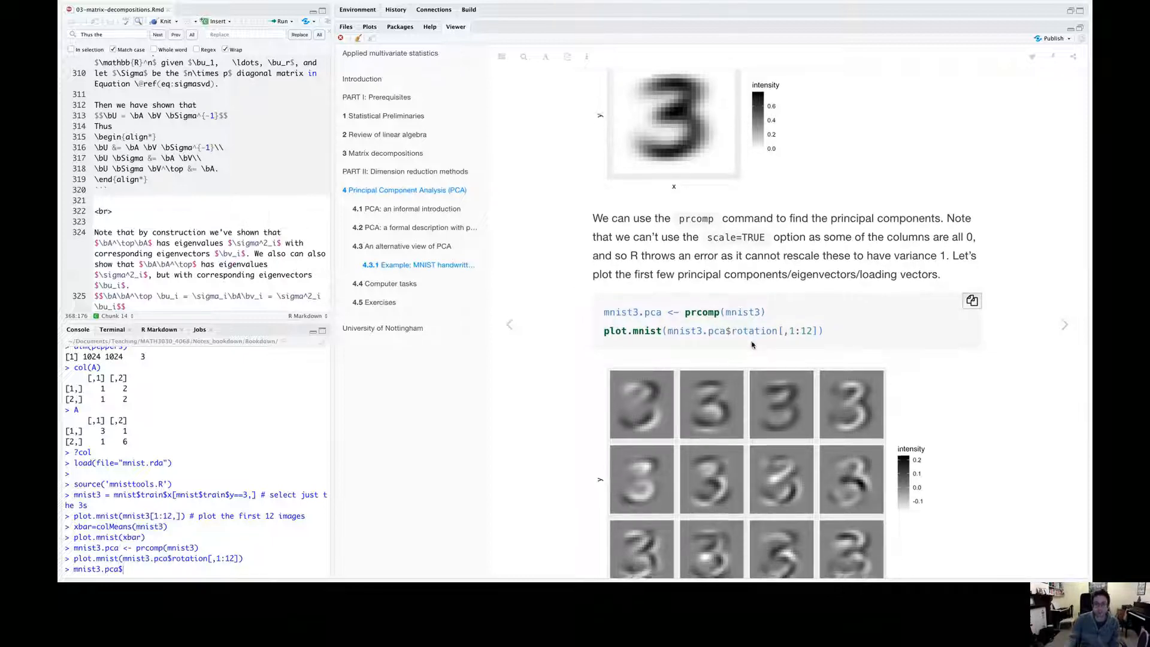
{"action": "scroll", "scroll_direction": "down", "scroll_amount": 3}
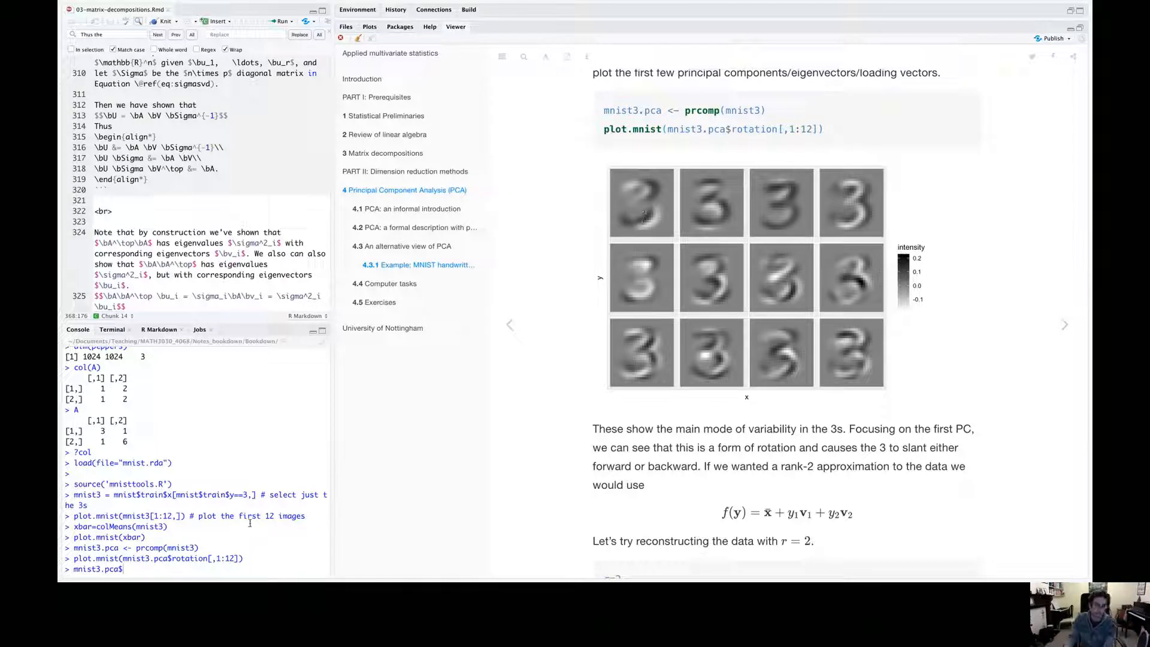
{"action": "mouse_move", "coordinate": [607, 233]}
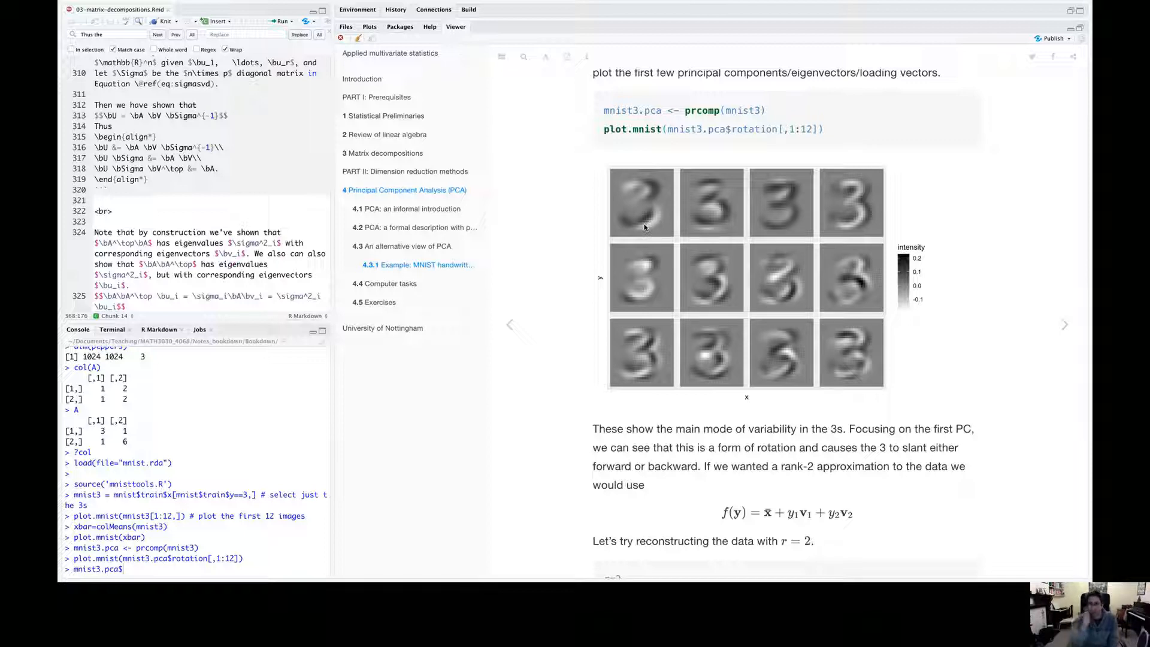
{"action": "mouse_move", "coordinate": [655, 222]}
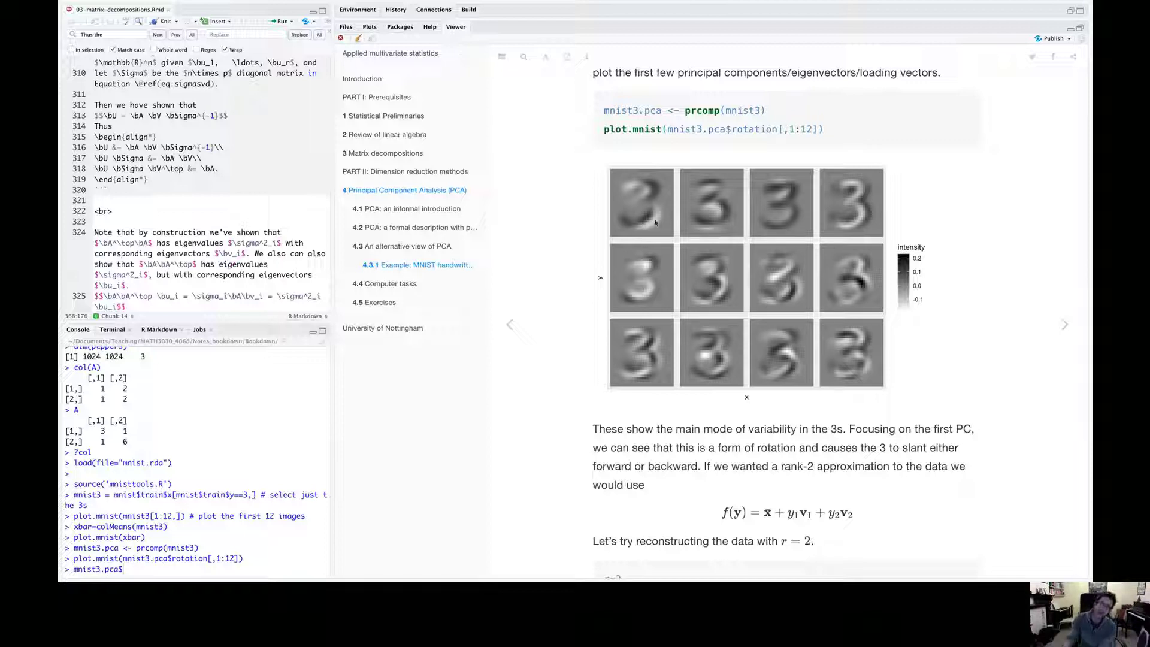
{"action": "mouse_move", "coordinate": [661, 217]}
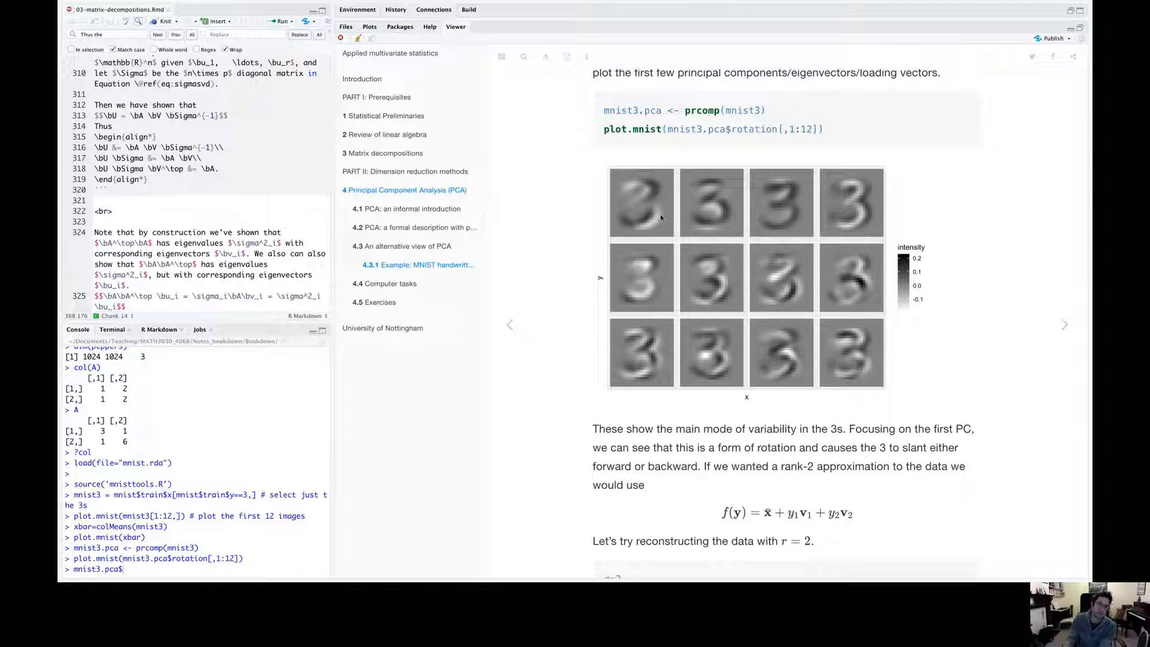
{"action": "mouse_move", "coordinate": [648, 222]}
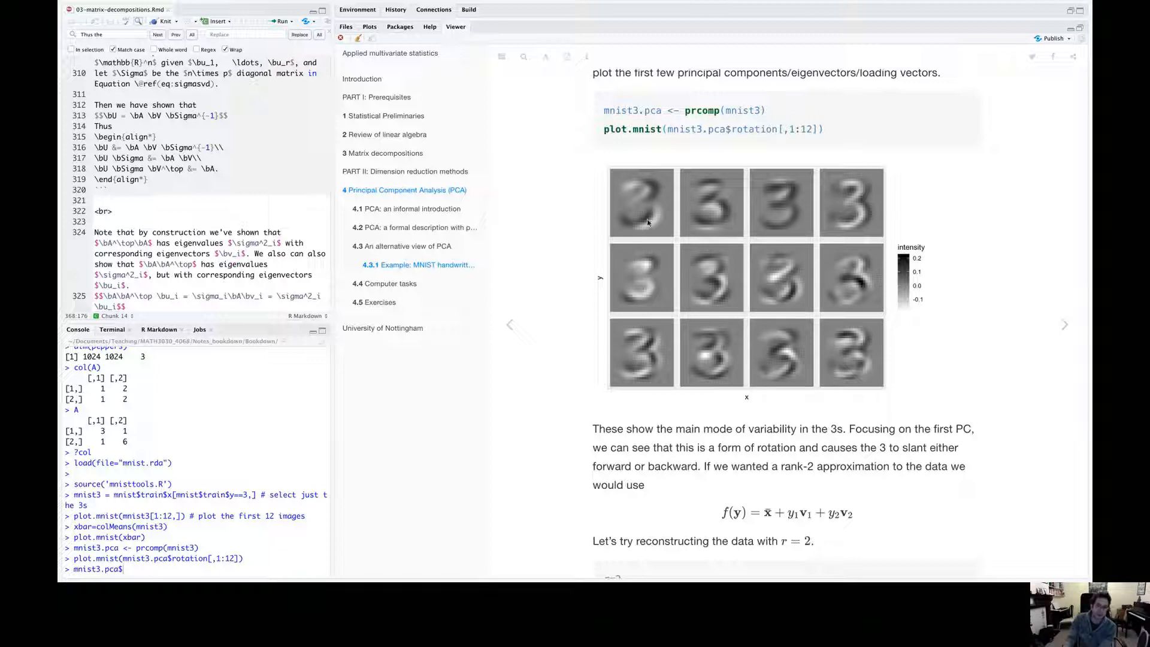
{"action": "mouse_move", "coordinate": [656, 224]}
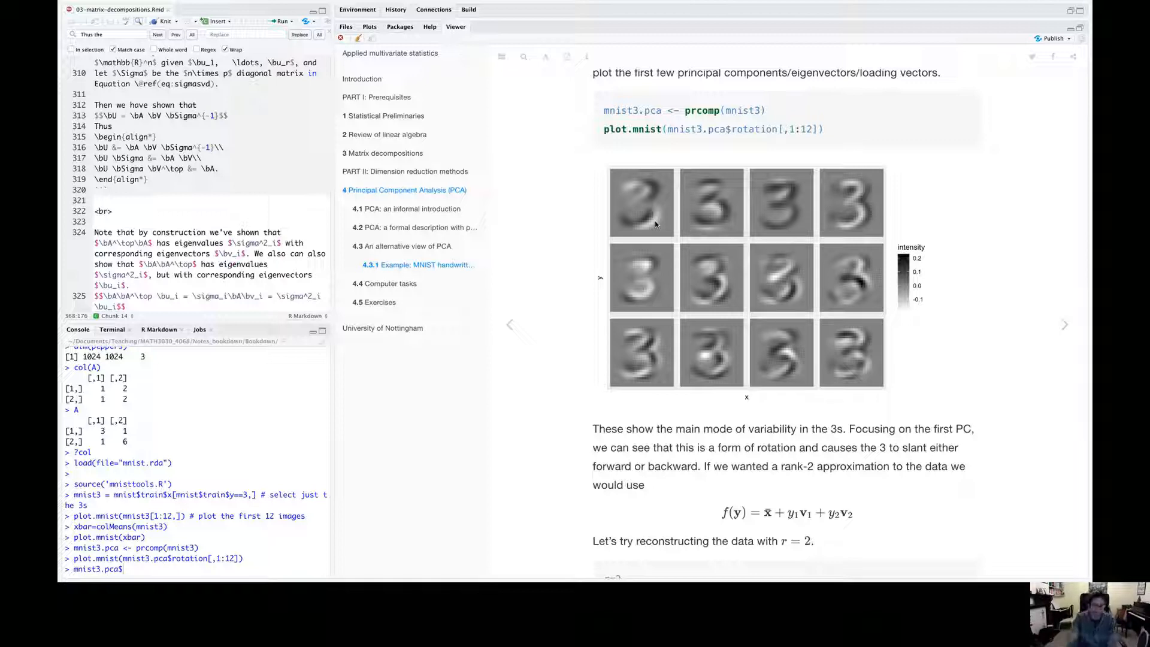
{"action": "mouse_move", "coordinate": [643, 236]}
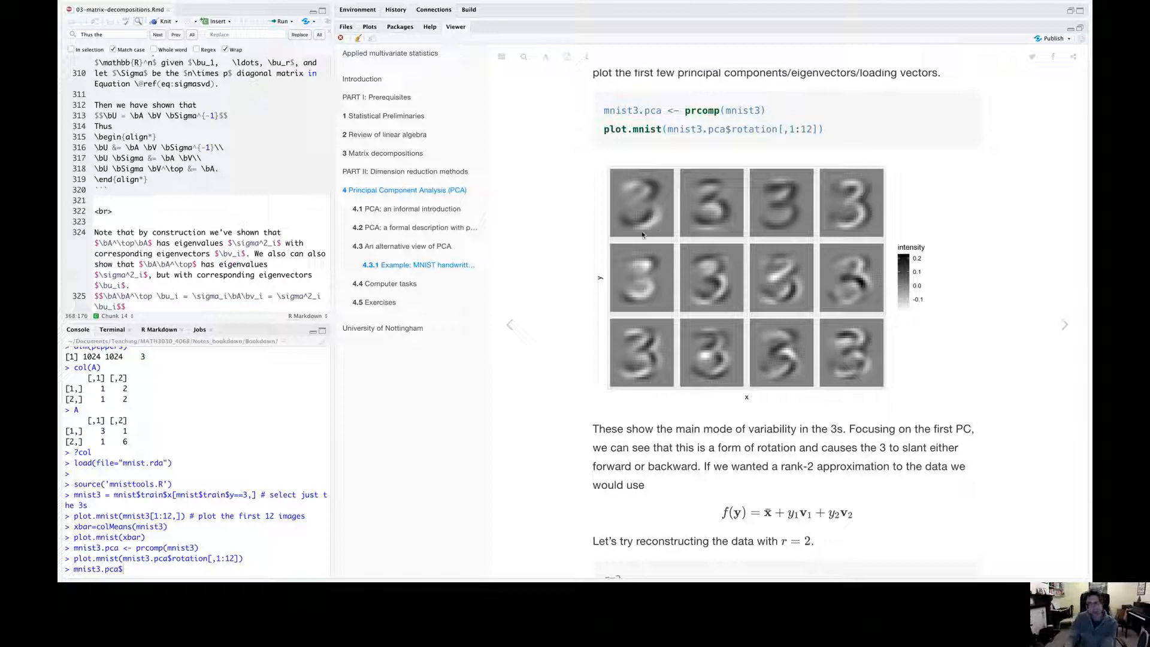
{"action": "mouse_move", "coordinate": [650, 233]}
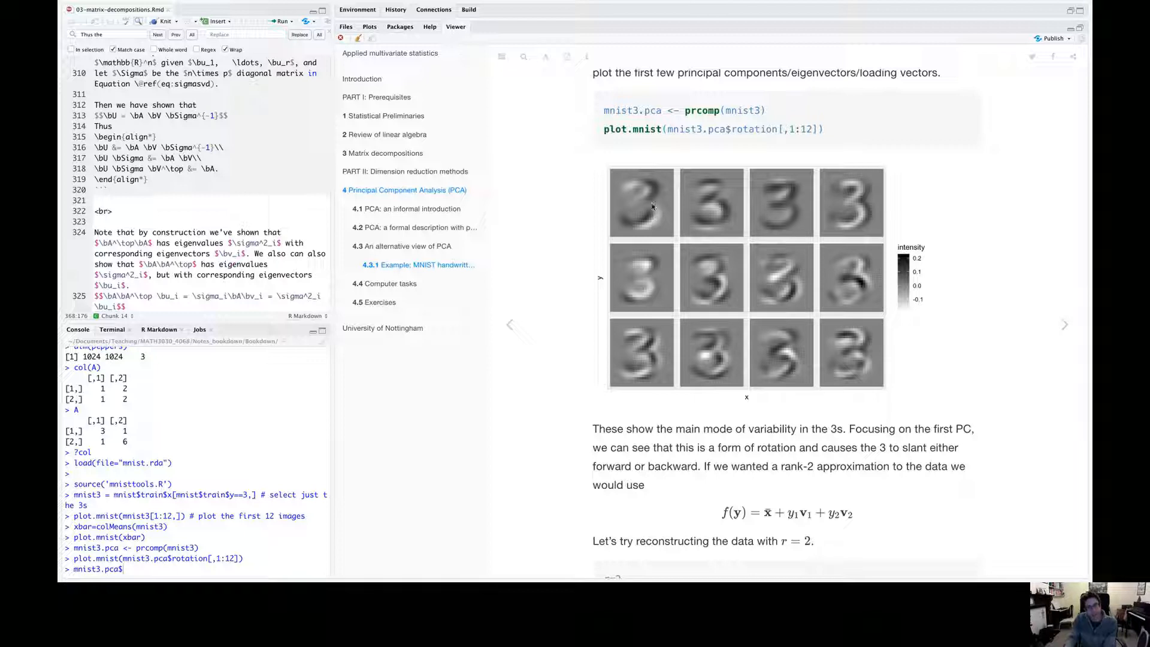
{"action": "mouse_move", "coordinate": [657, 196]}
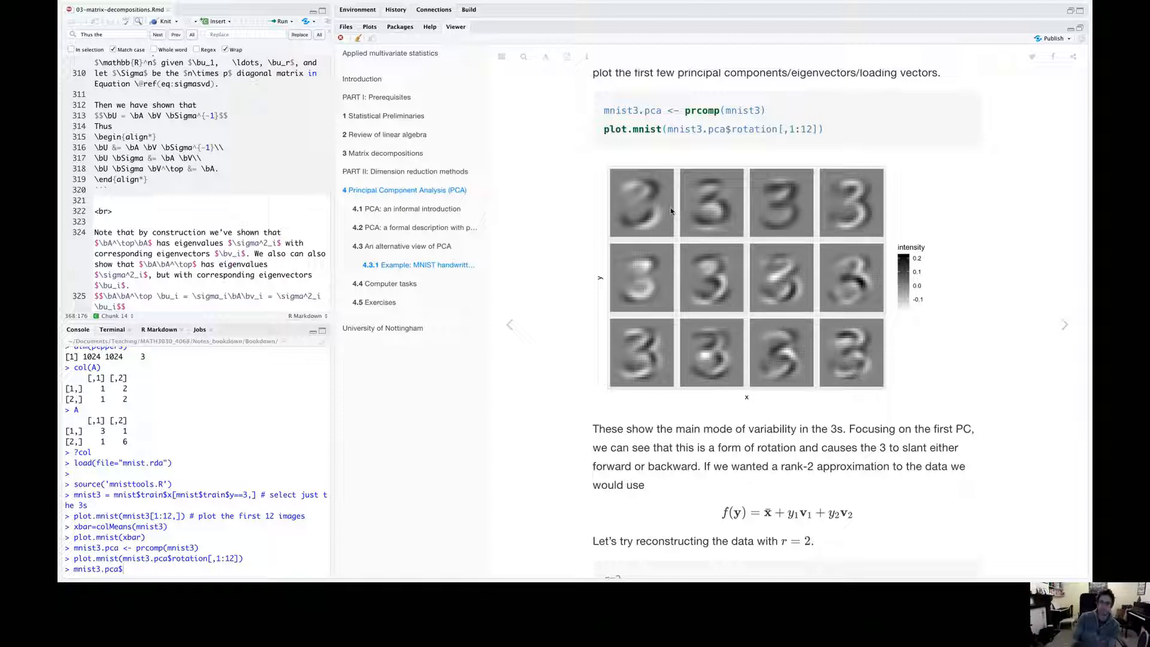
{"action": "mouse_move", "coordinate": [815, 224]}
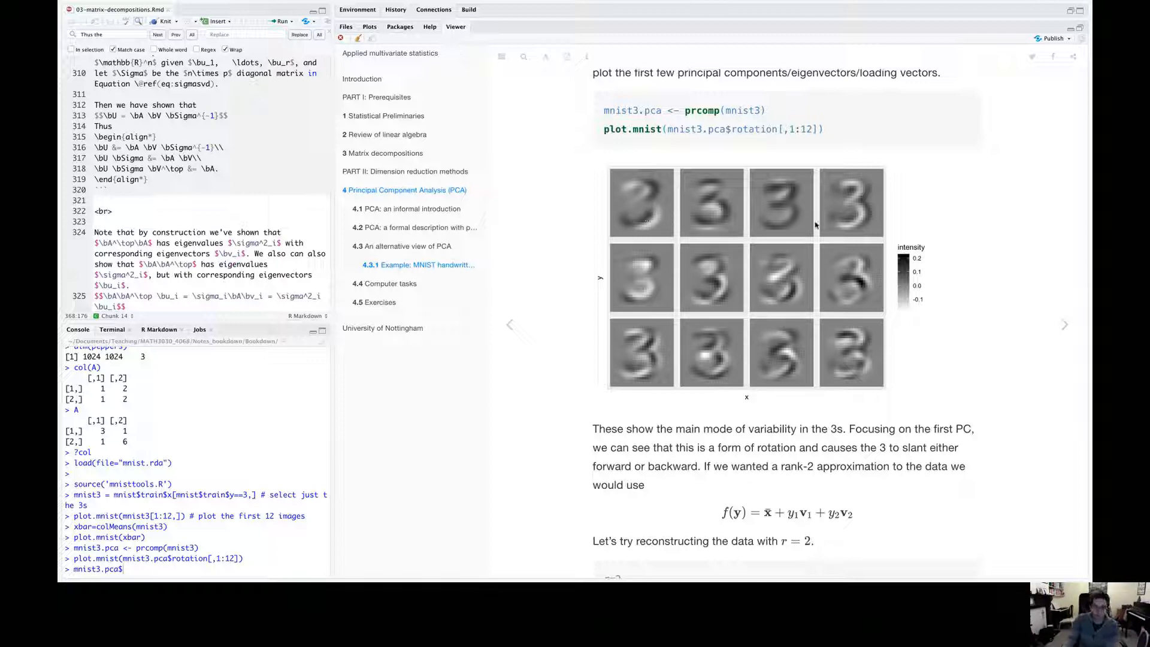
{"action": "mouse_move", "coordinate": [771, 211]}
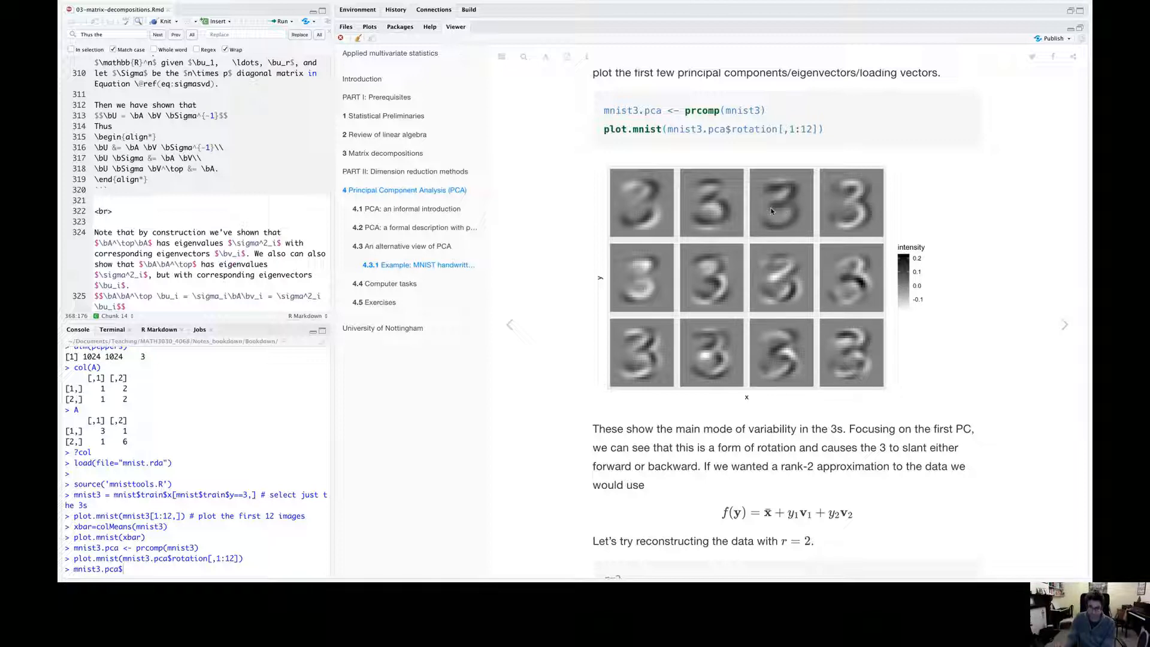
{"action": "scroll", "scroll_direction": "down", "scroll_amount": 3}
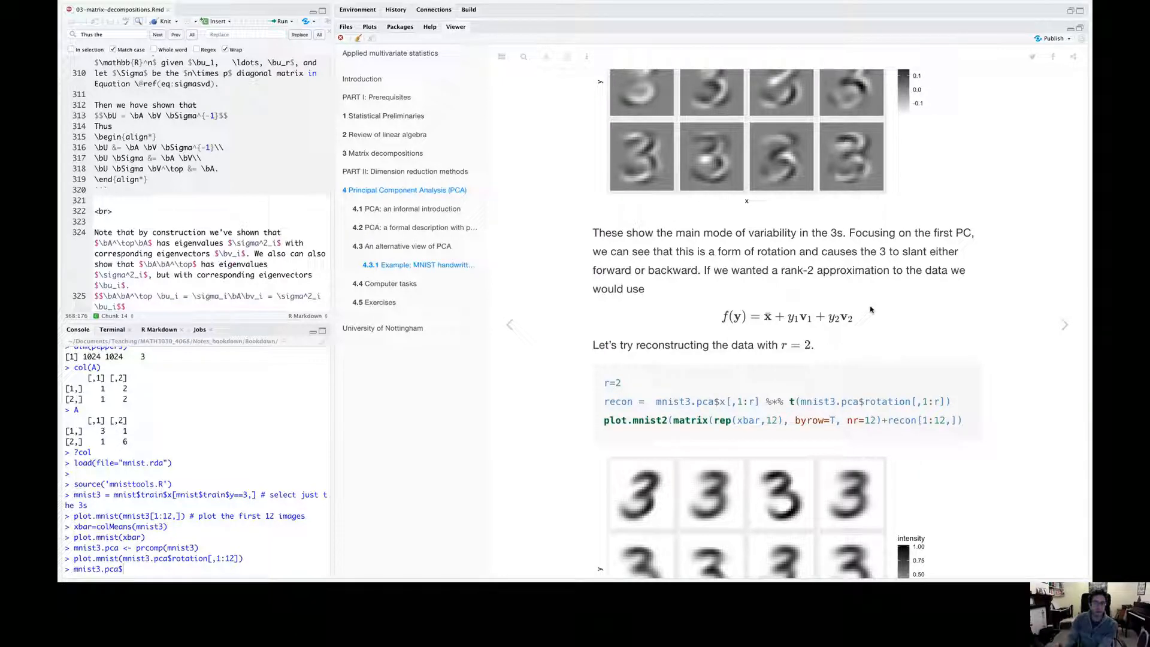
{"action": "scroll", "scroll_direction": "down", "scroll_amount": 3}
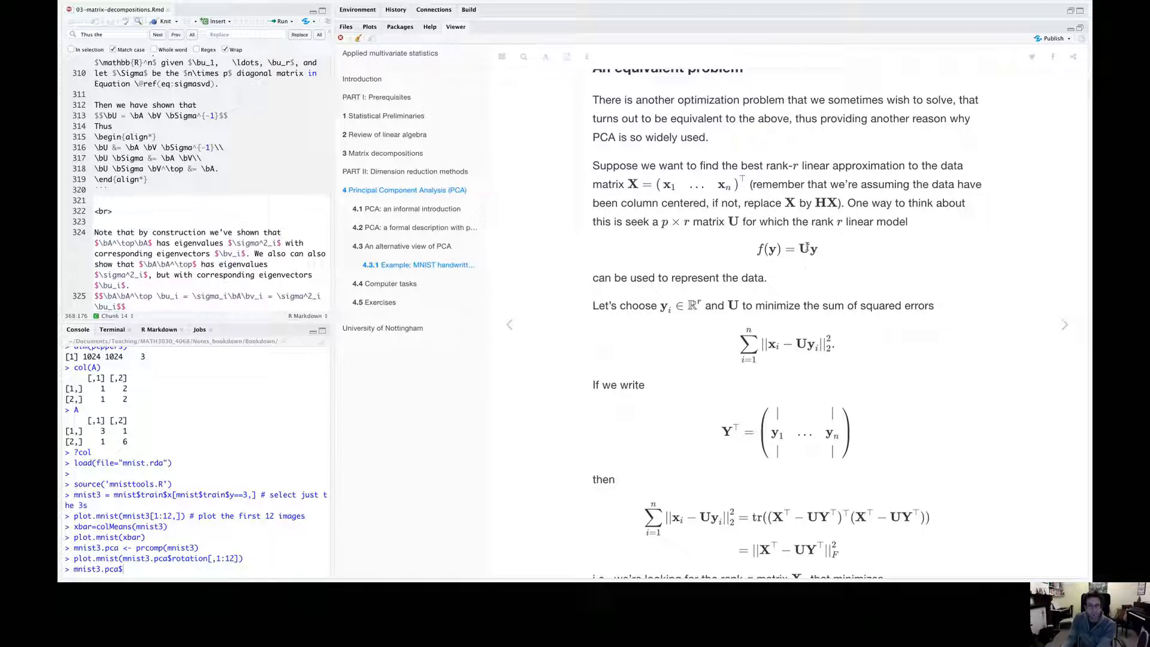
{"action": "mouse_move", "coordinate": [812, 249]}
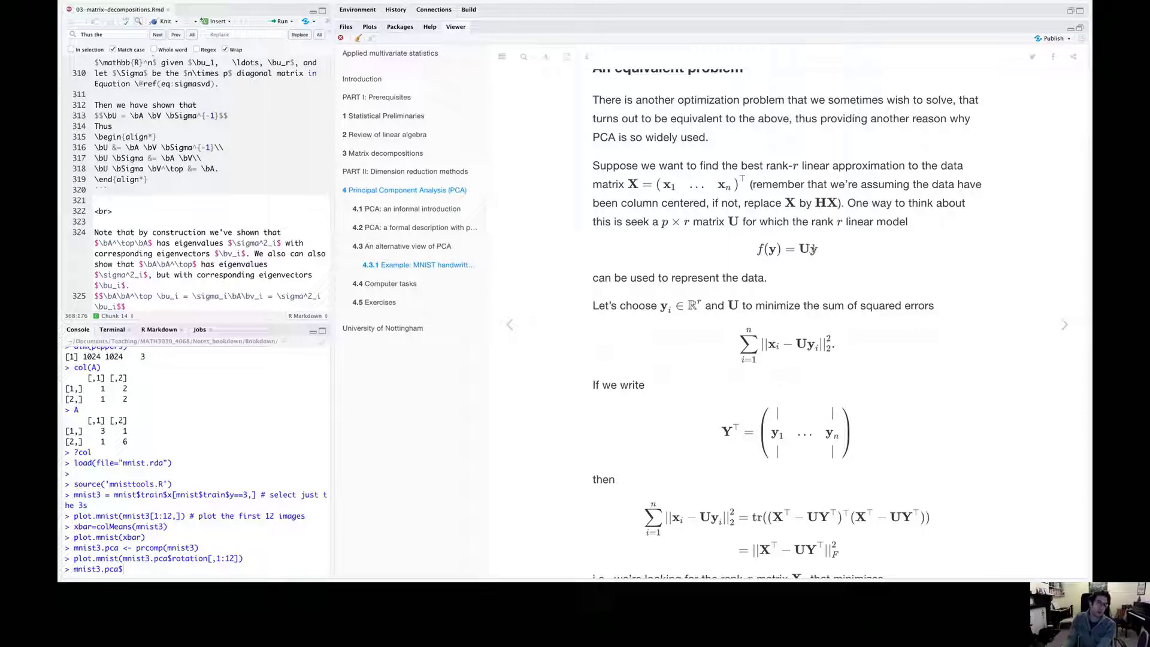
{"action": "mouse_move", "coordinate": [809, 257]}
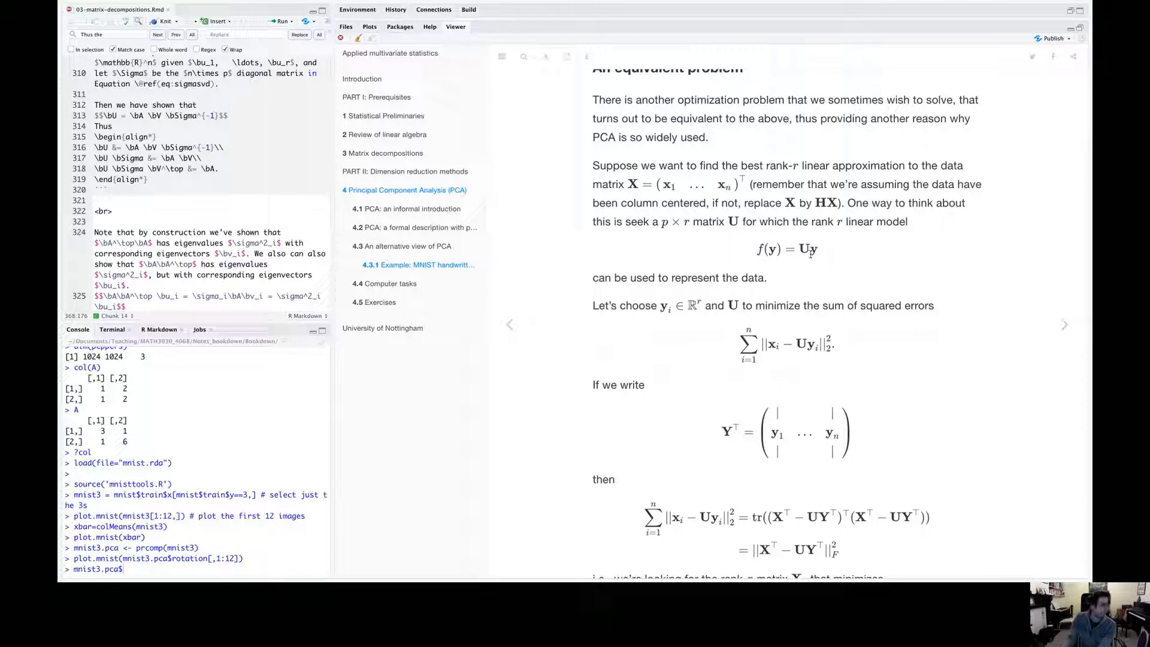
{"action": "mouse_move", "coordinate": [801, 270]}
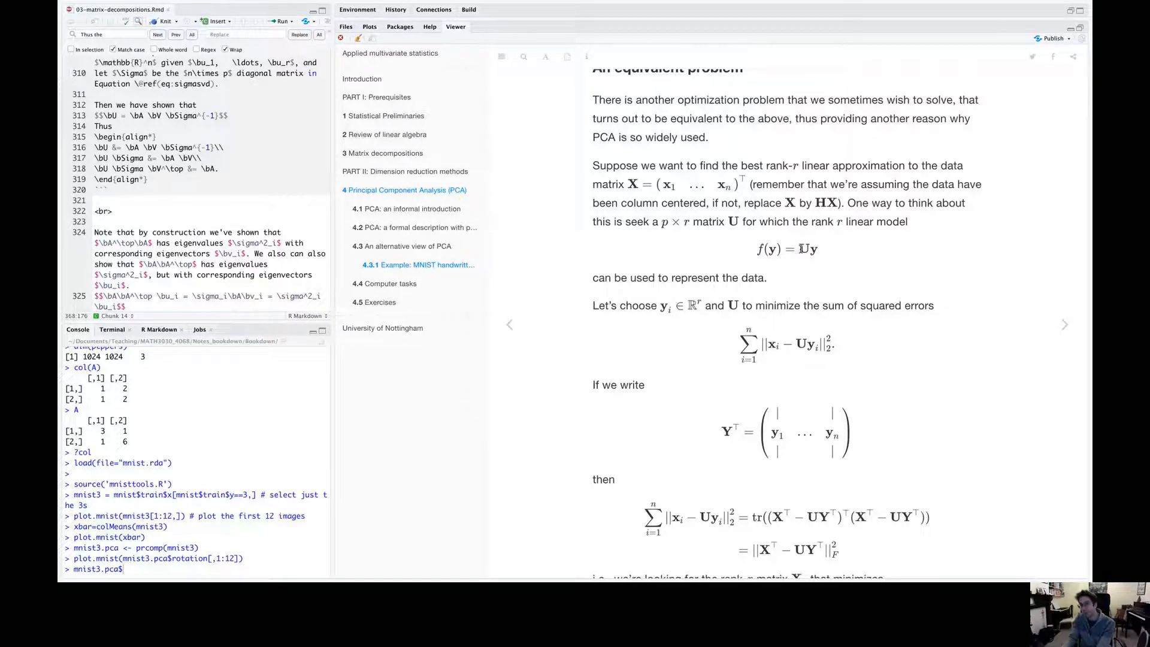
{"action": "scroll", "scroll_direction": "down", "scroll_amount": 3}
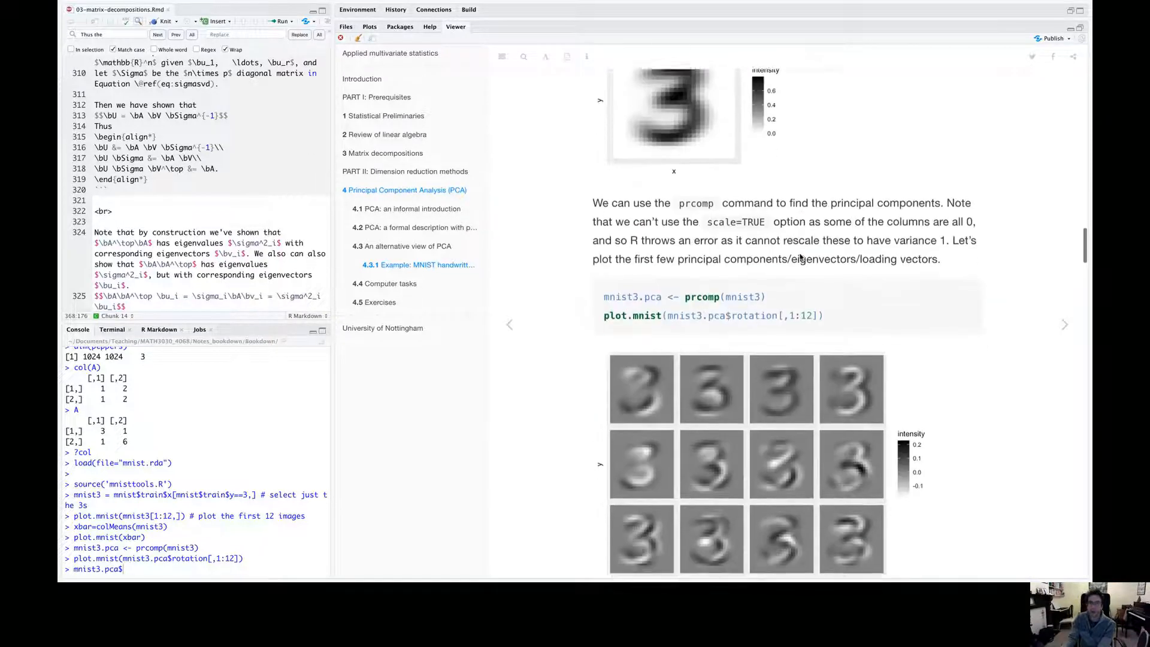
{"action": "scroll", "scroll_direction": "down", "scroll_amount": 3}
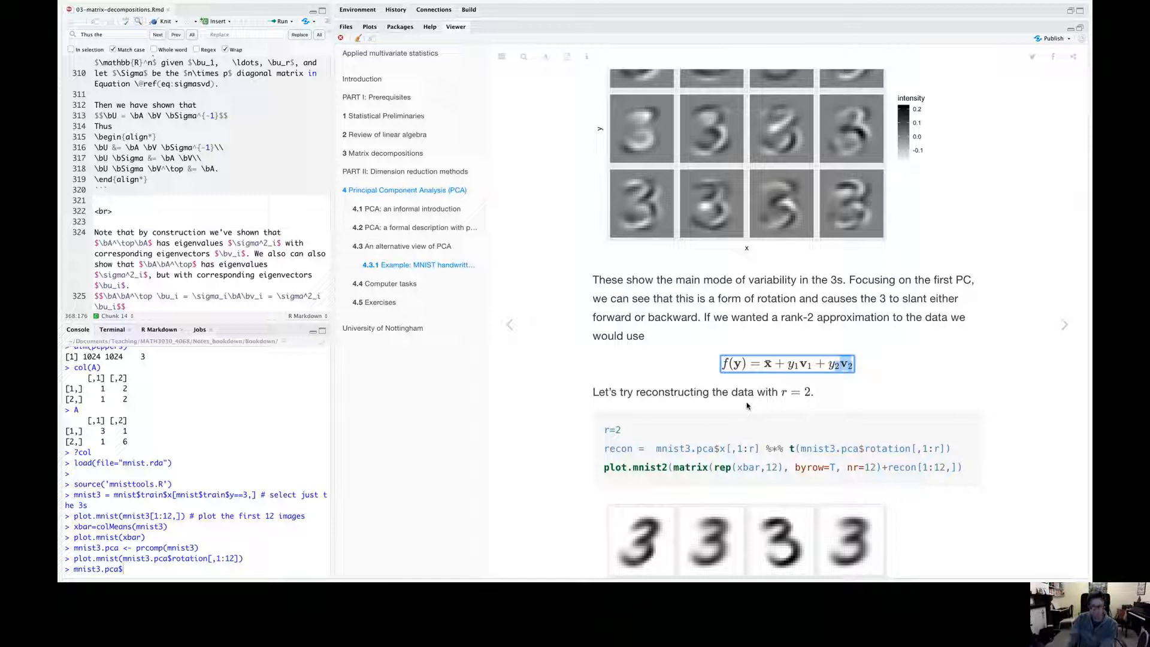
{"action": "scroll", "scroll_direction": "down", "scroll_amount": 3}
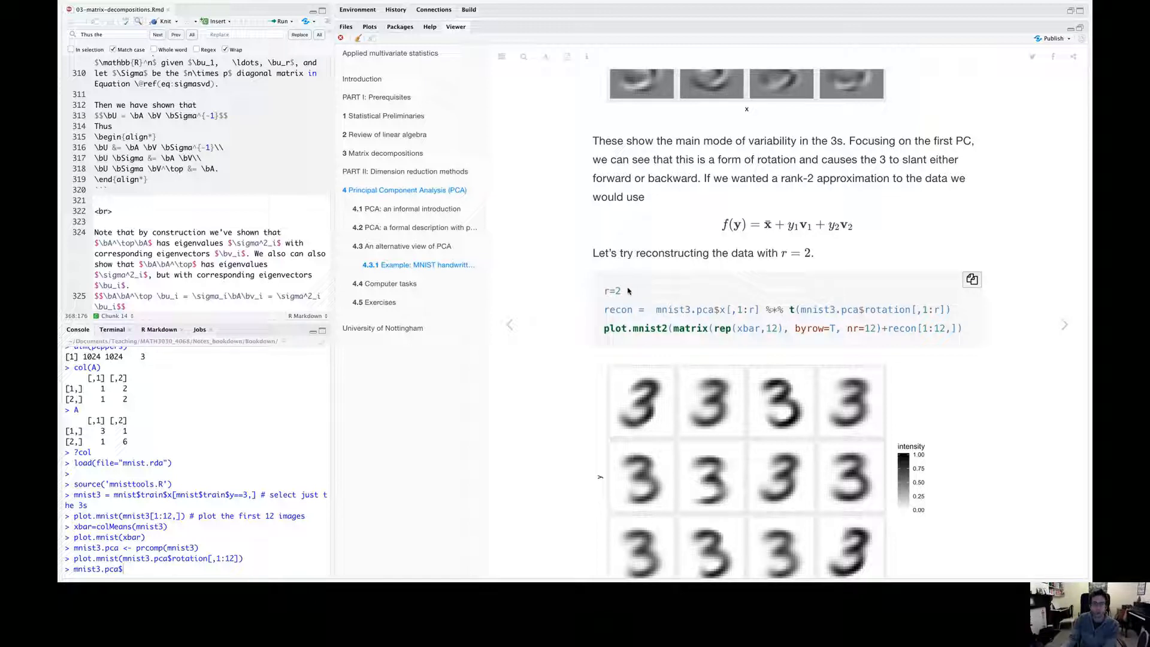
{"action": "mouse_move", "coordinate": [754, 309]}
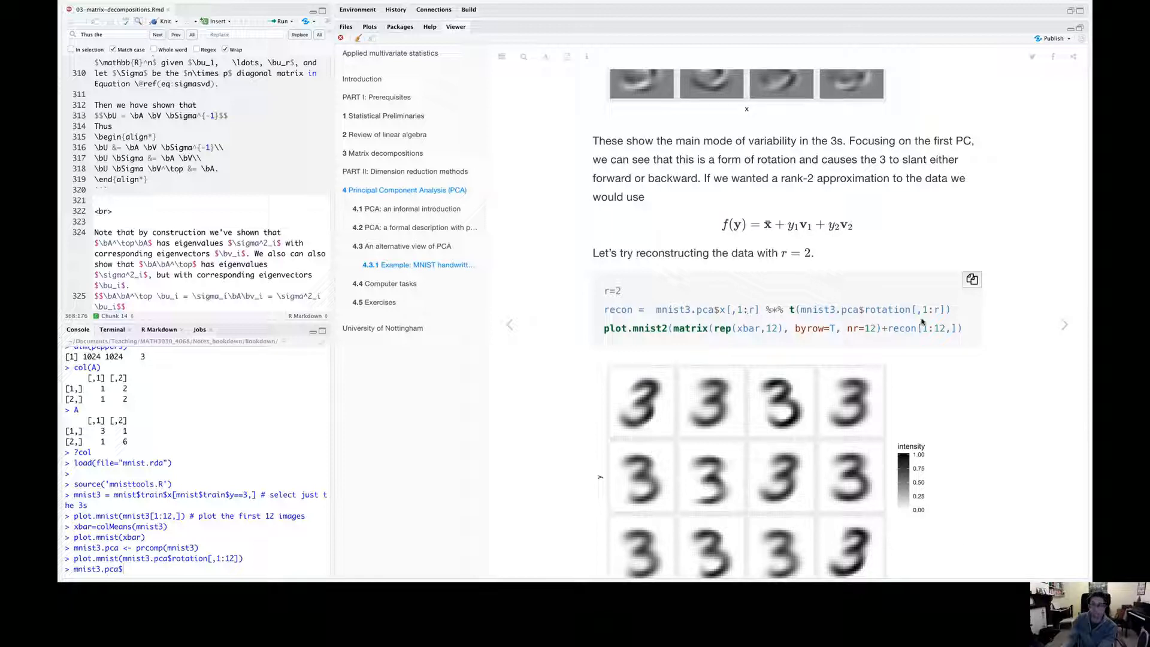
{"action": "mouse_move", "coordinate": [796, 306]}
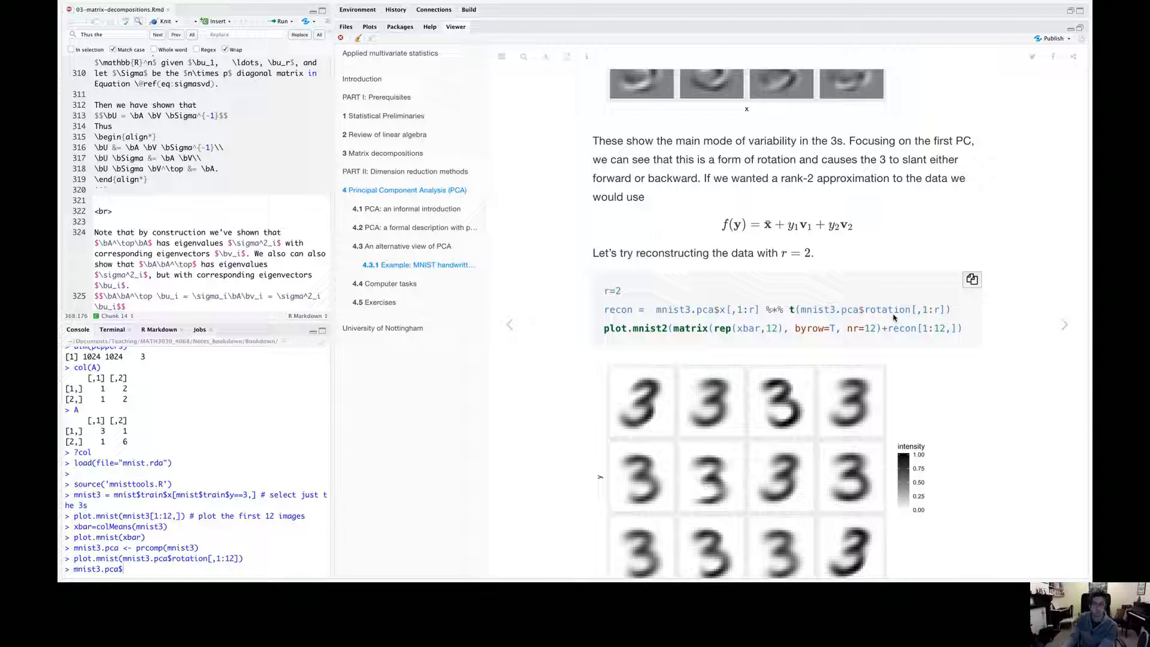
{"action": "scroll", "scroll_direction": "down", "scroll_amount": 3}
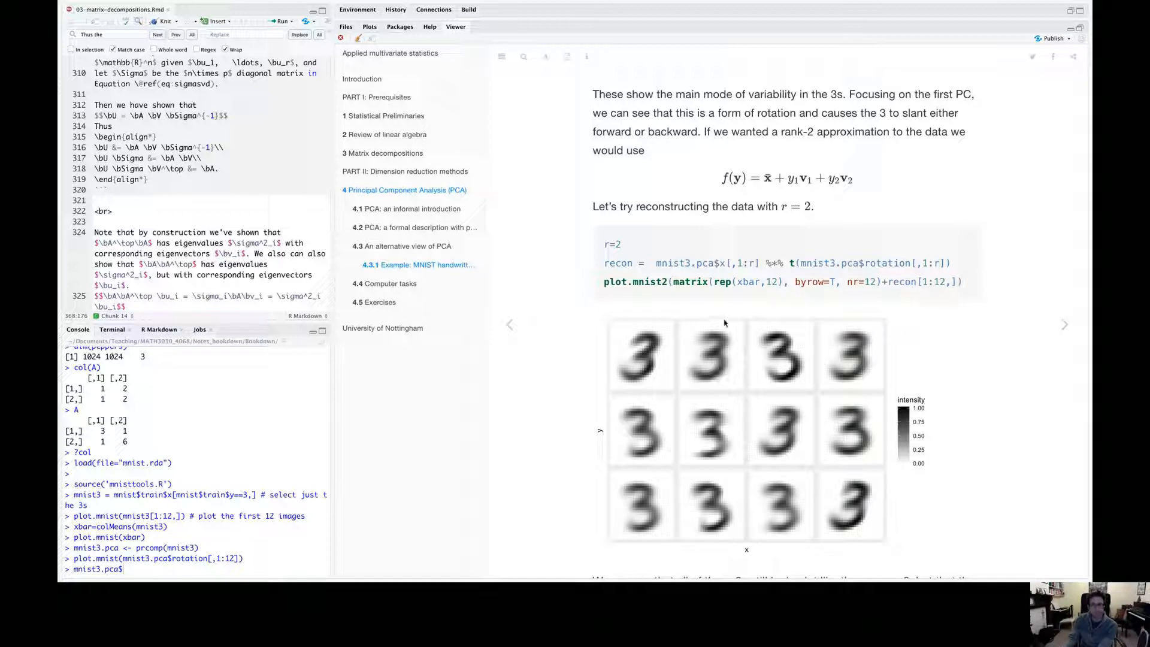
{"action": "mouse_move", "coordinate": [643, 367]}
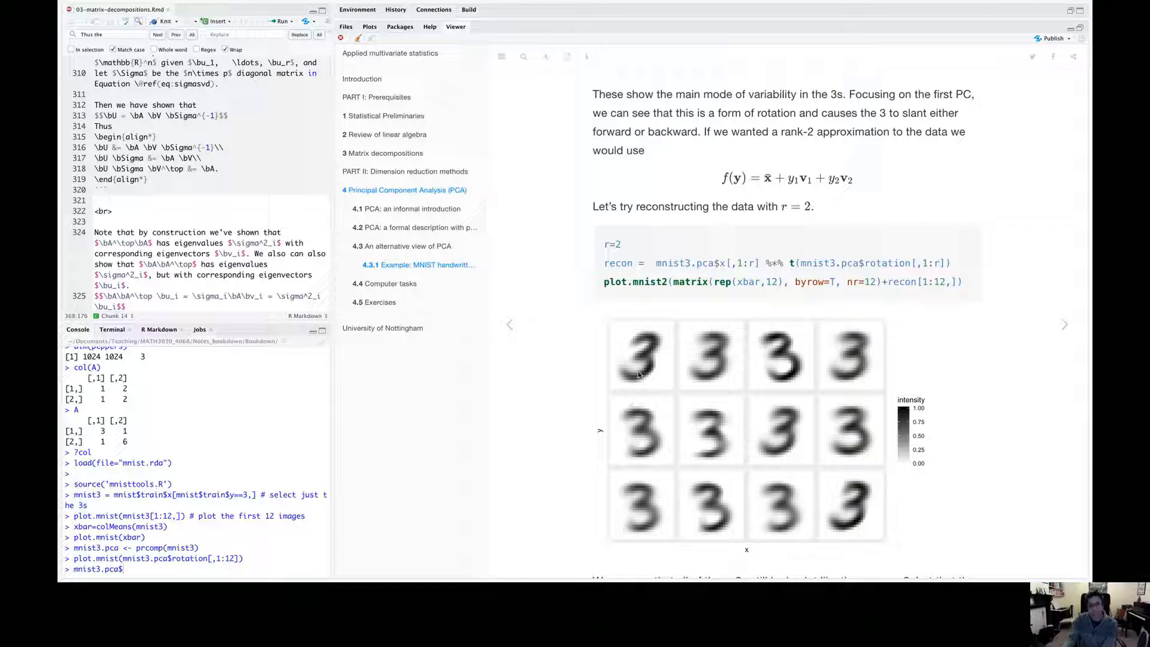
{"action": "scroll", "scroll_direction": "down", "scroll_amount": 3}
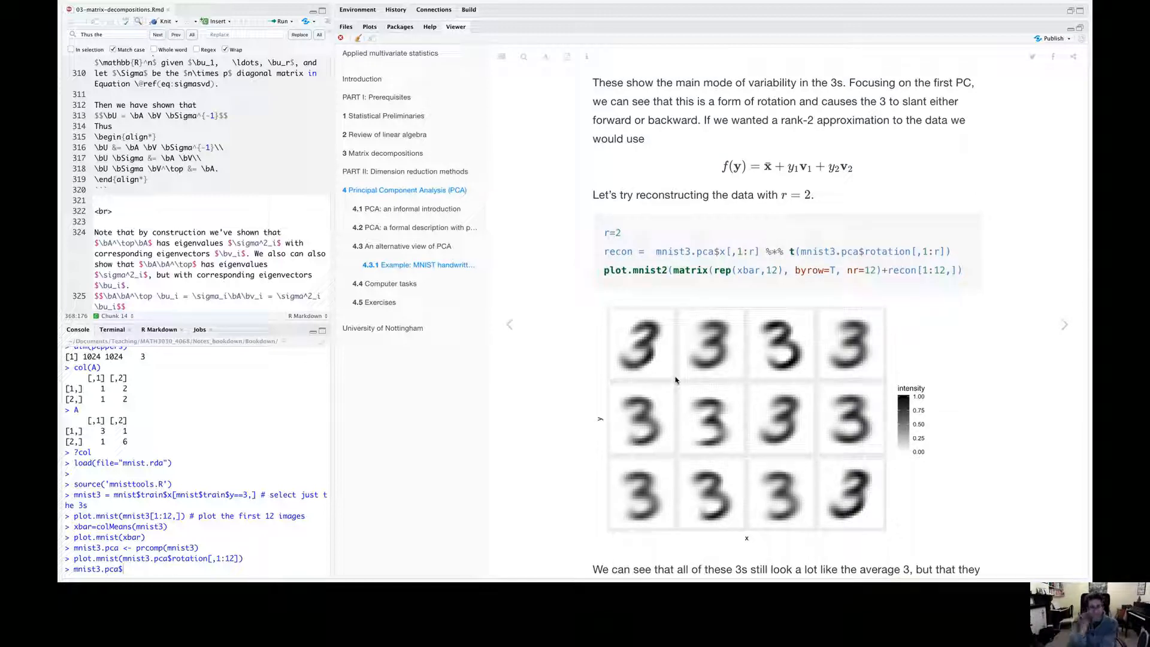
{"action": "mouse_move", "coordinate": [846, 379]}
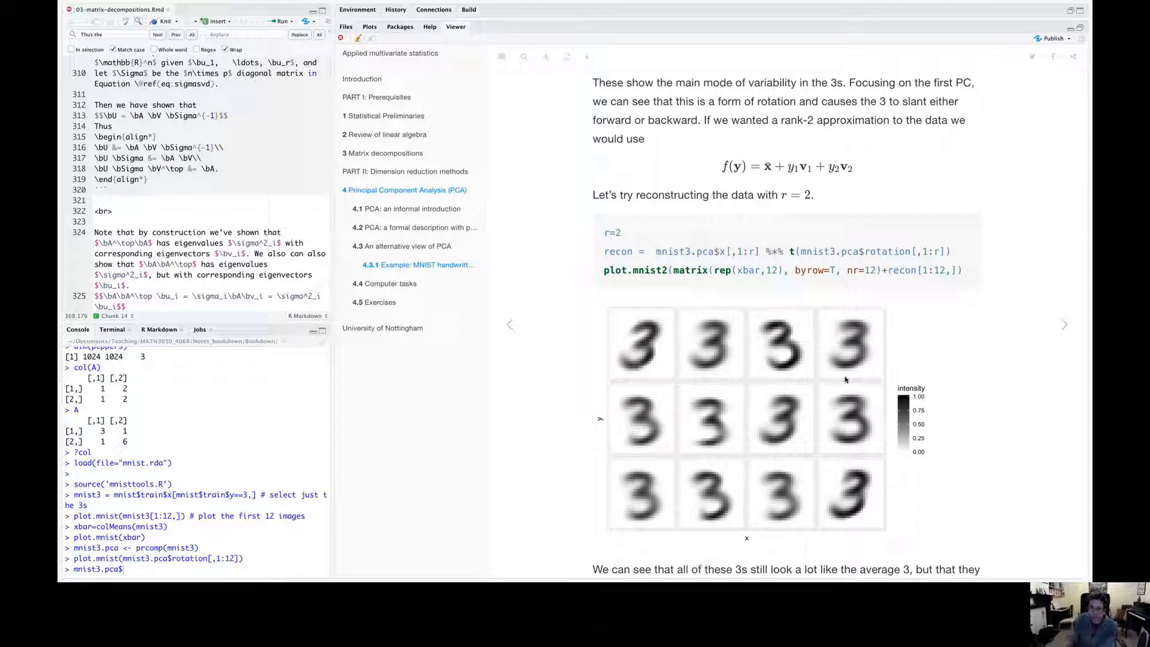
{"action": "mouse_move", "coordinate": [796, 513]}
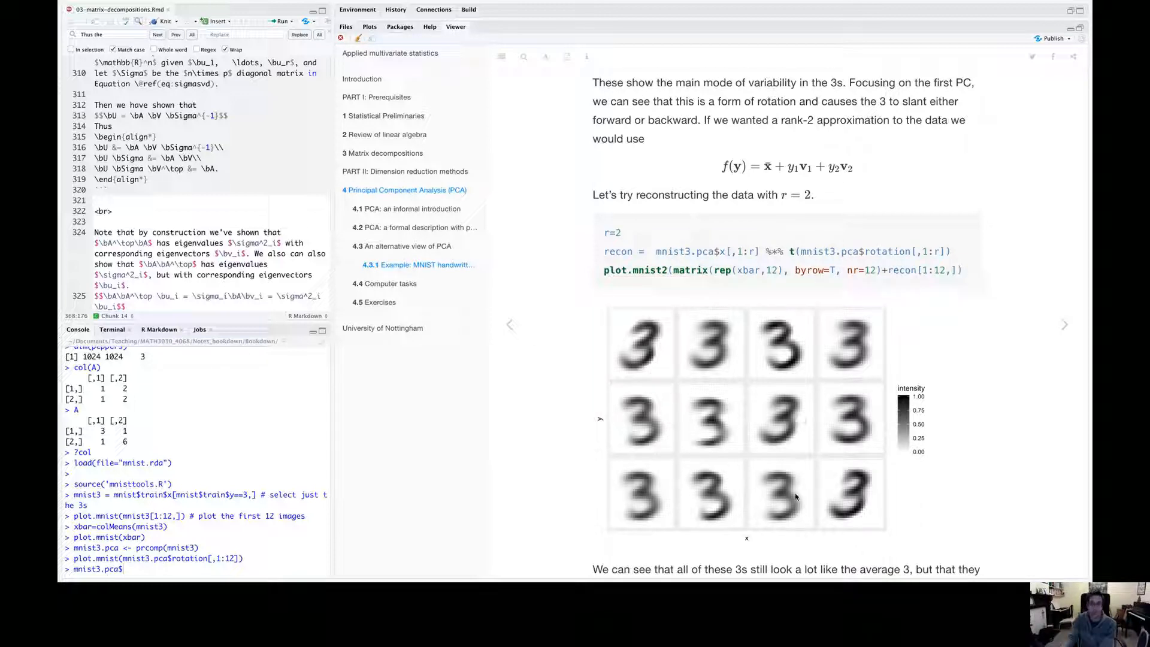
{"action": "scroll", "scroll_direction": "down", "scroll_amount": 3}
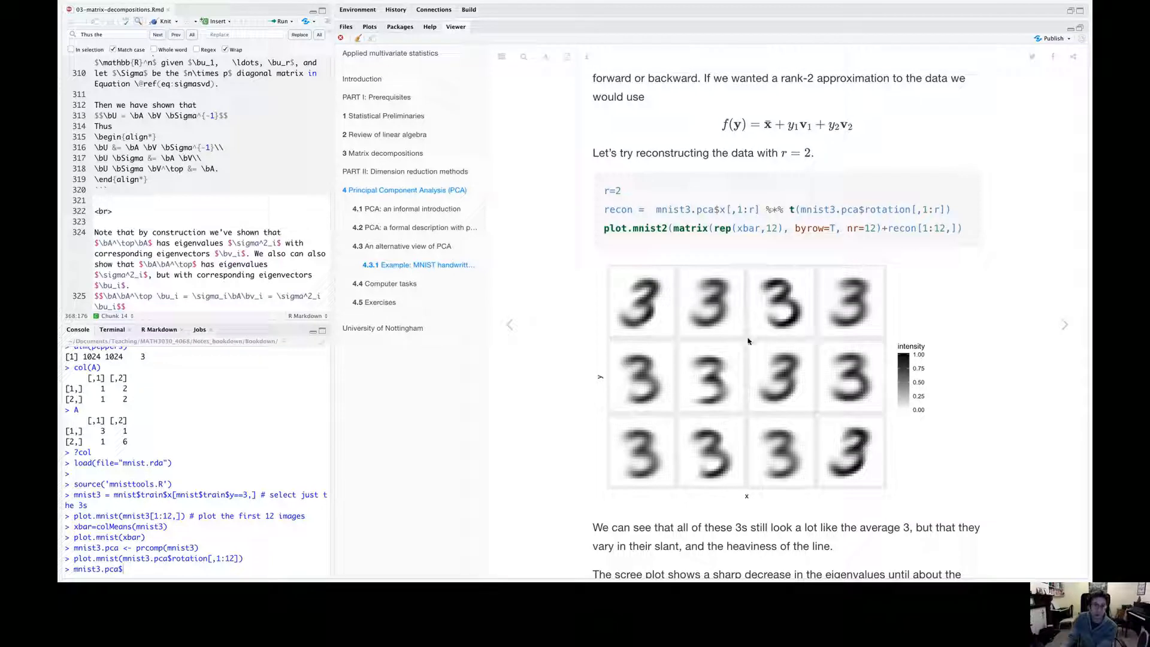
{"action": "mouse_move", "coordinate": [767, 314]}
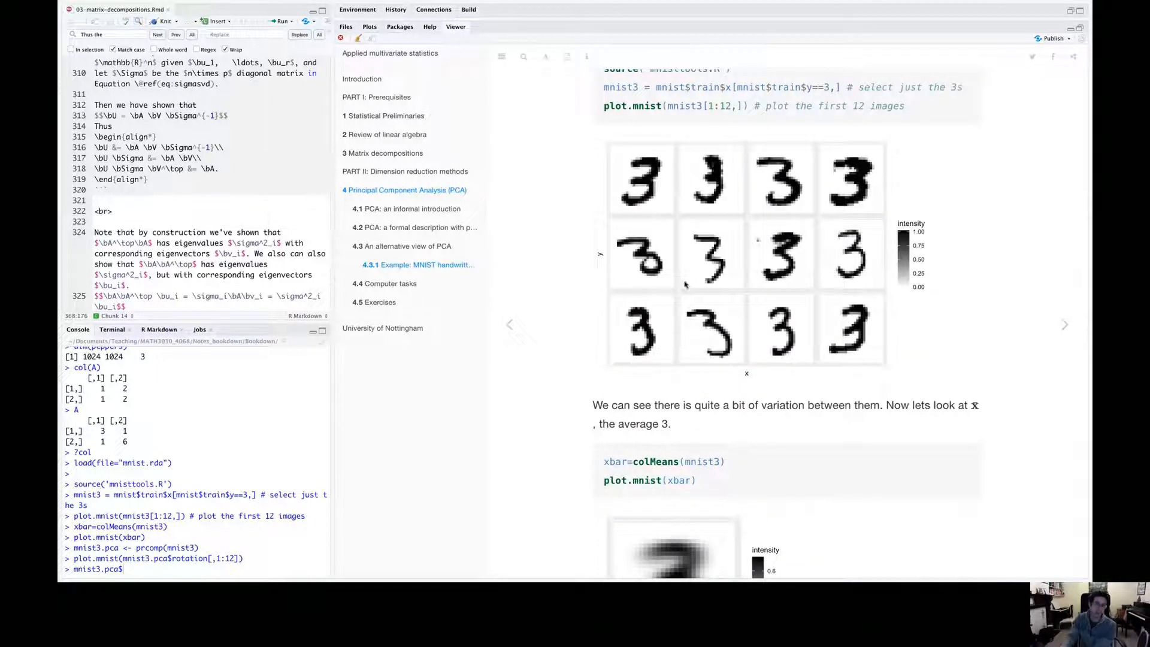
{"action": "mouse_move", "coordinate": [750, 216]}
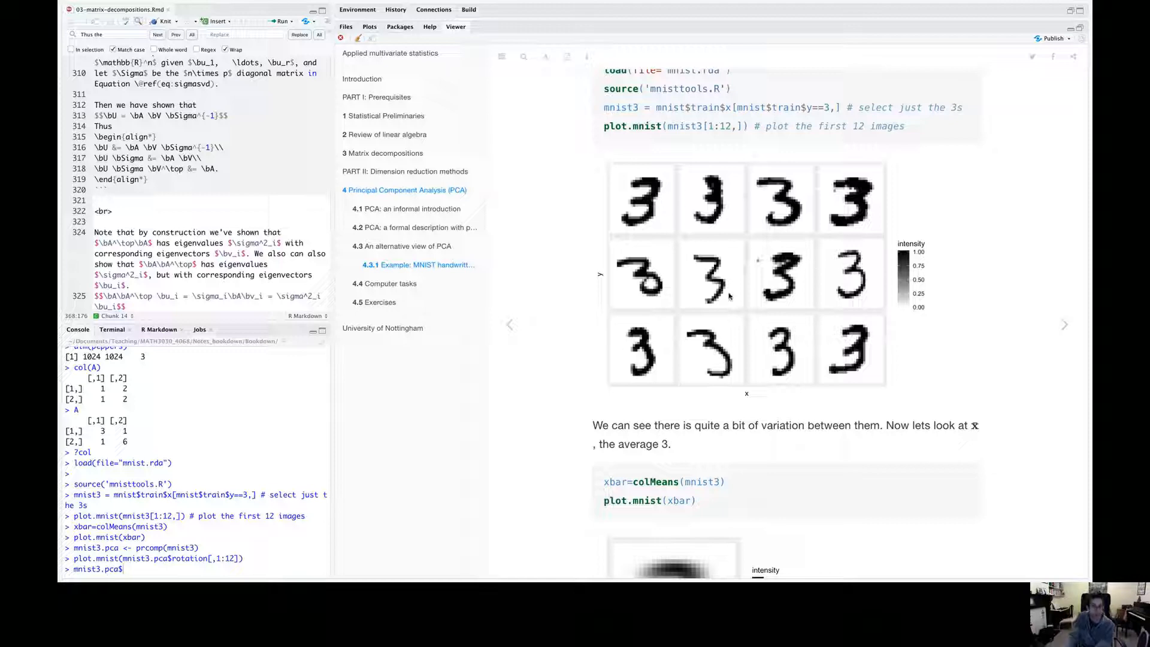
{"action": "scroll", "scroll_direction": "down", "scroll_amount": 3}
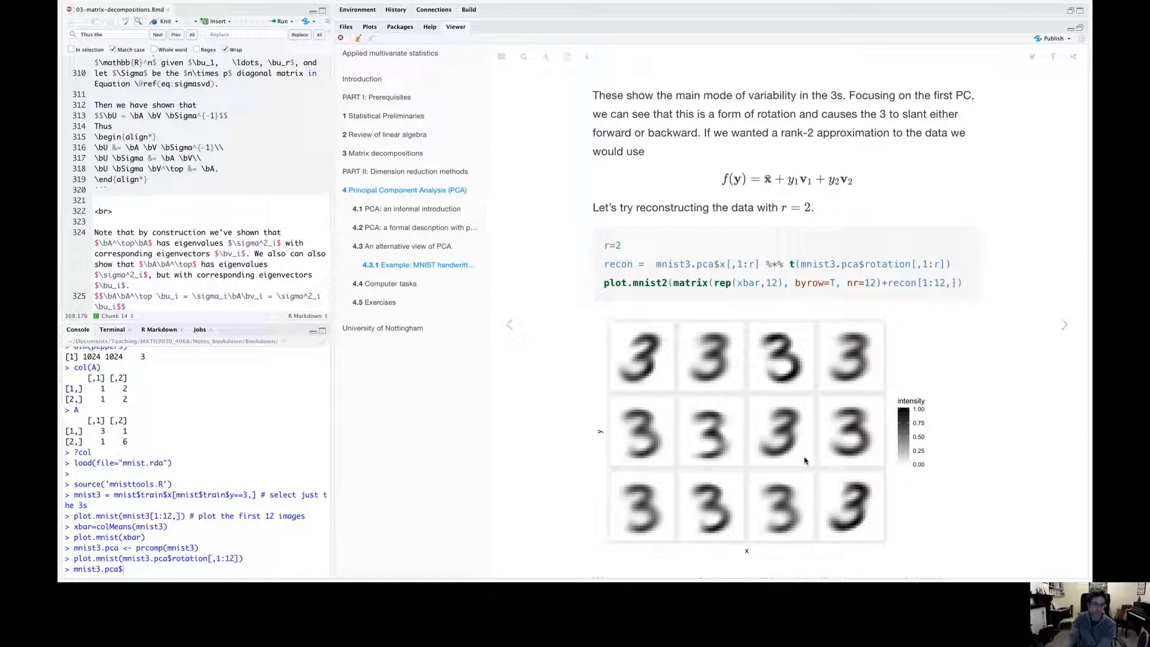
{"action": "mouse_move", "coordinate": [780, 403]}
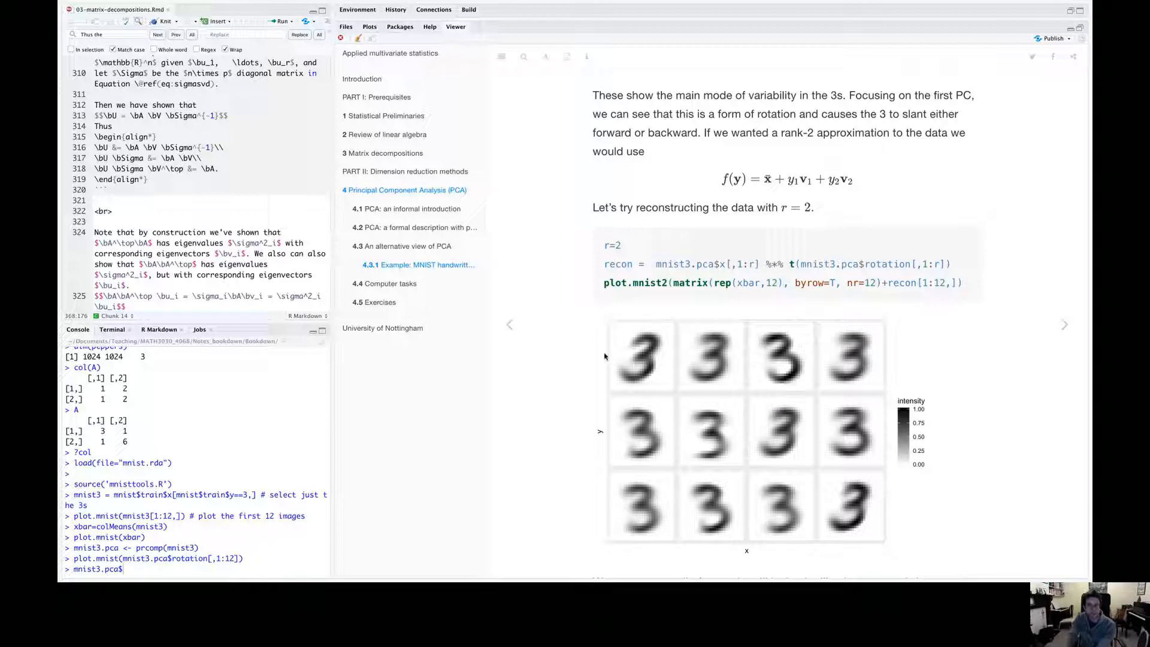
{"action": "mouse_move", "coordinate": [740, 436]}
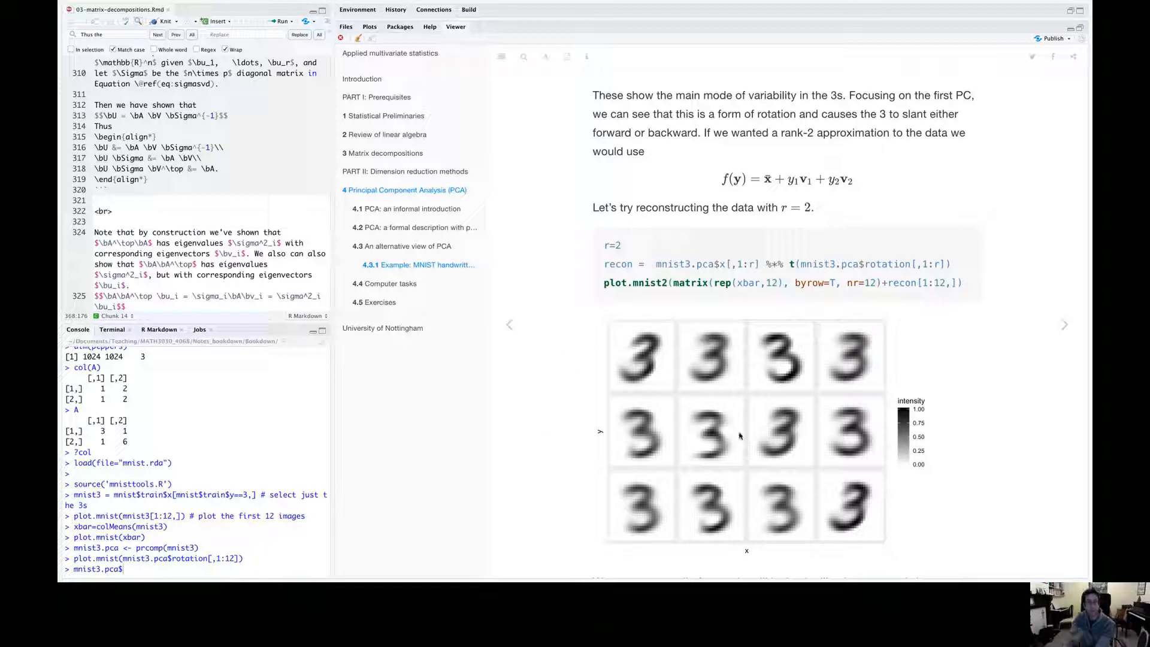
{"action": "scroll", "scroll_direction": "down", "scroll_amount": 3}
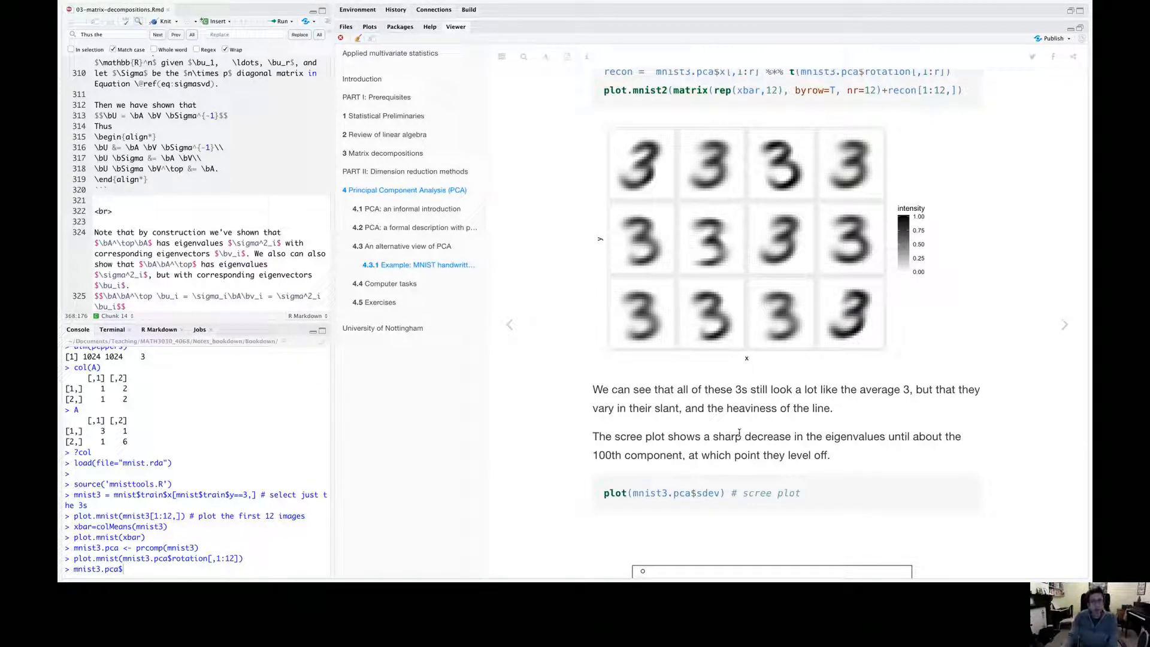
{"action": "scroll", "scroll_direction": "down", "scroll_amount": 3}
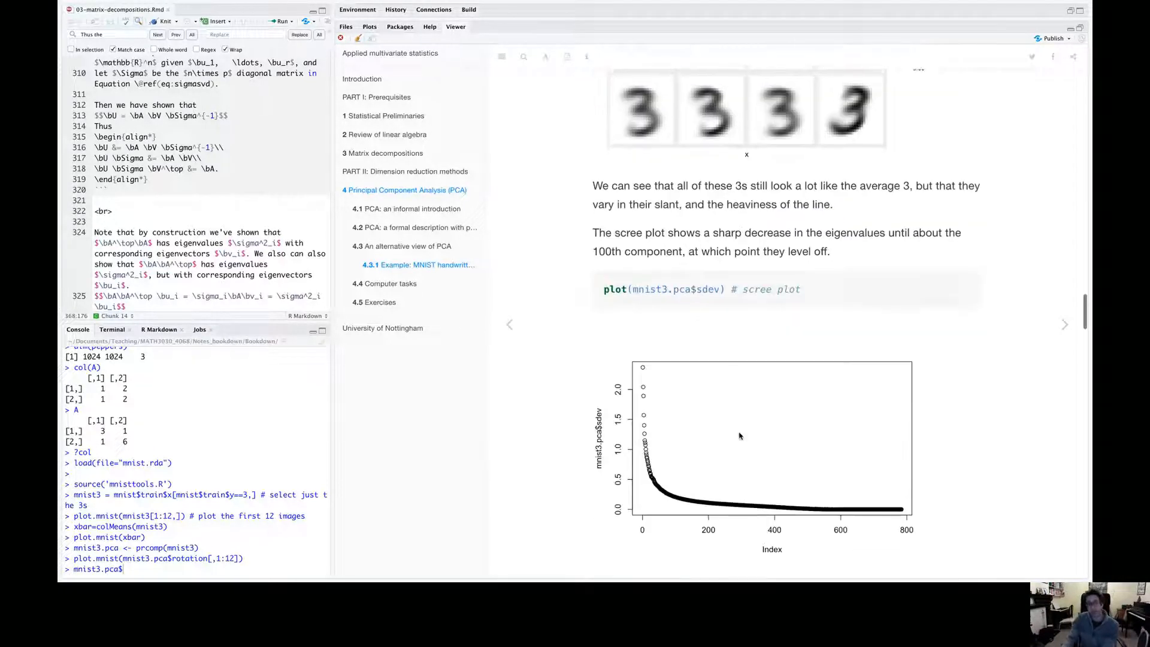
{"action": "mouse_move", "coordinate": [734, 428]}
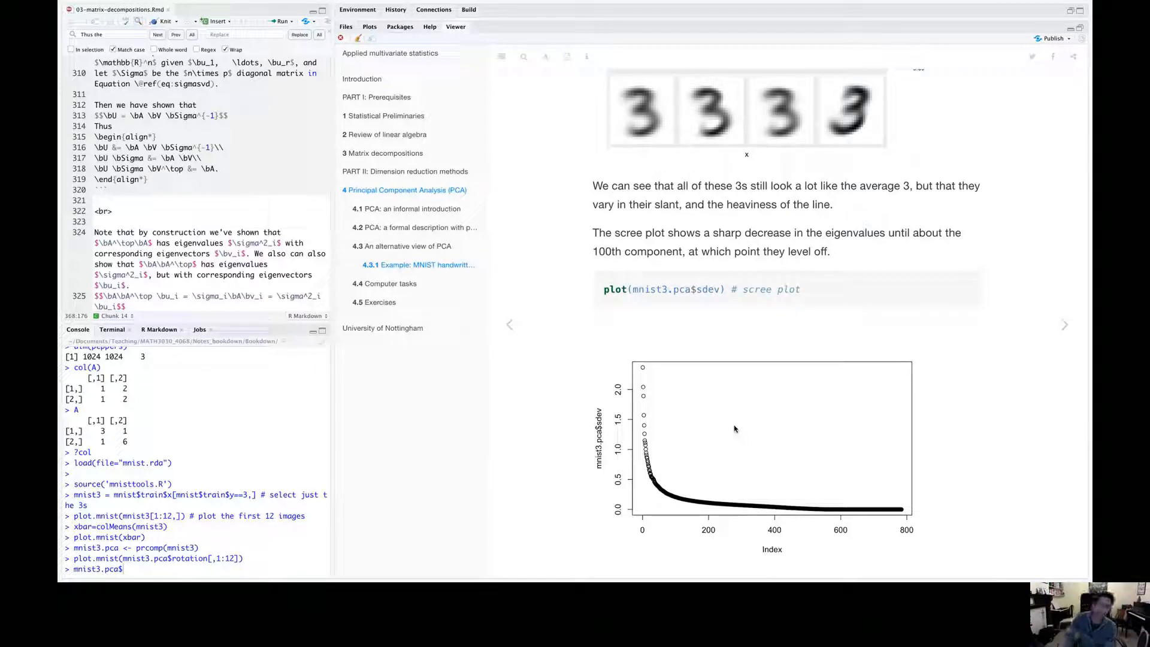
{"action": "mouse_move", "coordinate": [643, 367]}
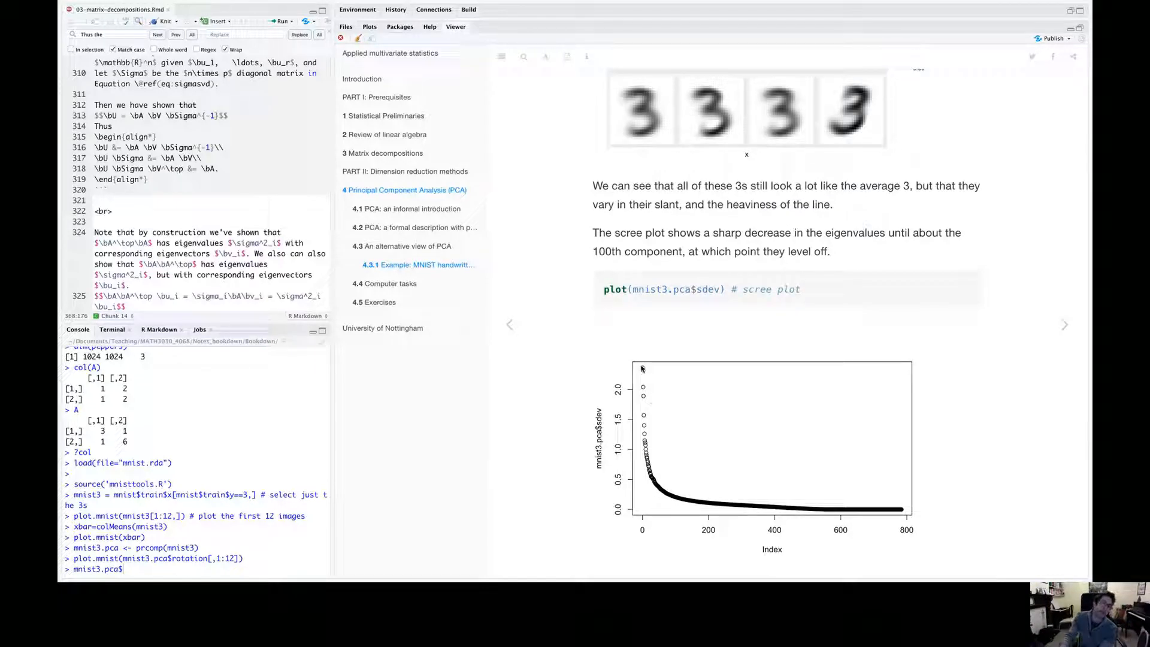
{"action": "mouse_move", "coordinate": [651, 352]}
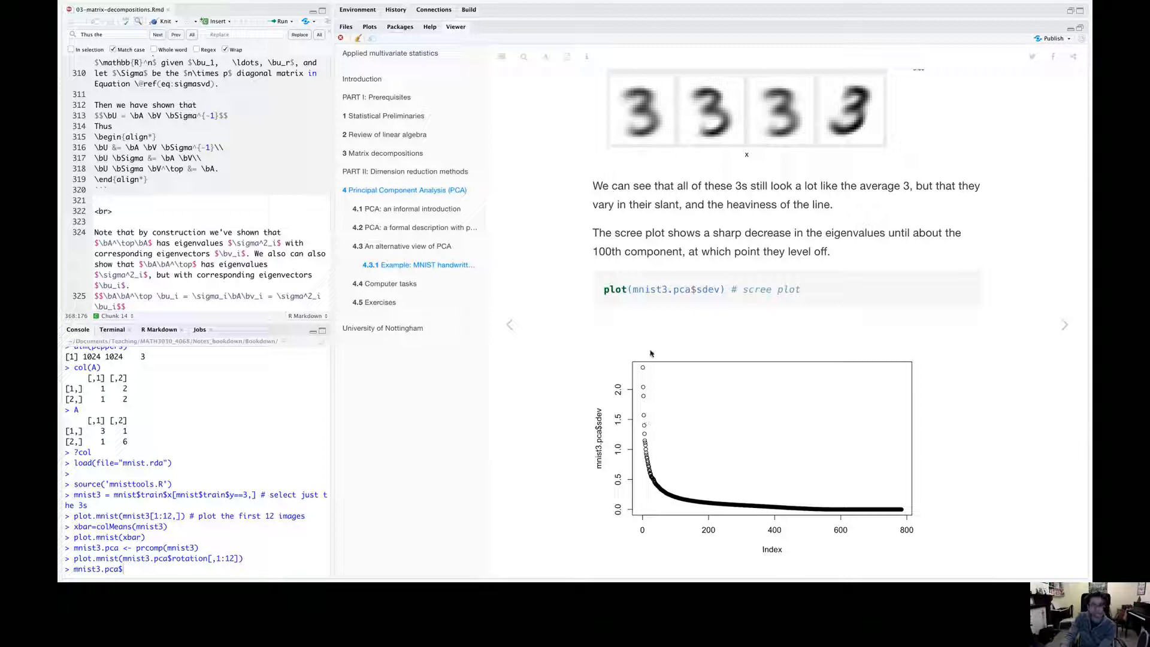
{"action": "mouse_move", "coordinate": [799, 514]}
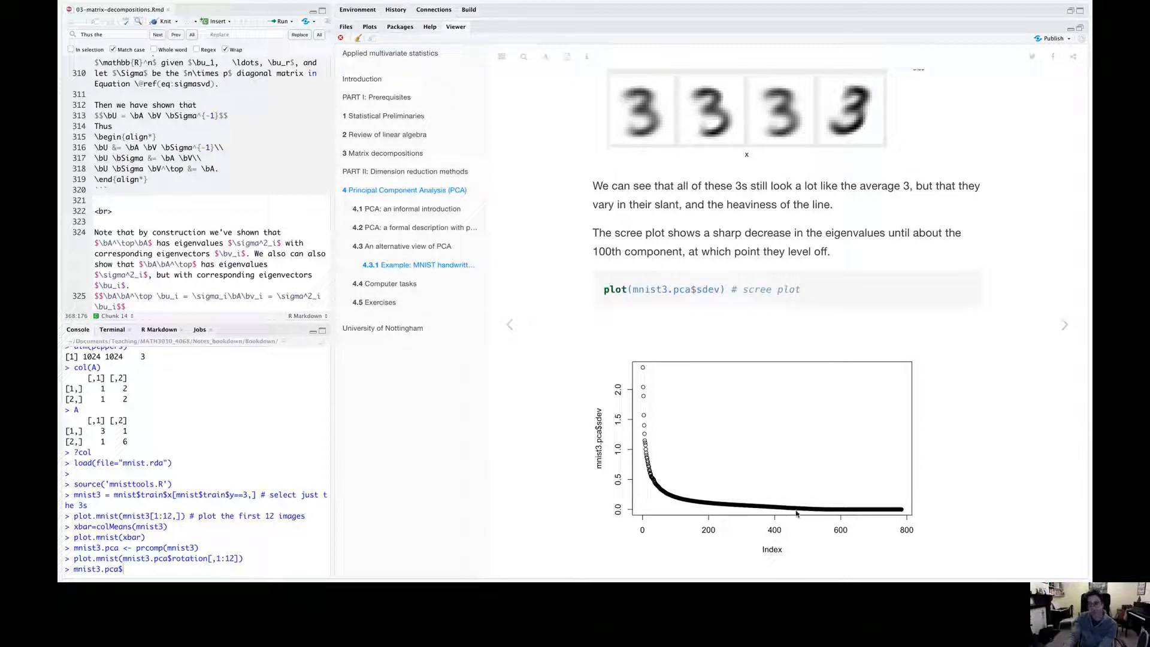
{"action": "mouse_move", "coordinate": [643, 384]}
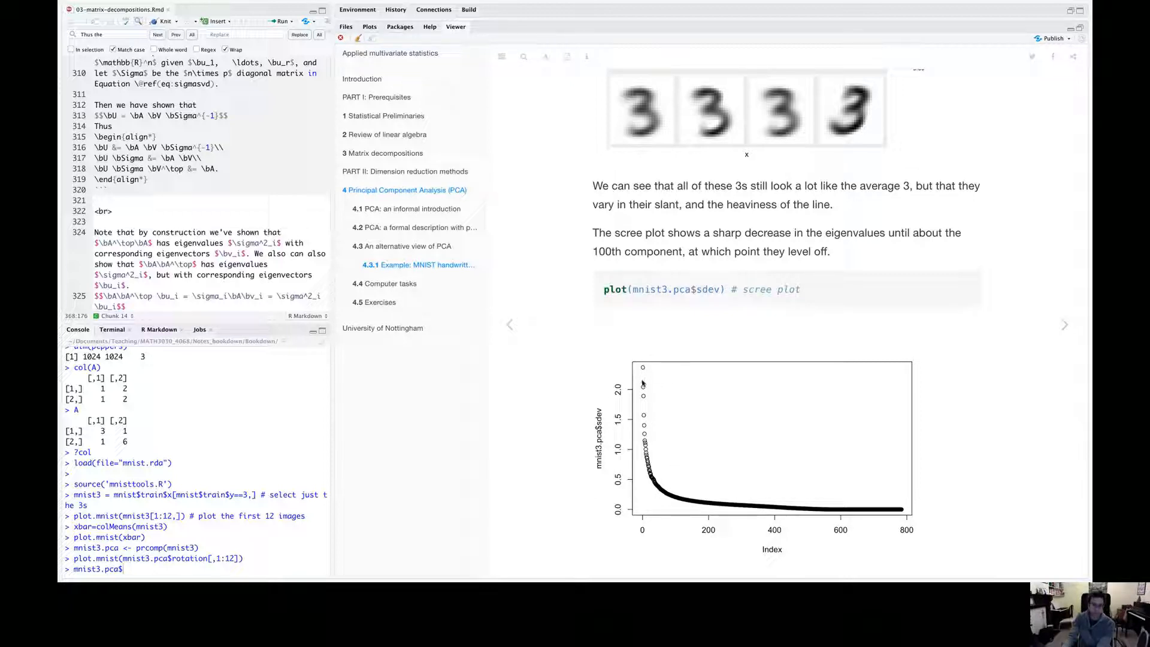
{"action": "mouse_move", "coordinate": [657, 375]}
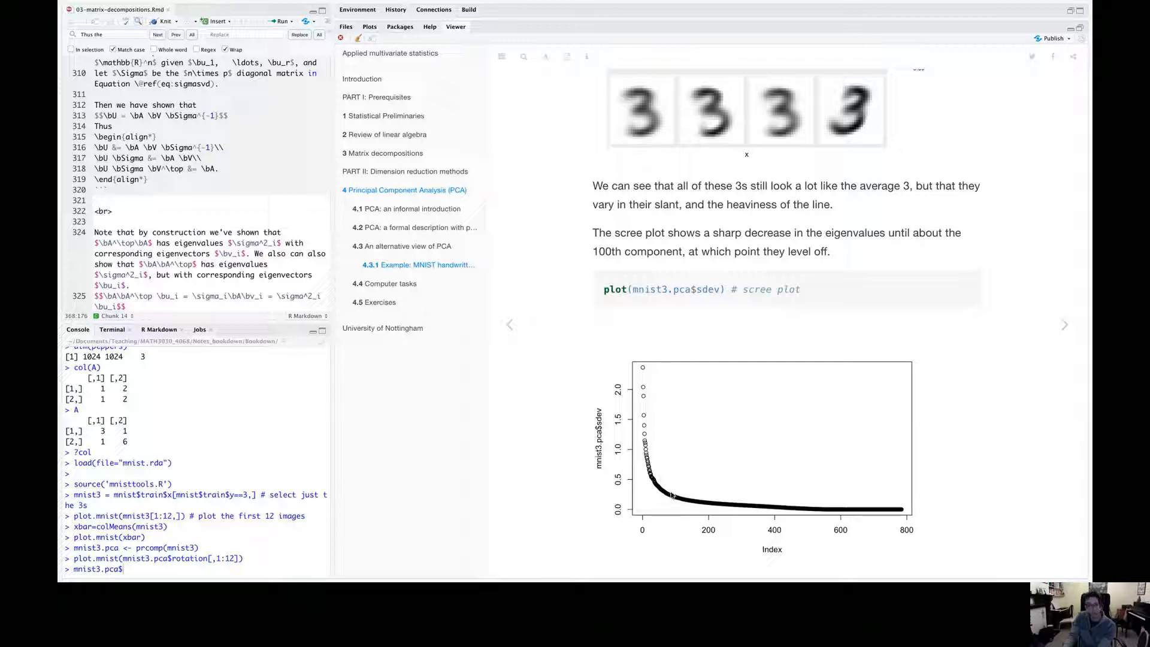
{"action": "mouse_move", "coordinate": [729, 504]}
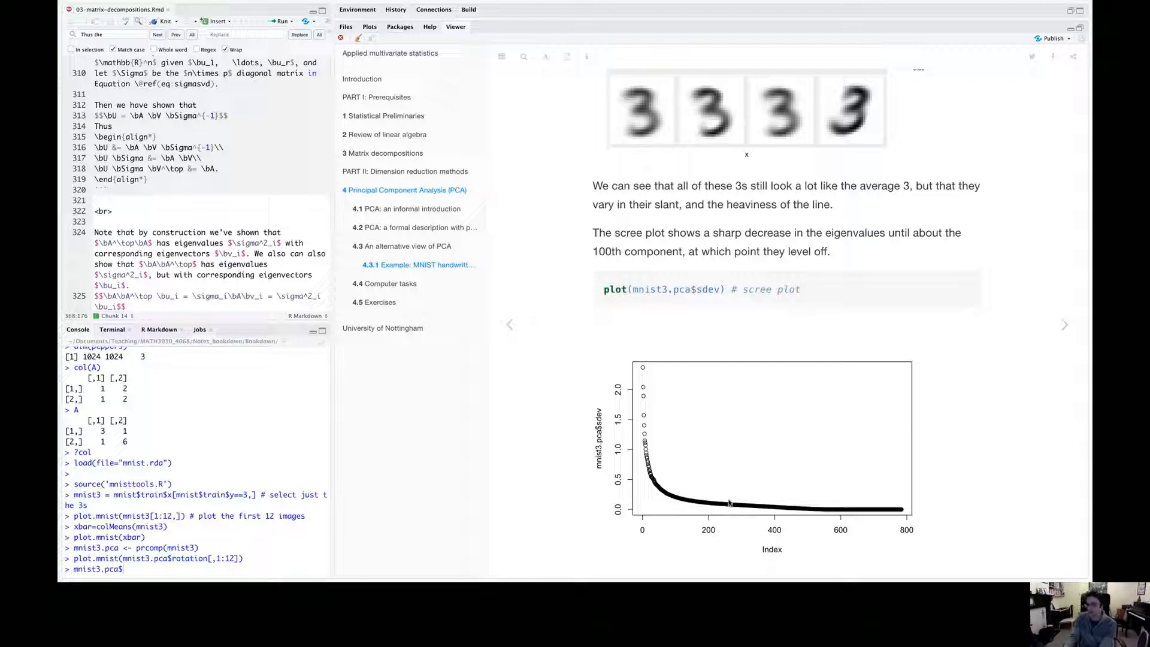
{"action": "mouse_move", "coordinate": [663, 496]}
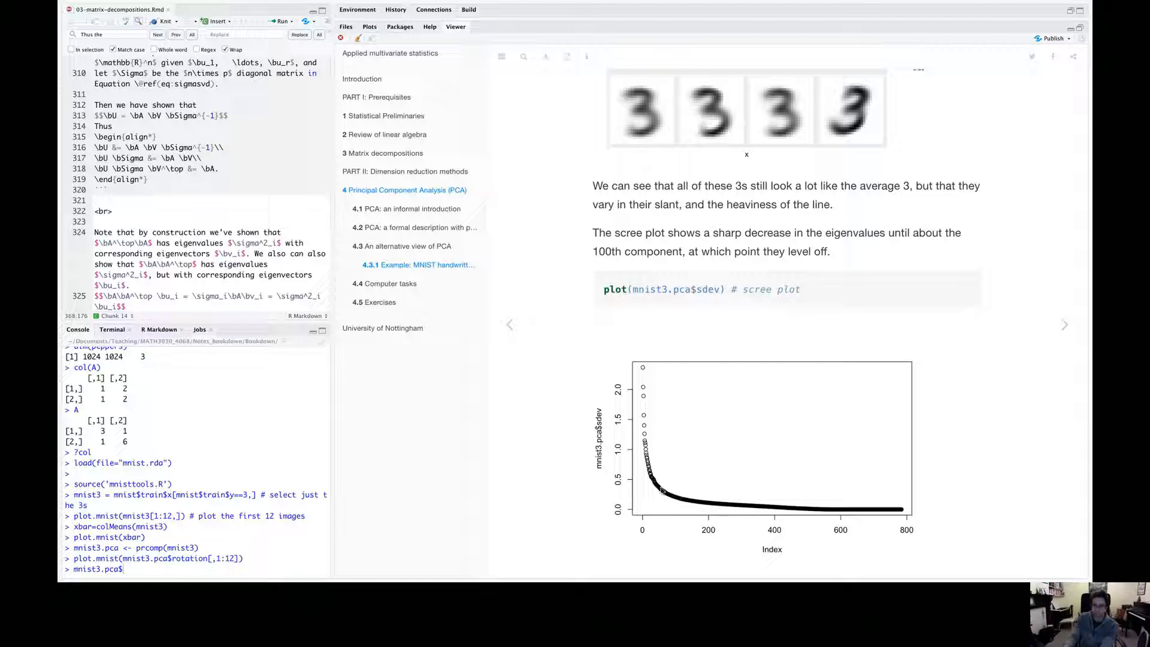
{"action": "scroll", "scroll_direction": "down", "scroll_amount": 3}
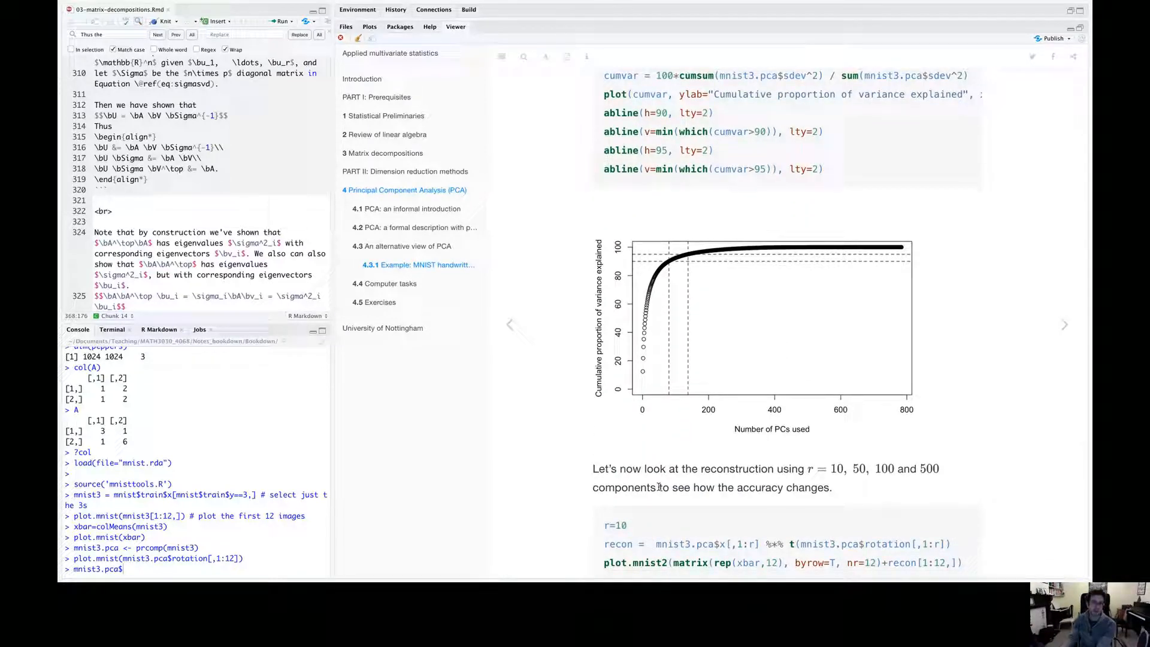
{"action": "mouse_move", "coordinate": [641, 375]}
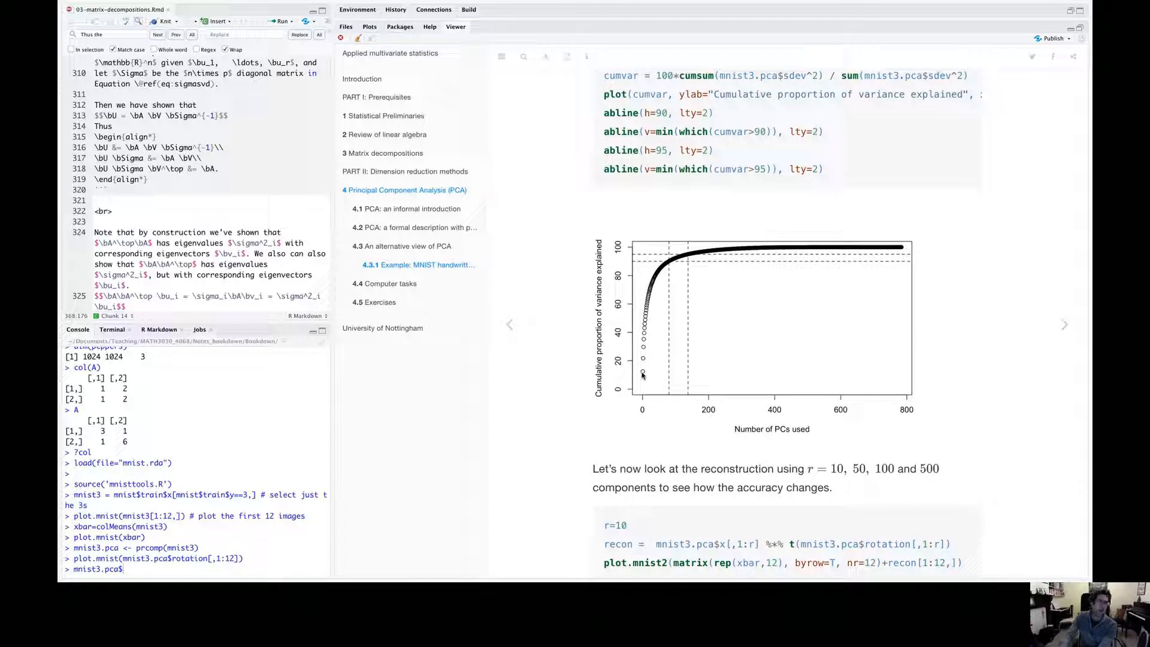
{"action": "mouse_move", "coordinate": [690, 300]}
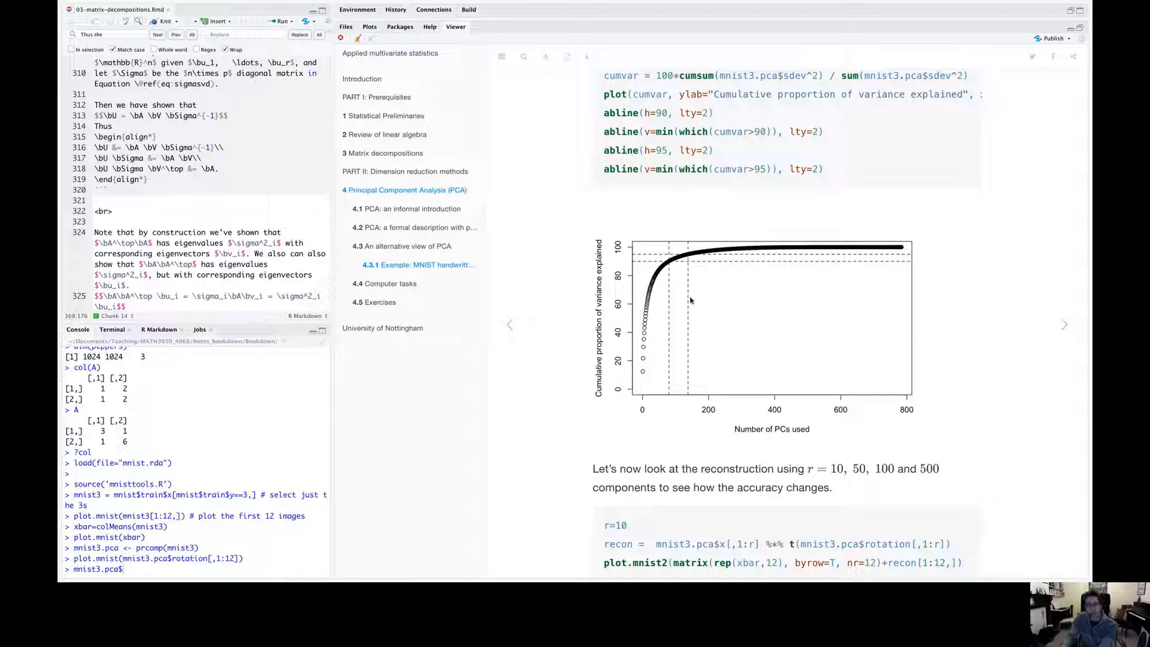
{"action": "mouse_move", "coordinate": [904, 250]}
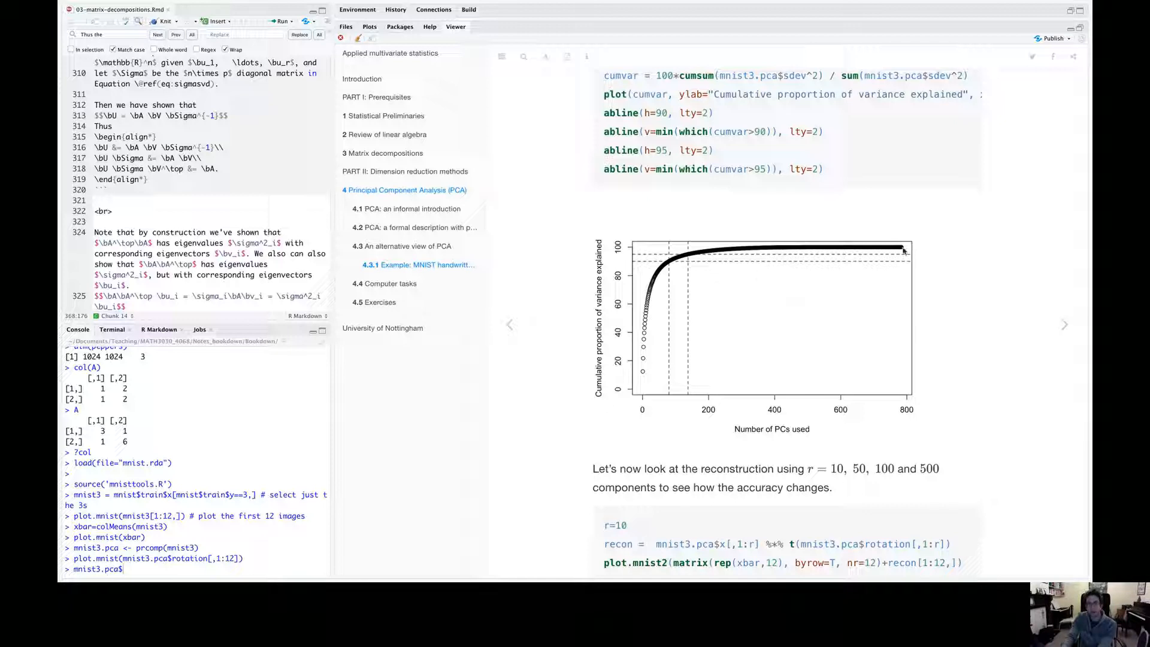
{"action": "mouse_move", "coordinate": [897, 260]}
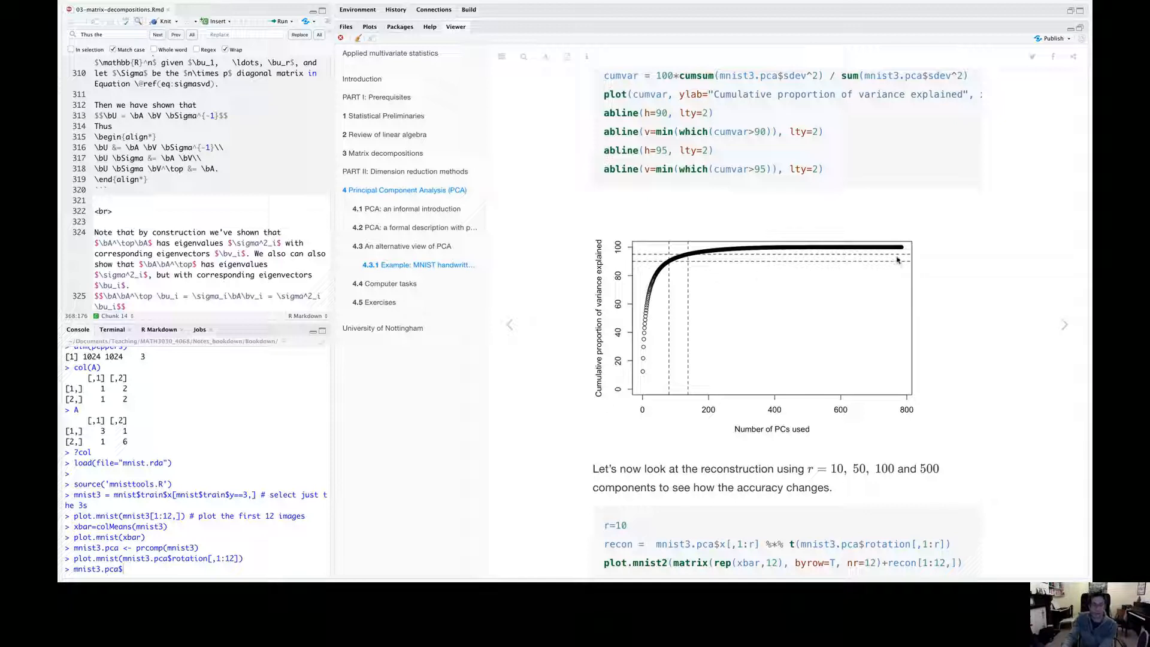
{"action": "mouse_move", "coordinate": [660, 347]}
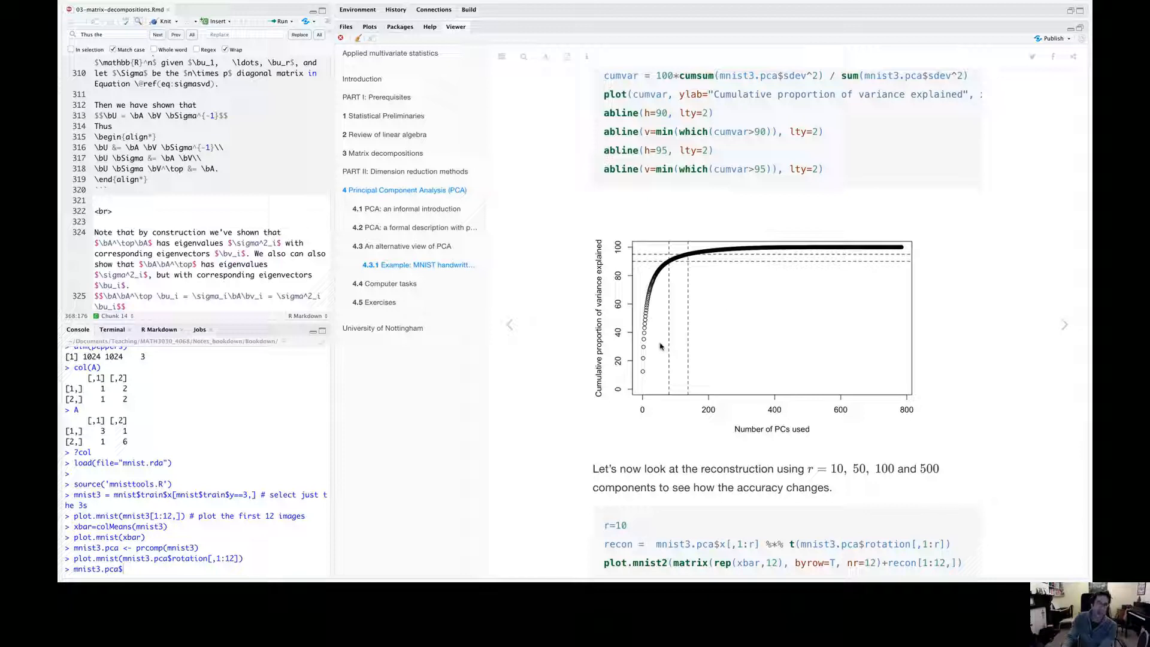
{"action": "mouse_move", "coordinate": [656, 348]}
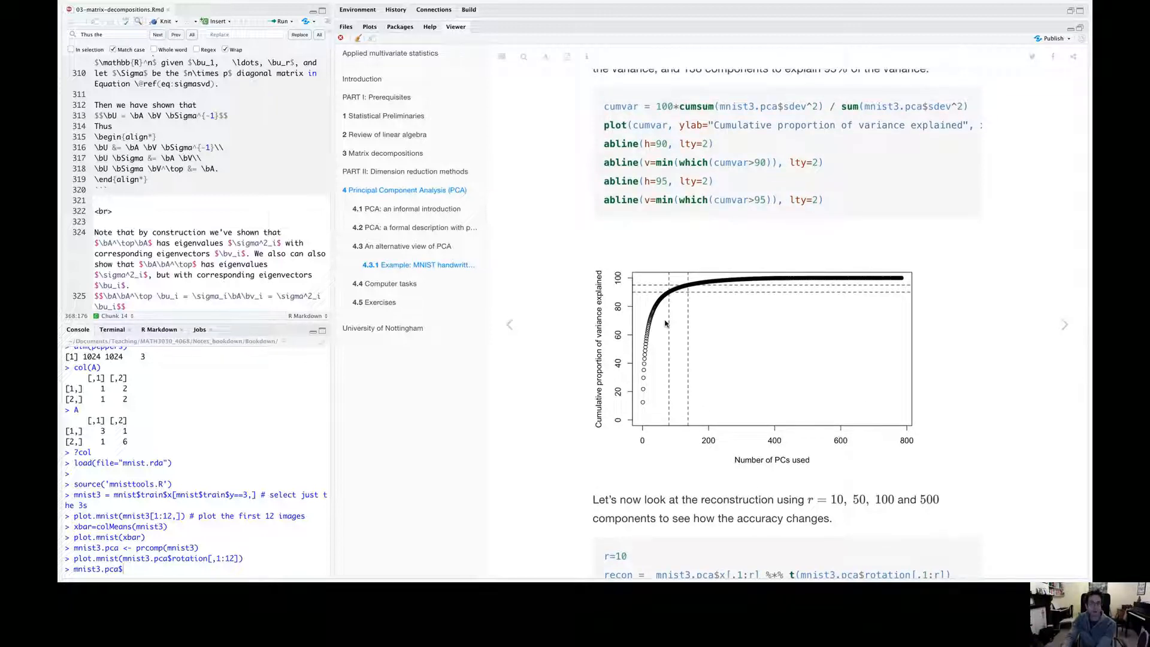
{"action": "mouse_move", "coordinate": [629, 276]}
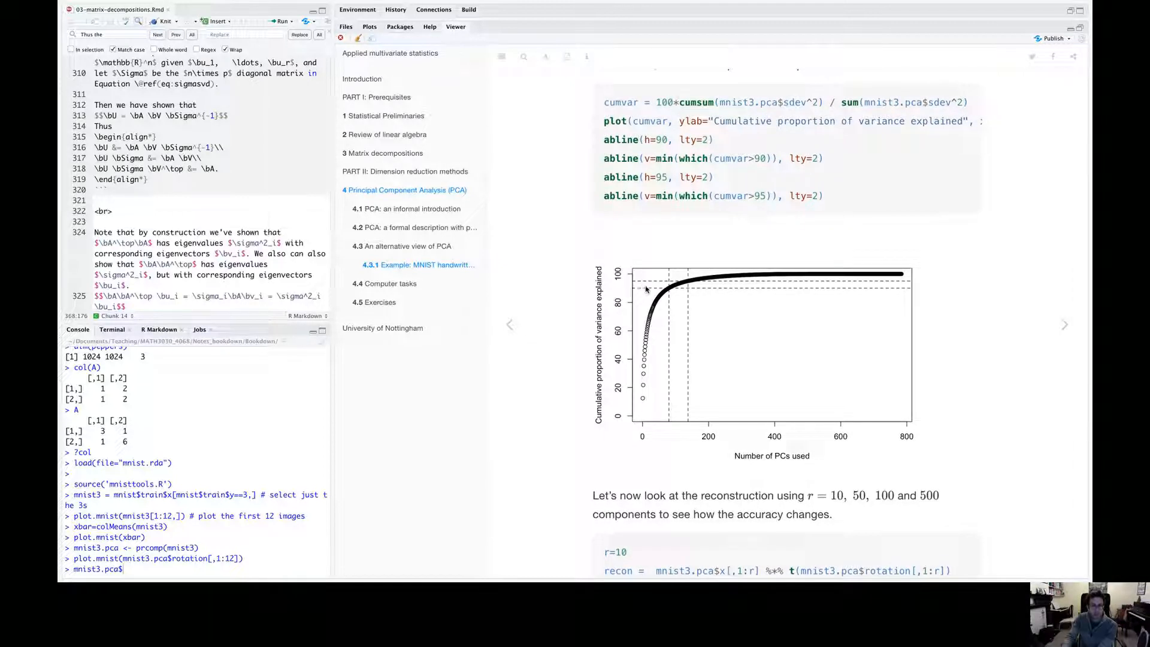
{"action": "mouse_move", "coordinate": [686, 290]}
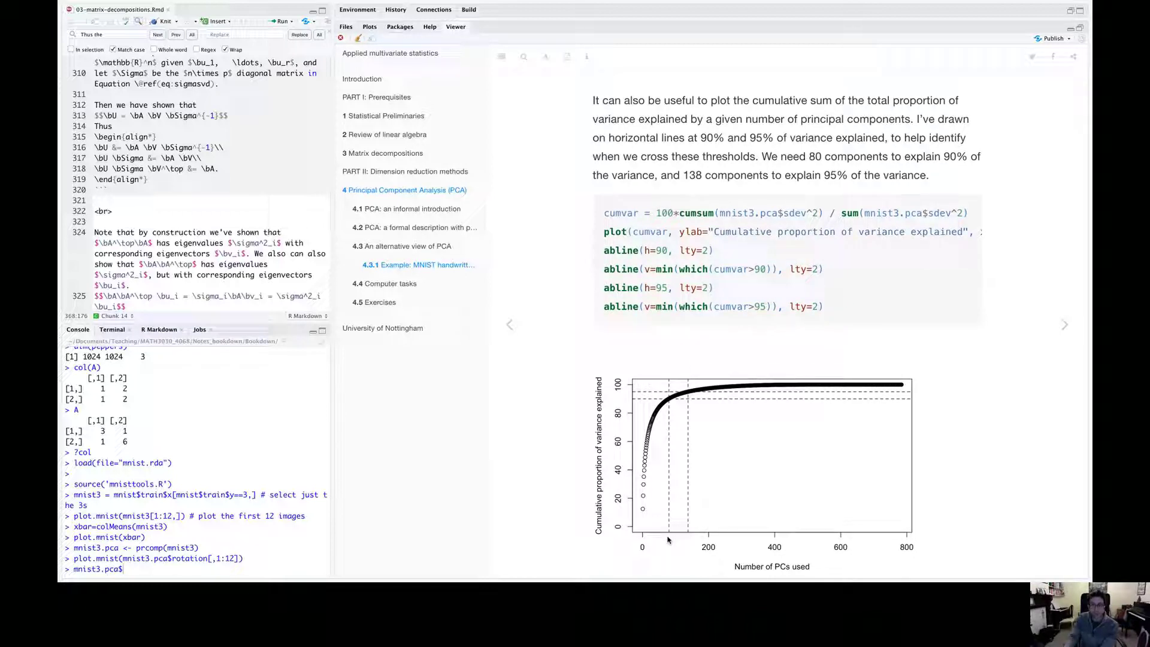
{"action": "mouse_move", "coordinate": [688, 537]}
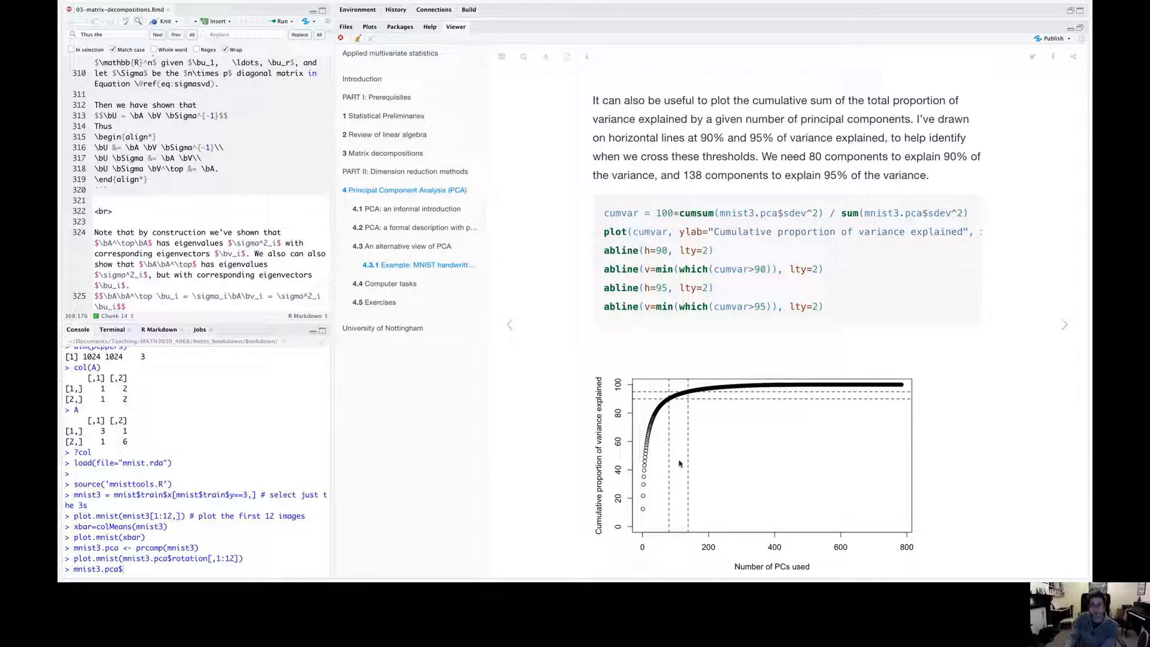
{"action": "mouse_move", "coordinate": [629, 557]}
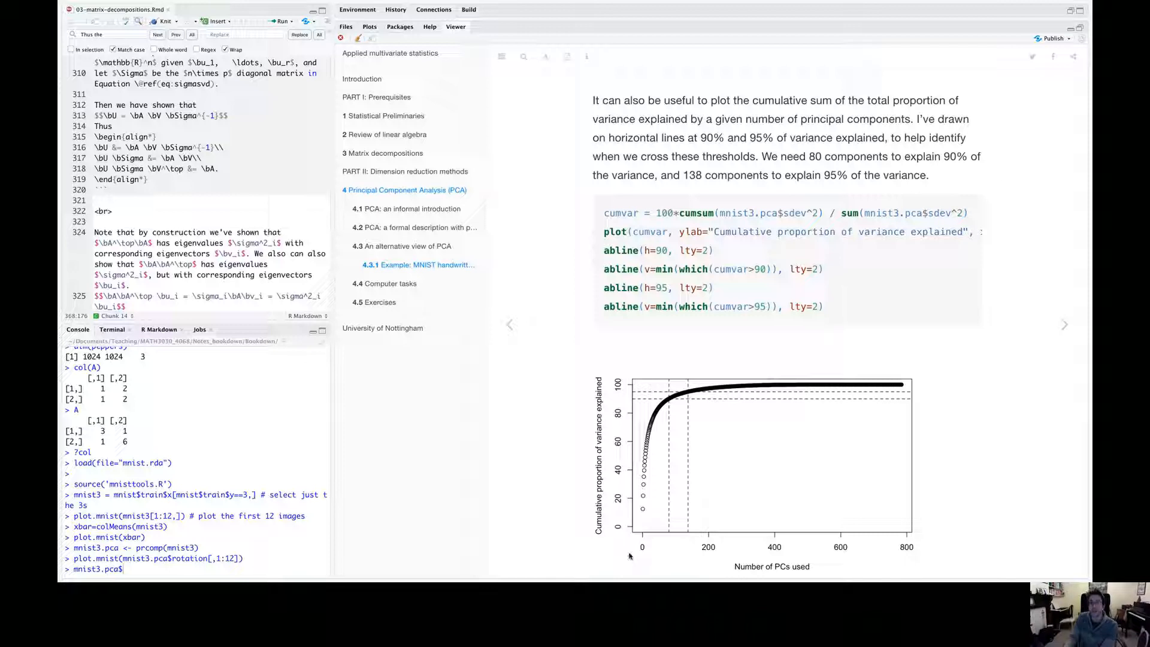
{"action": "mouse_move", "coordinate": [657, 525]}
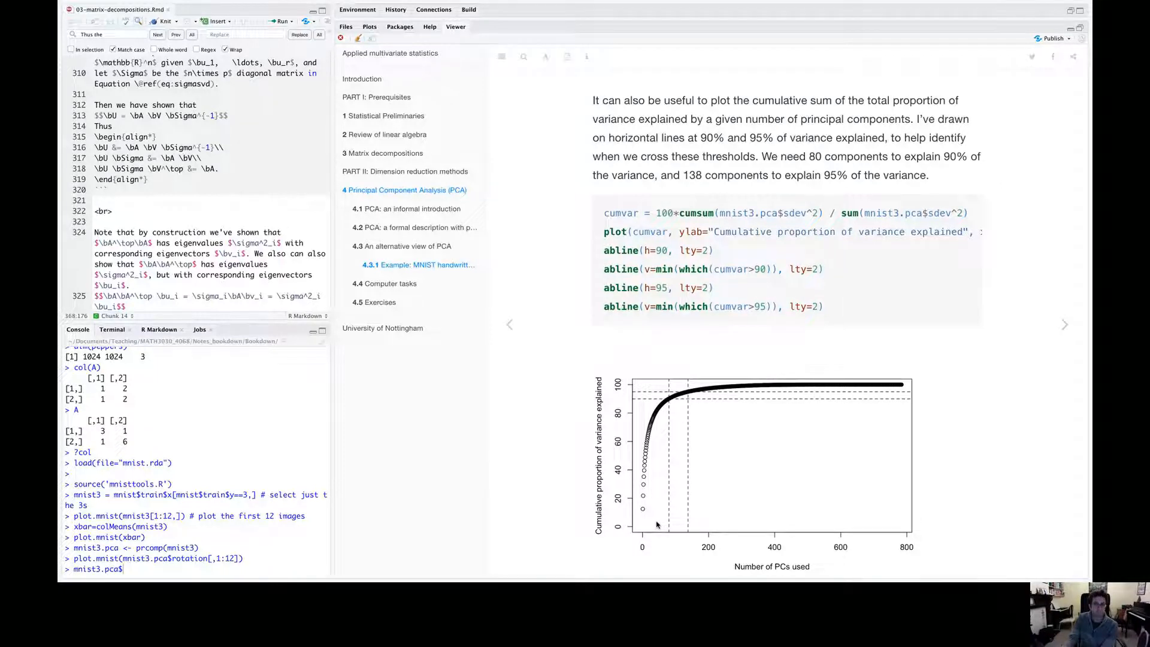
{"action": "scroll", "scroll_direction": "down", "scroll_amount": 3}
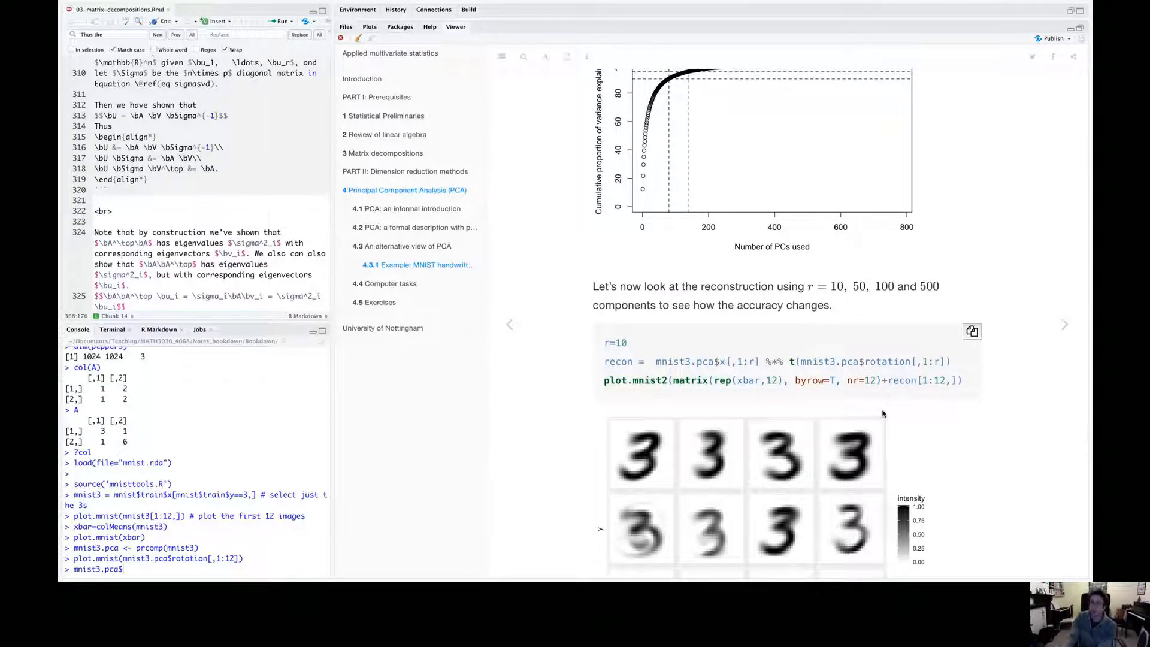
{"action": "scroll", "scroll_direction": "down", "scroll_amount": 3}
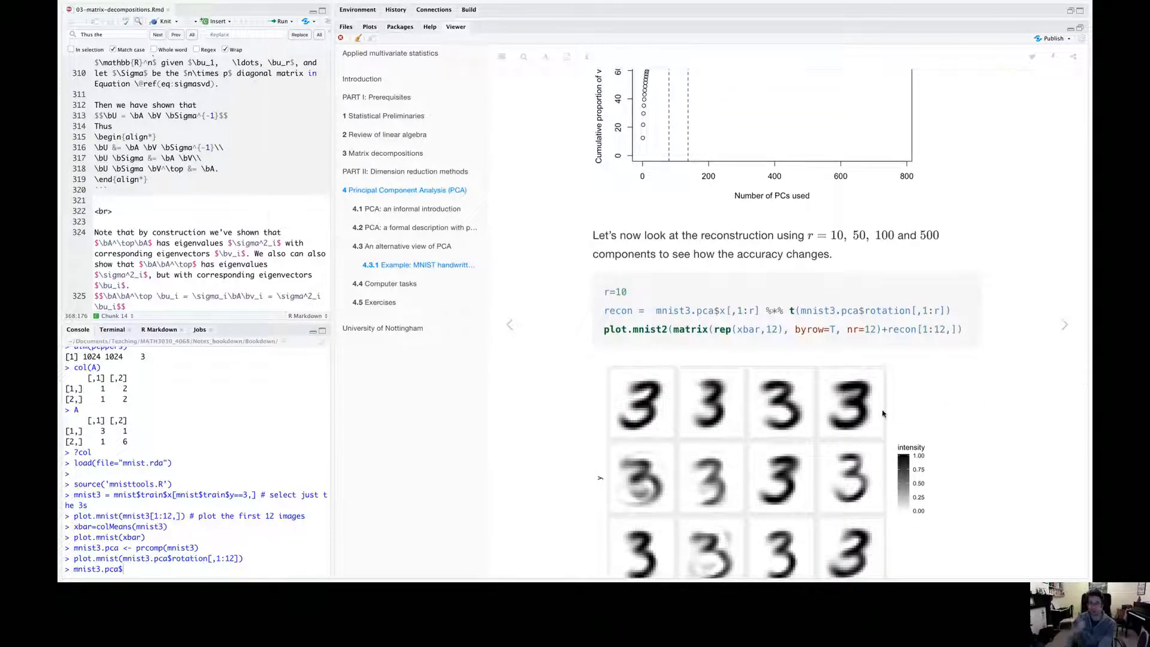
{"action": "scroll", "scroll_direction": "down", "scroll_amount": 3}
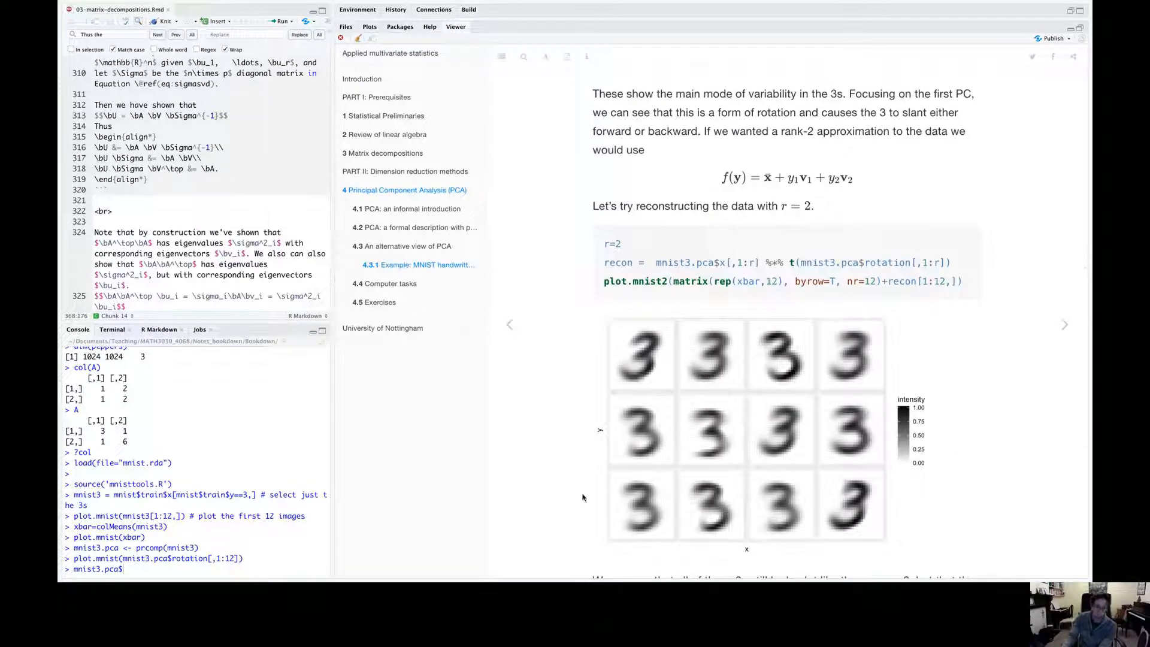
{"action": "mouse_move", "coordinate": [791, 379]}
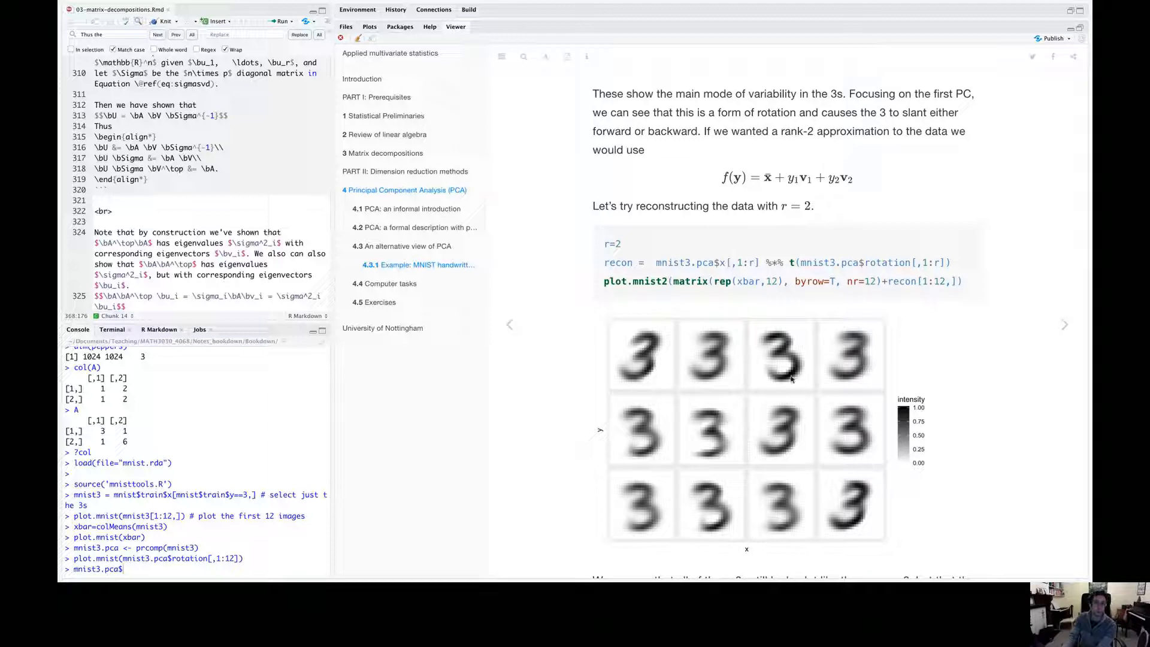
{"action": "mouse_move", "coordinate": [883, 476]}
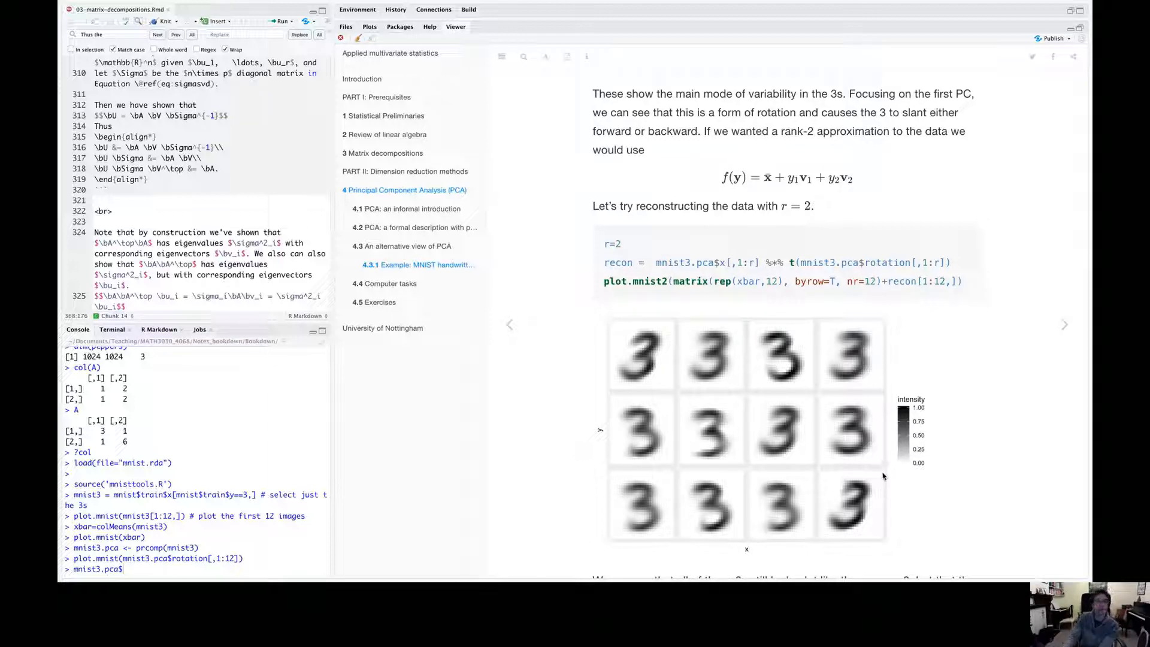
{"action": "scroll", "scroll_direction": "down", "scroll_amount": 3}
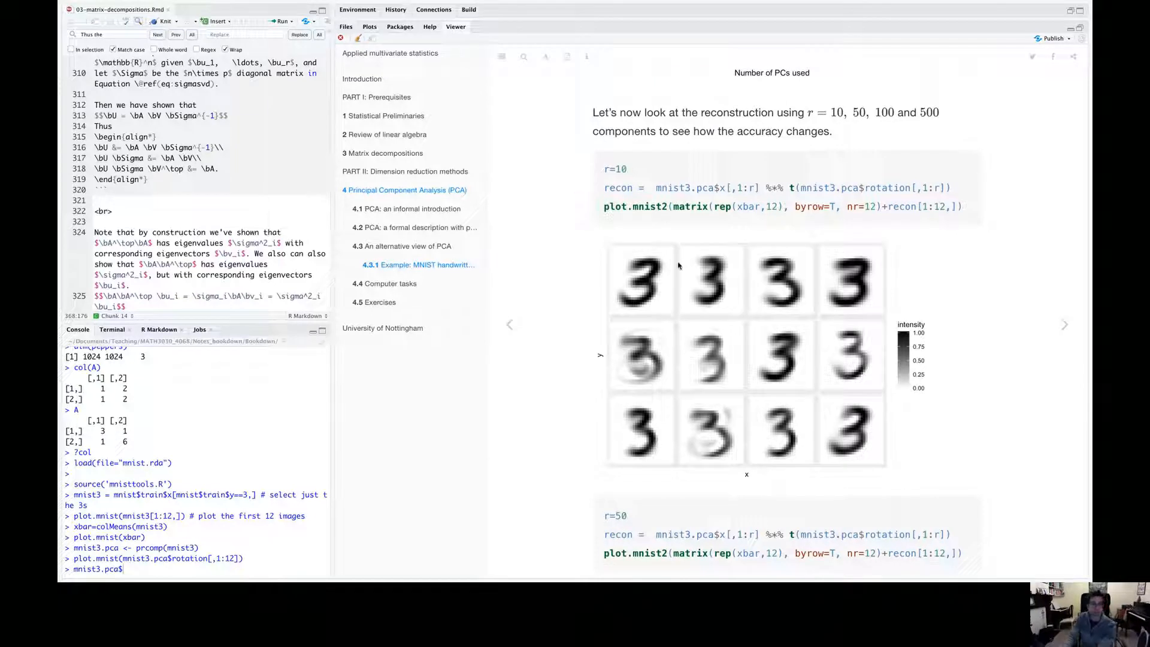
{"action": "mouse_move", "coordinate": [786, 319]}
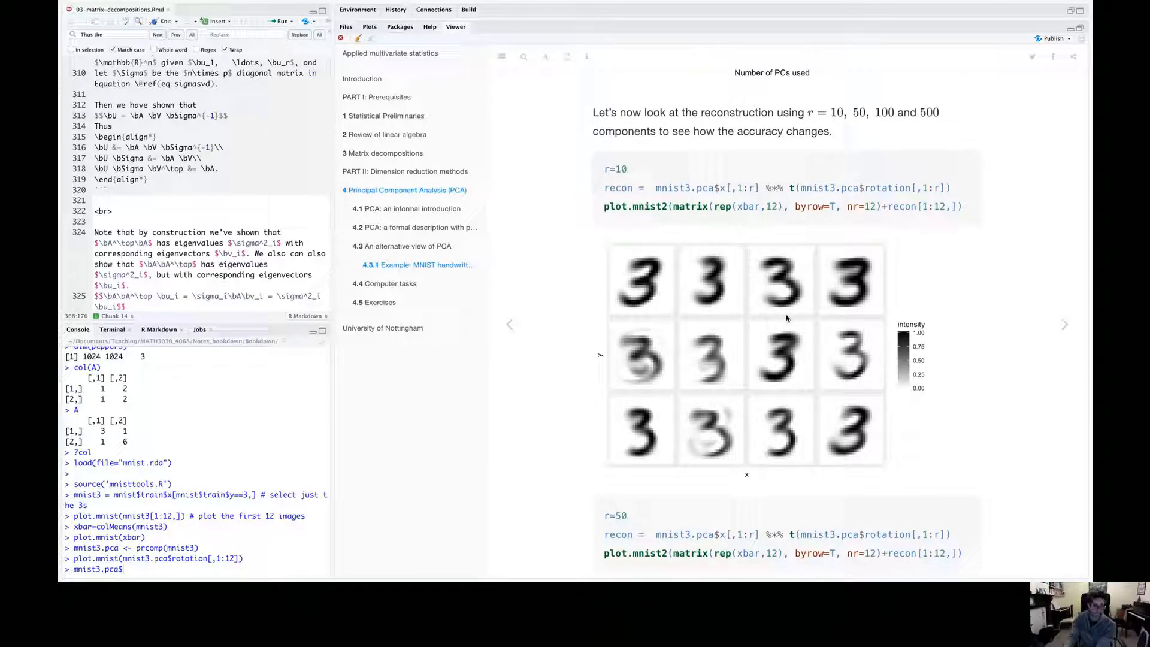
{"action": "mouse_move", "coordinate": [643, 383]}
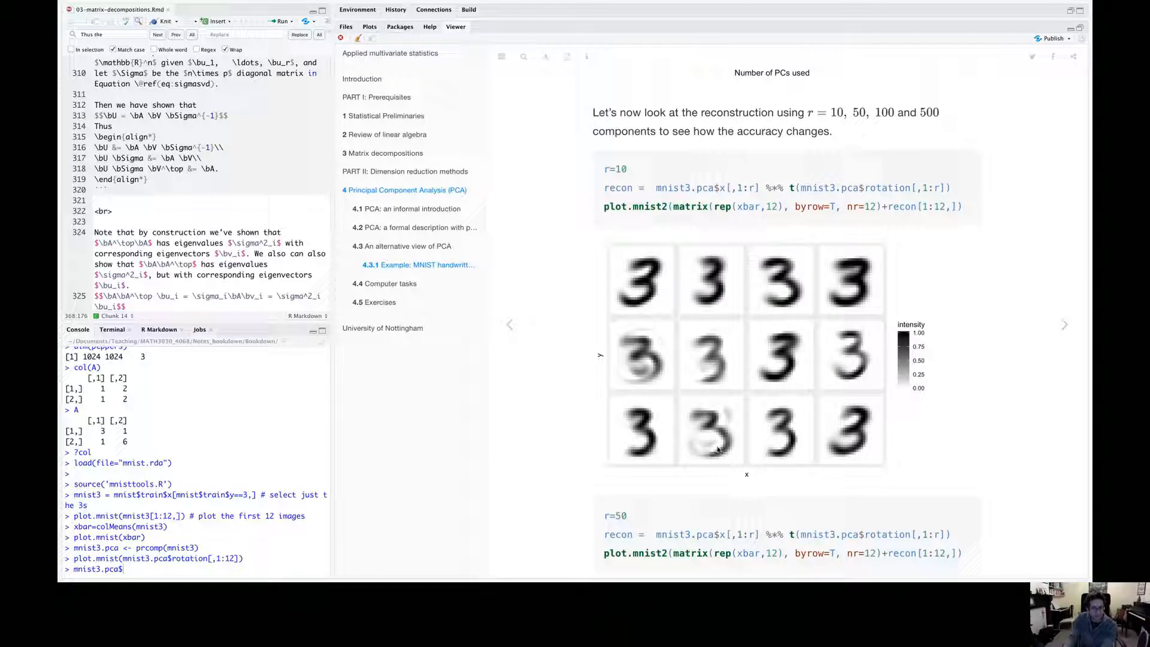
{"action": "mouse_move", "coordinate": [741, 389]}
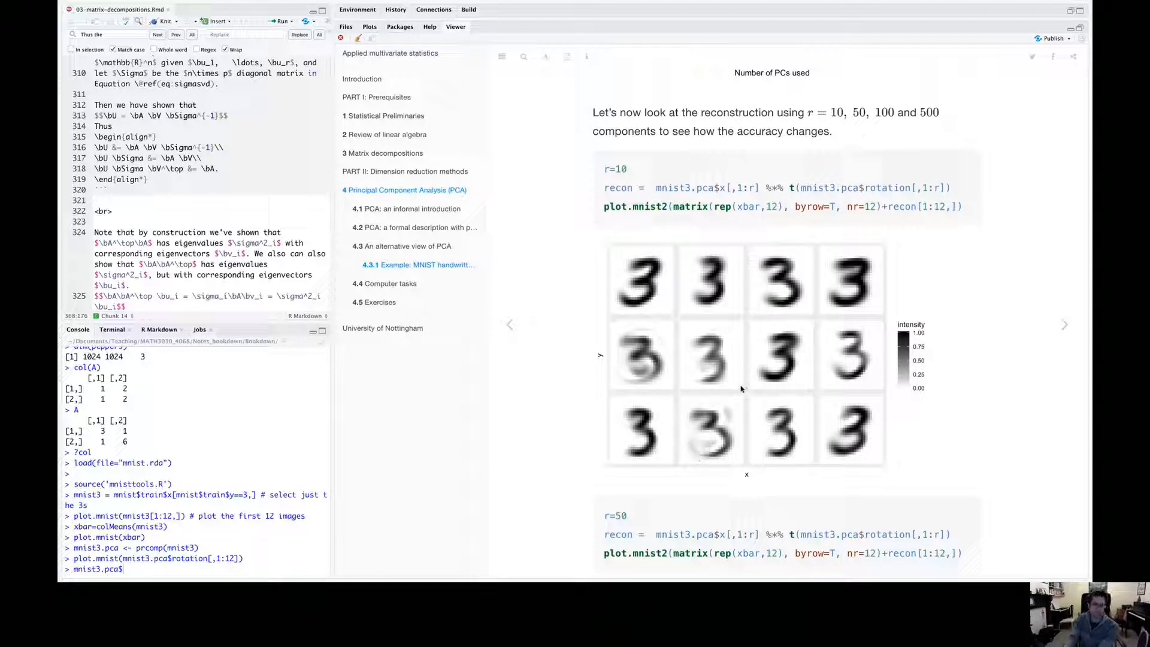
{"action": "mouse_move", "coordinate": [636, 326]}
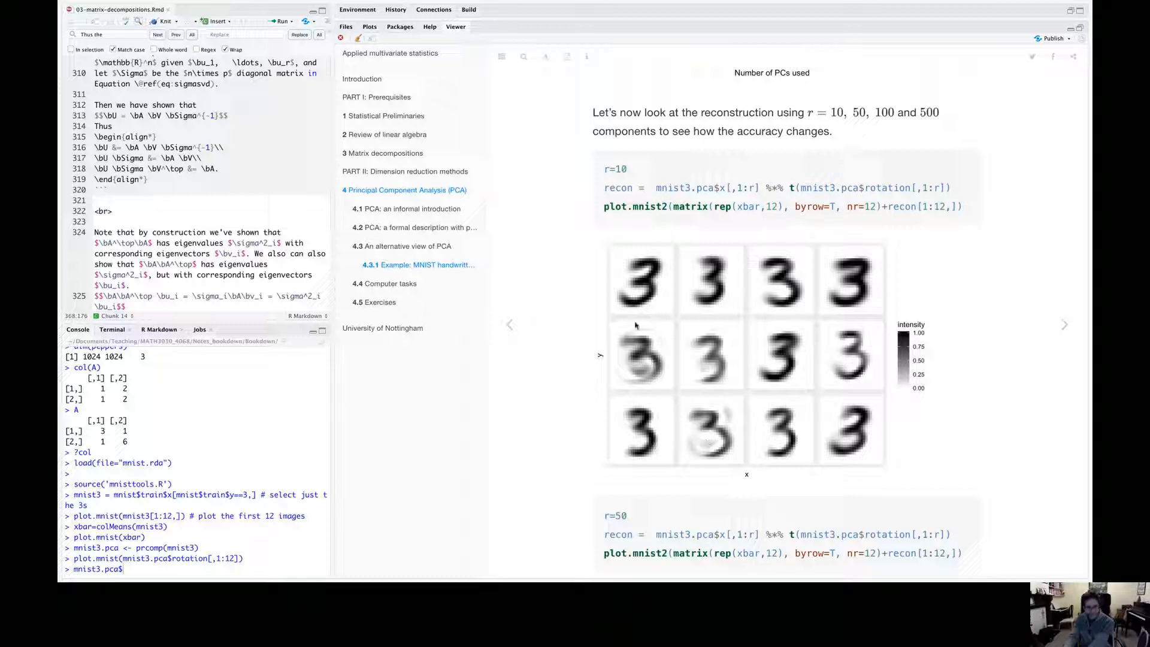
{"action": "mouse_move", "coordinate": [713, 422]}
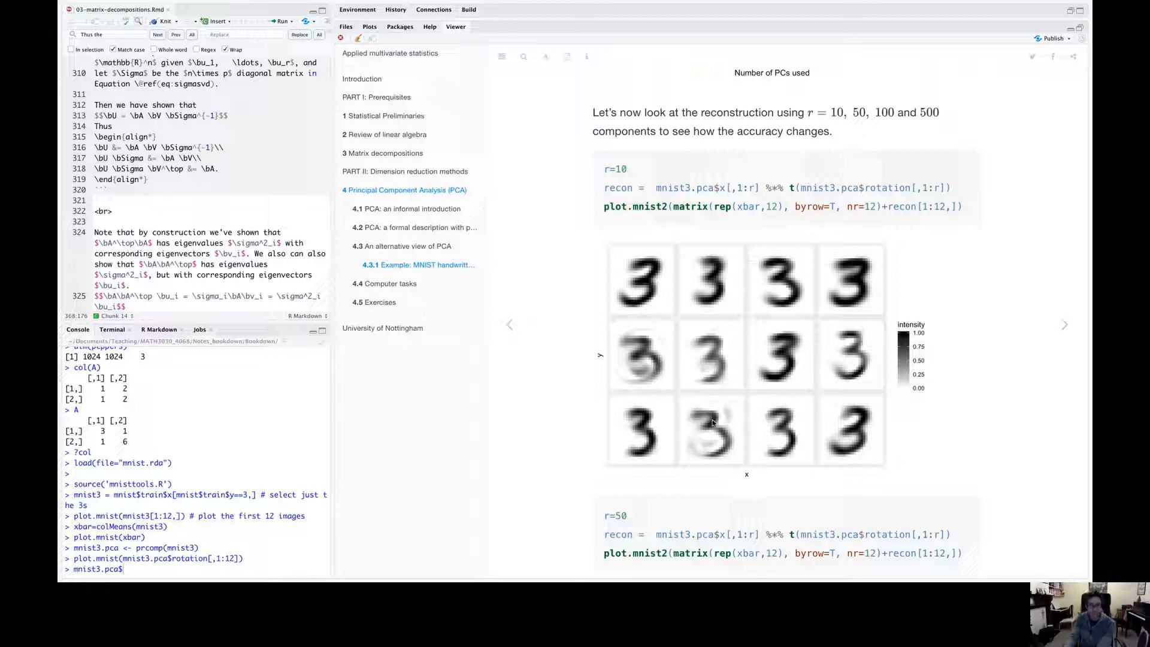
{"action": "mouse_move", "coordinate": [691, 405]}
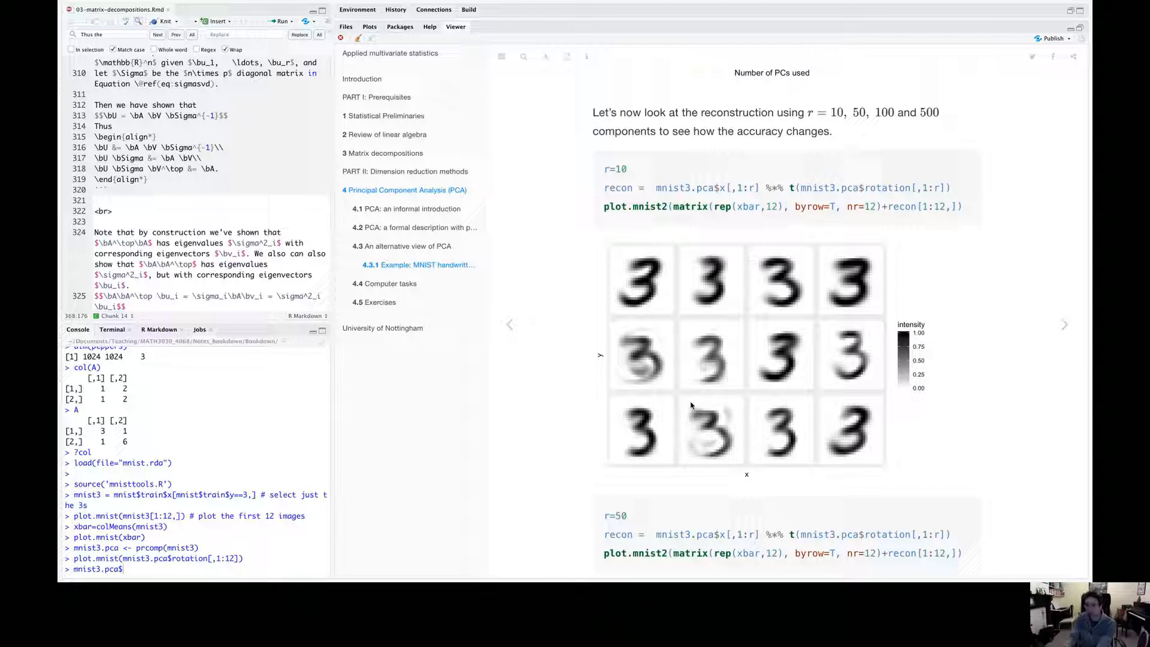
{"action": "scroll", "scroll_direction": "down", "scroll_amount": 3}
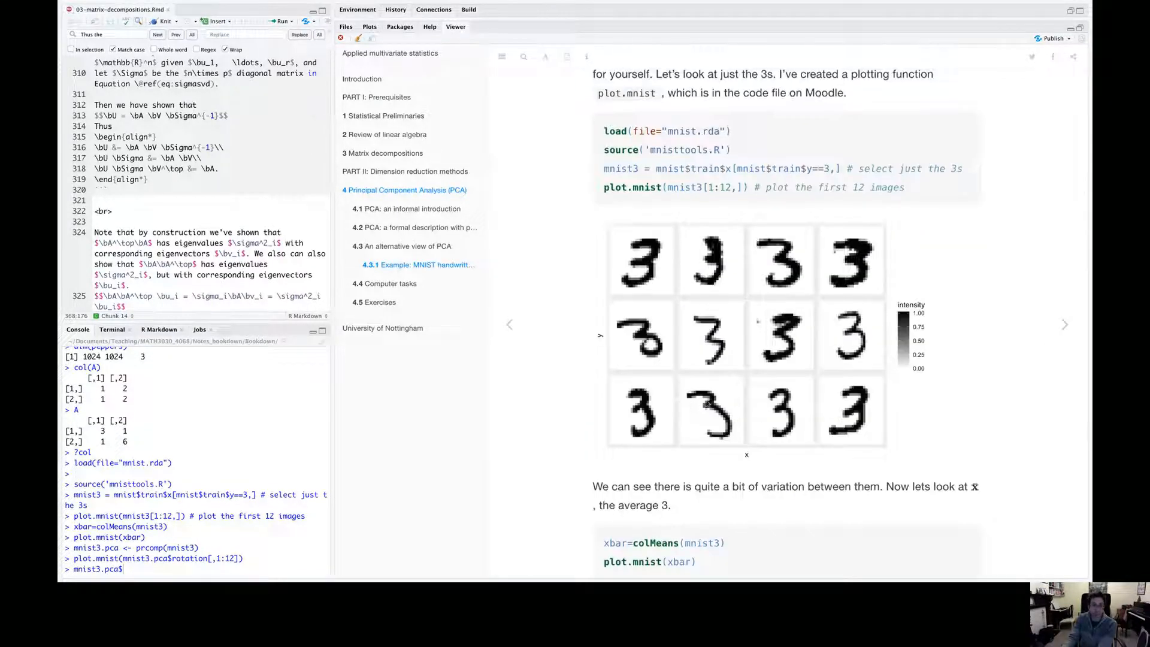
{"action": "mouse_move", "coordinate": [748, 370]}
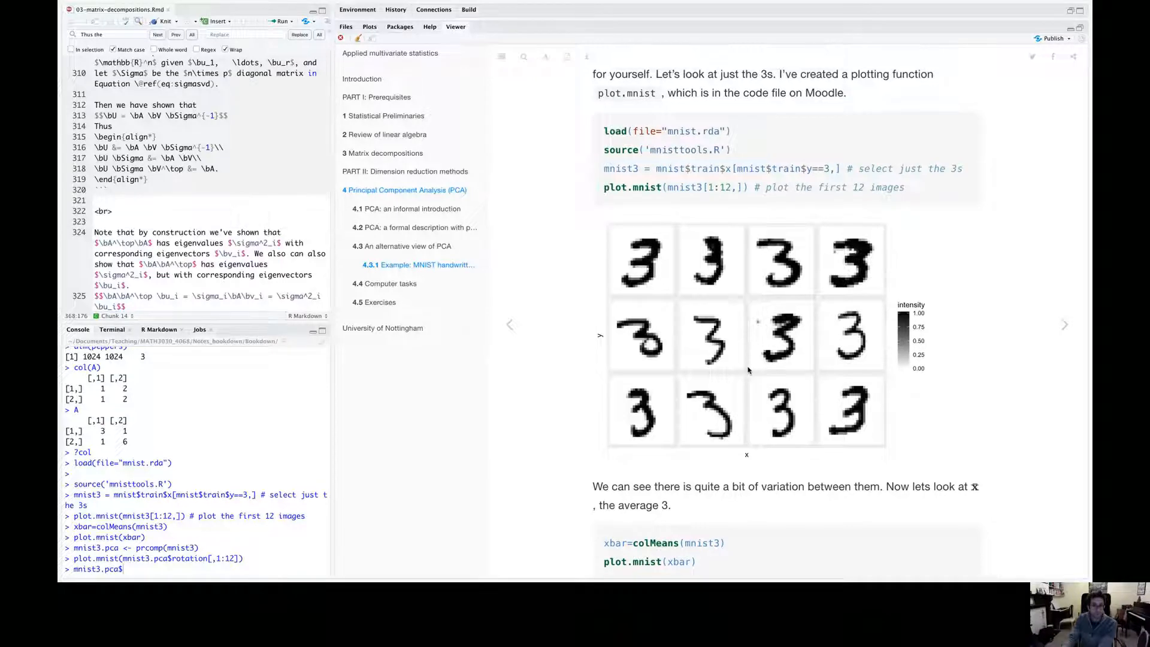
{"action": "scroll", "scroll_direction": "down", "scroll_amount": 3}
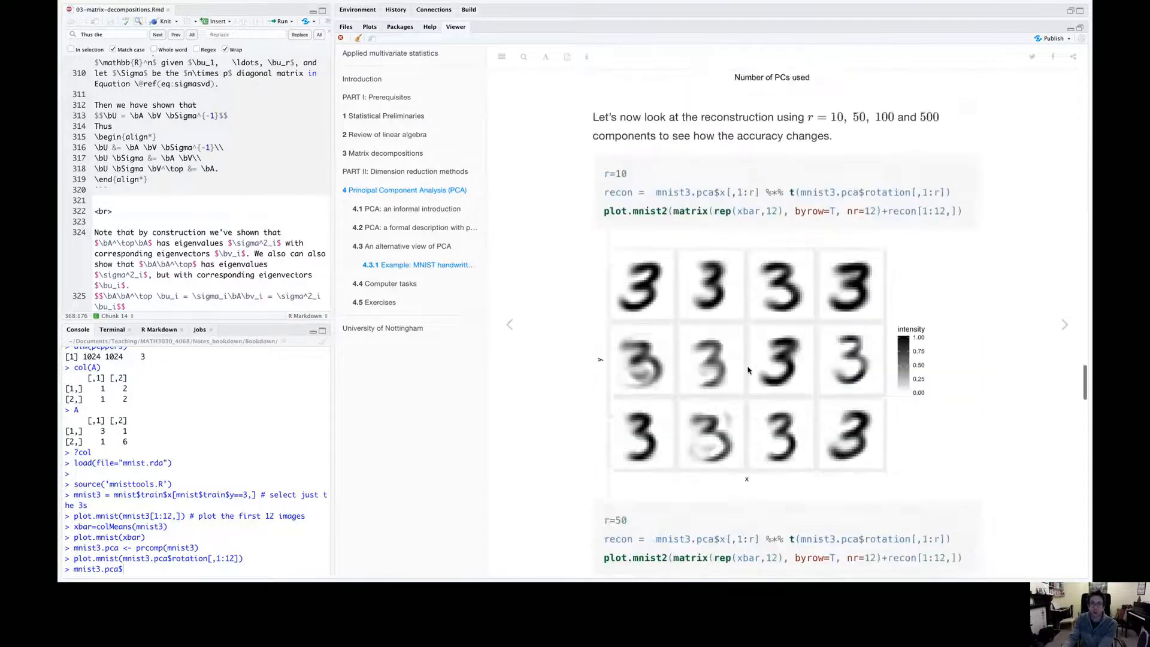
{"action": "scroll", "scroll_direction": "down", "scroll_amount": 3}
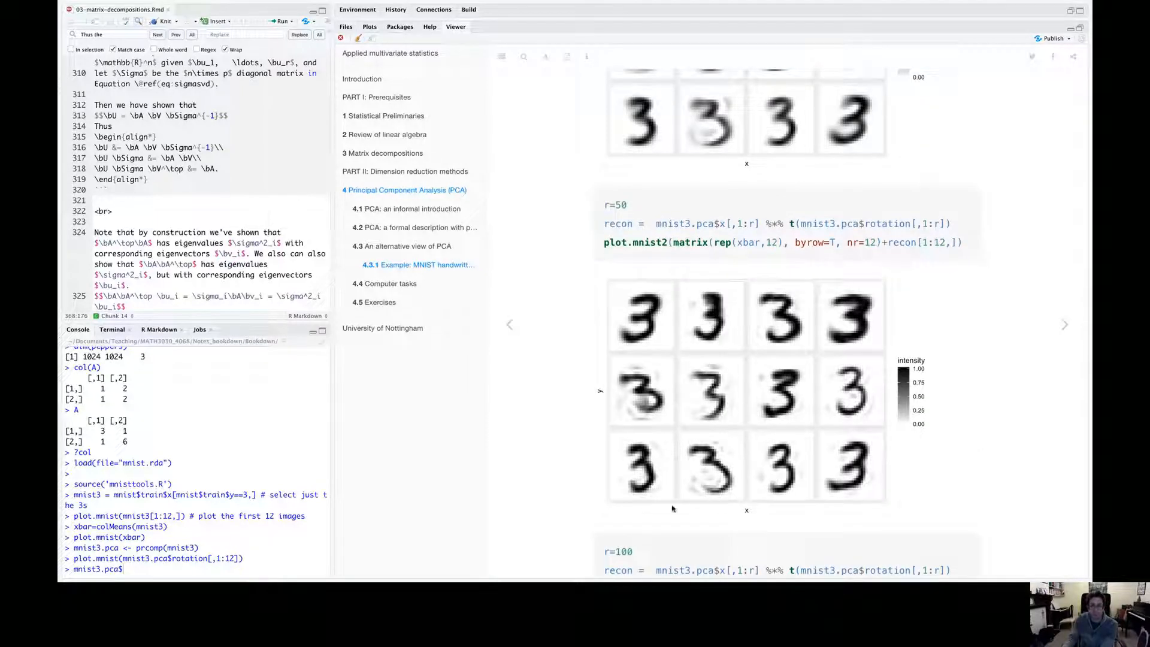
{"action": "mouse_move", "coordinate": [722, 417]}
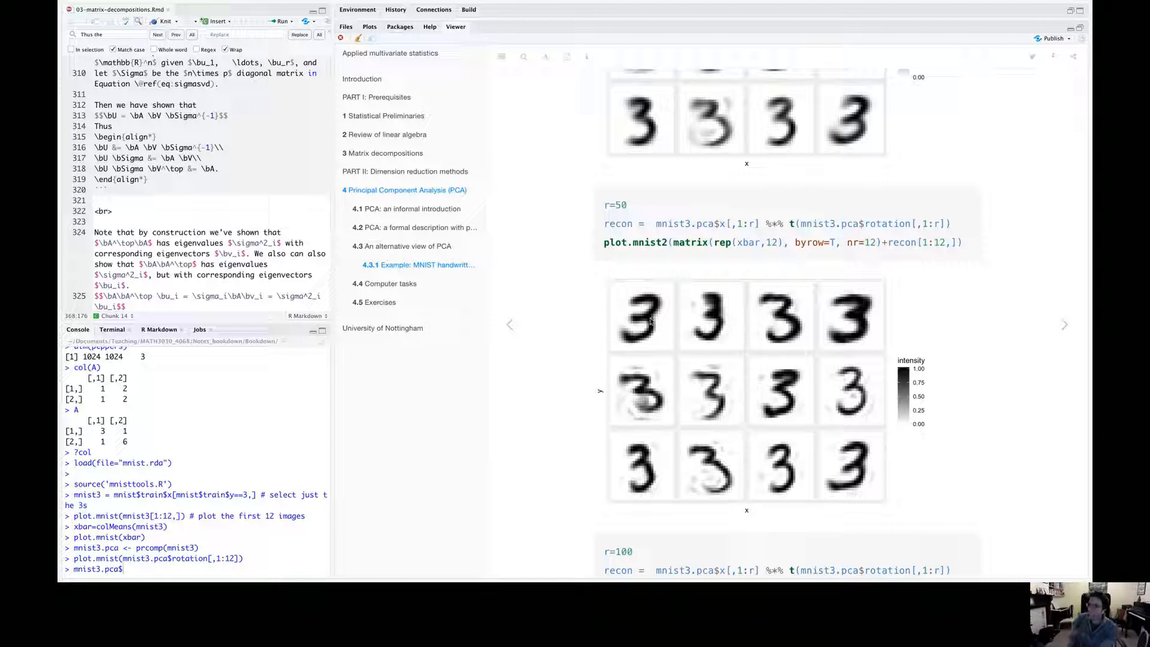
{"action": "mouse_move", "coordinate": [651, 355]}
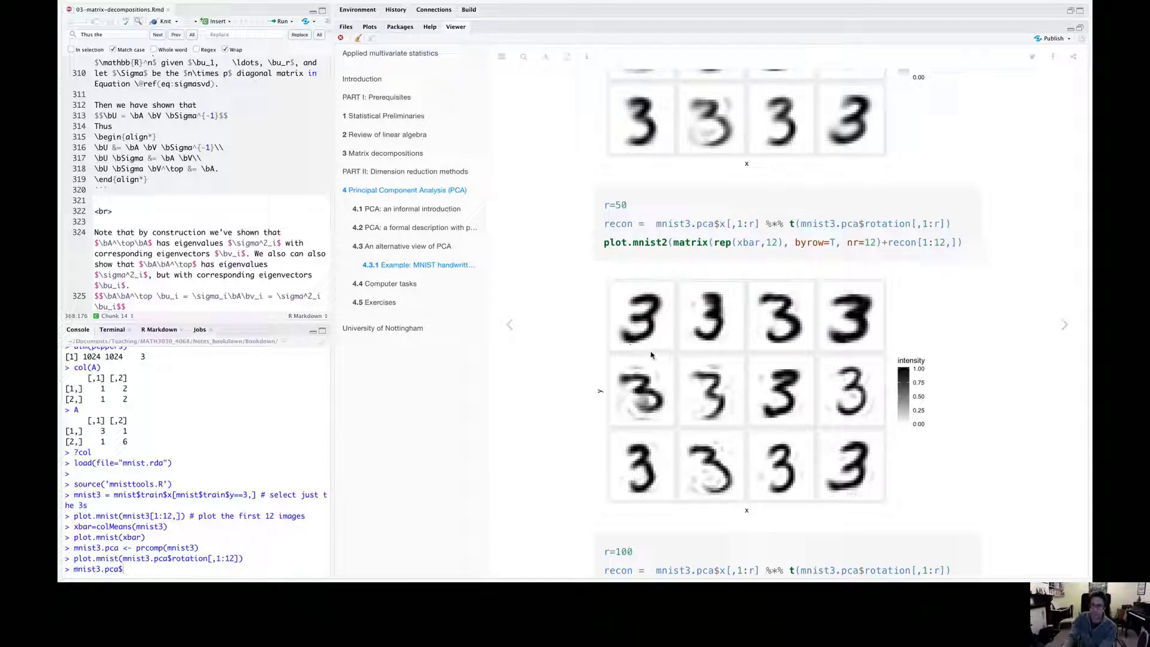
{"action": "scroll", "scroll_direction": "down", "scroll_amount": 3}
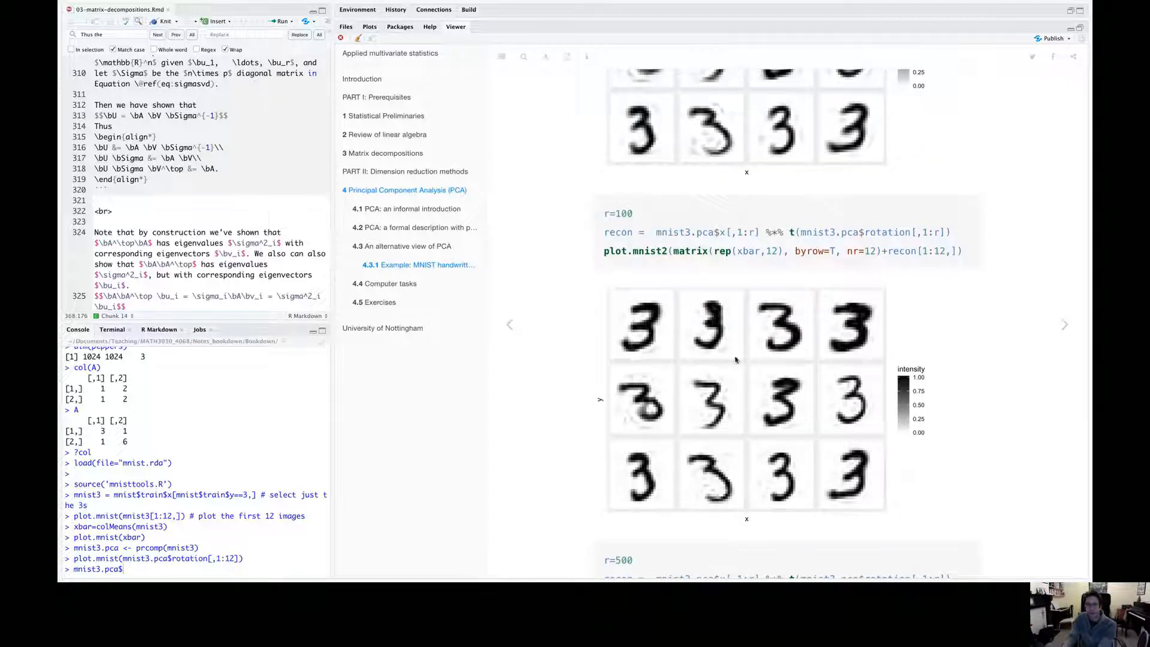
{"action": "mouse_move", "coordinate": [752, 338]}
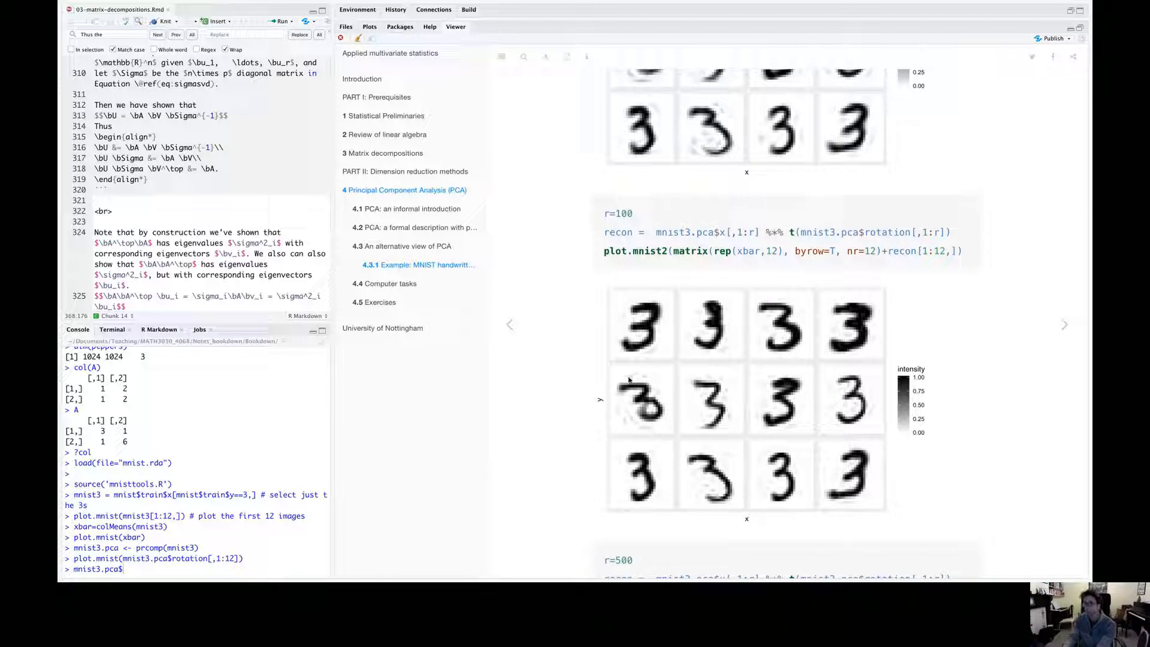
{"action": "mouse_move", "coordinate": [634, 398]}
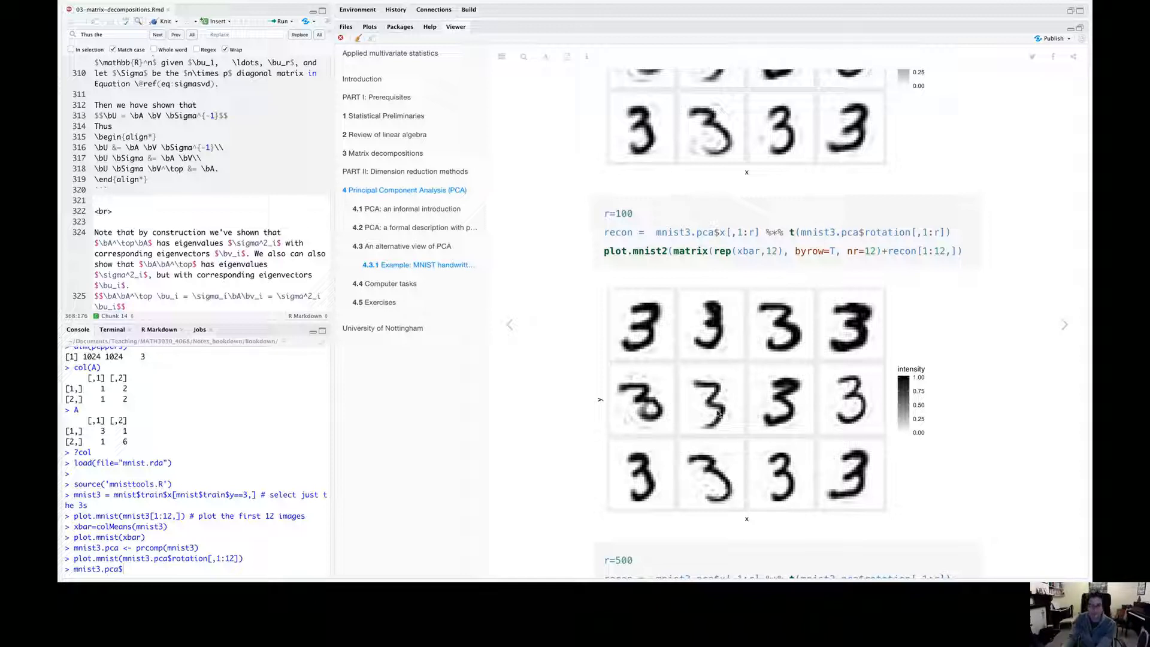
{"action": "scroll", "scroll_direction": "down", "scroll_amount": 3}
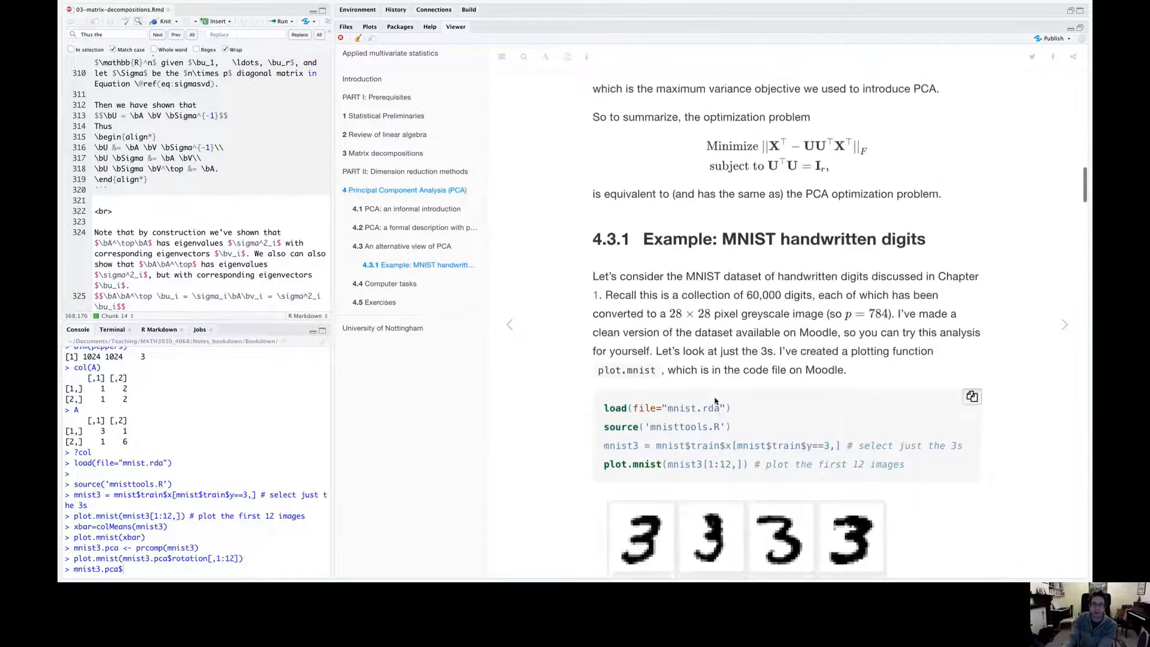
{"action": "scroll", "scroll_direction": "down", "scroll_amount": 3}
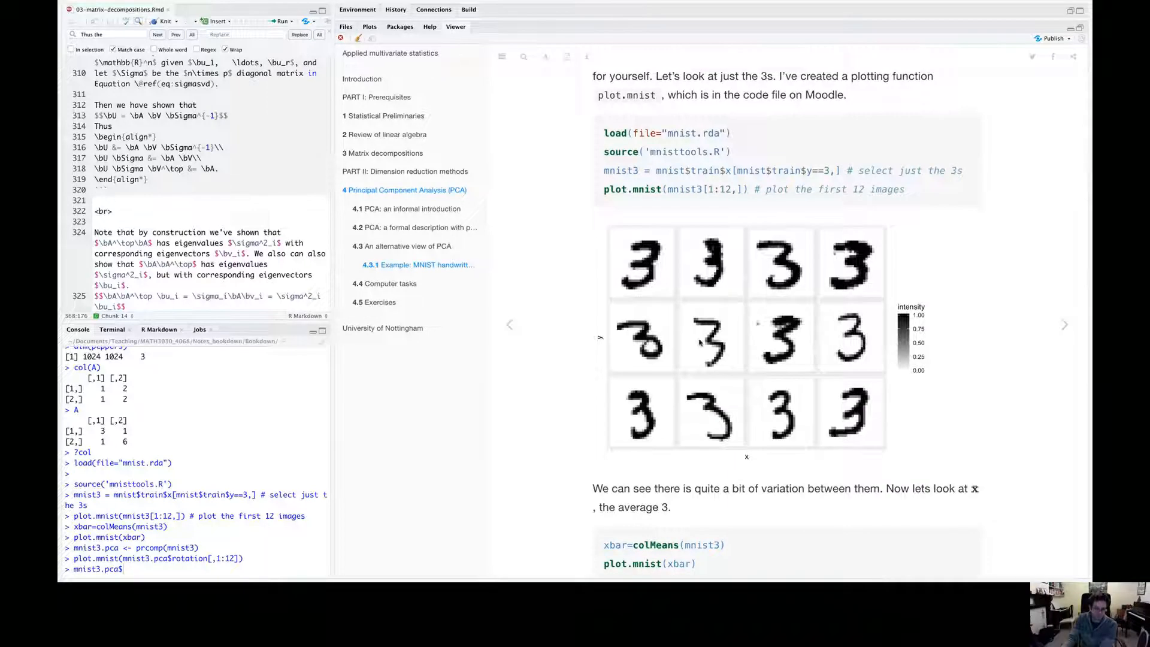
{"action": "mouse_move", "coordinate": [709, 332]}
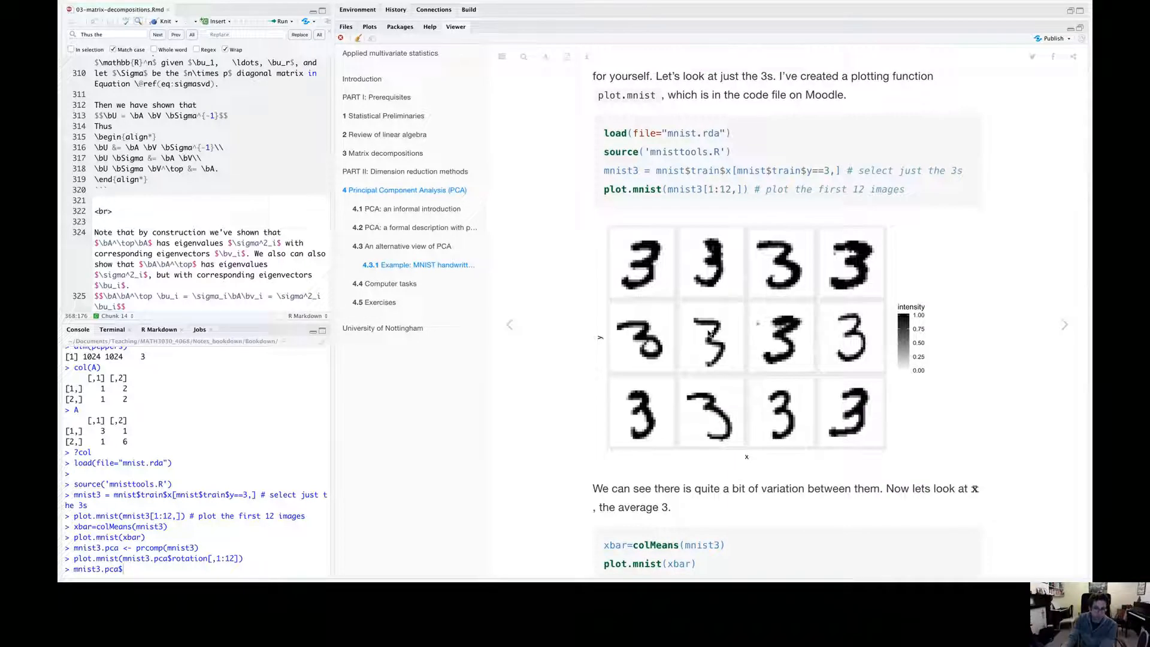
{"action": "scroll", "scroll_direction": "down", "scroll_amount": 3}
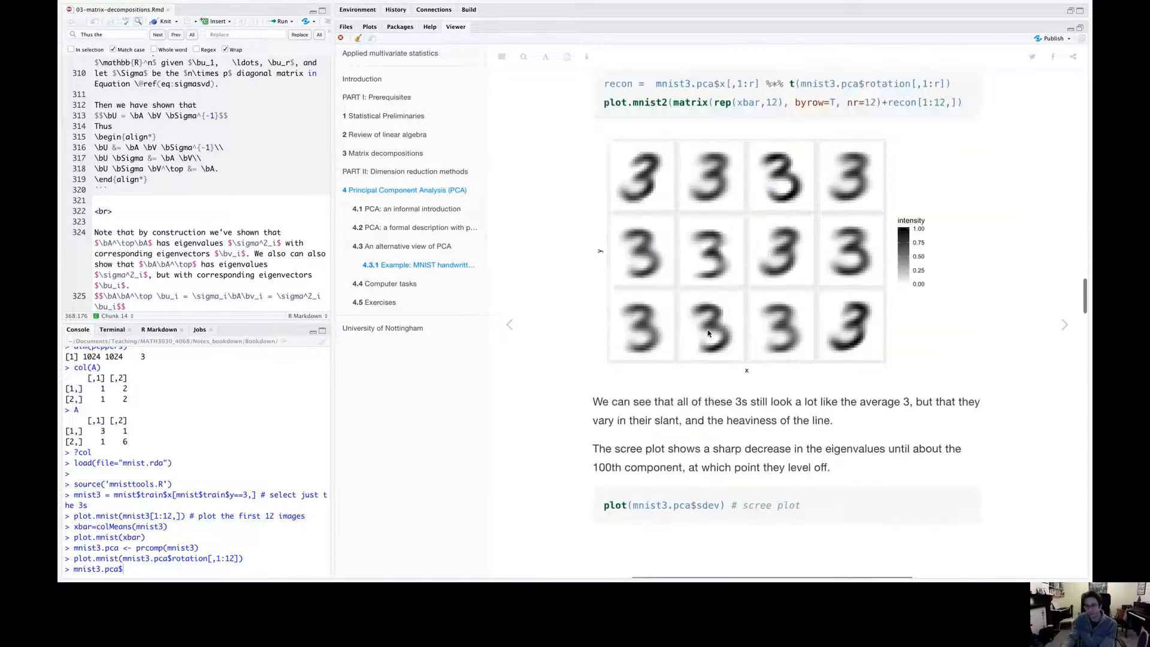
{"action": "scroll", "scroll_direction": "down", "scroll_amount": 3}
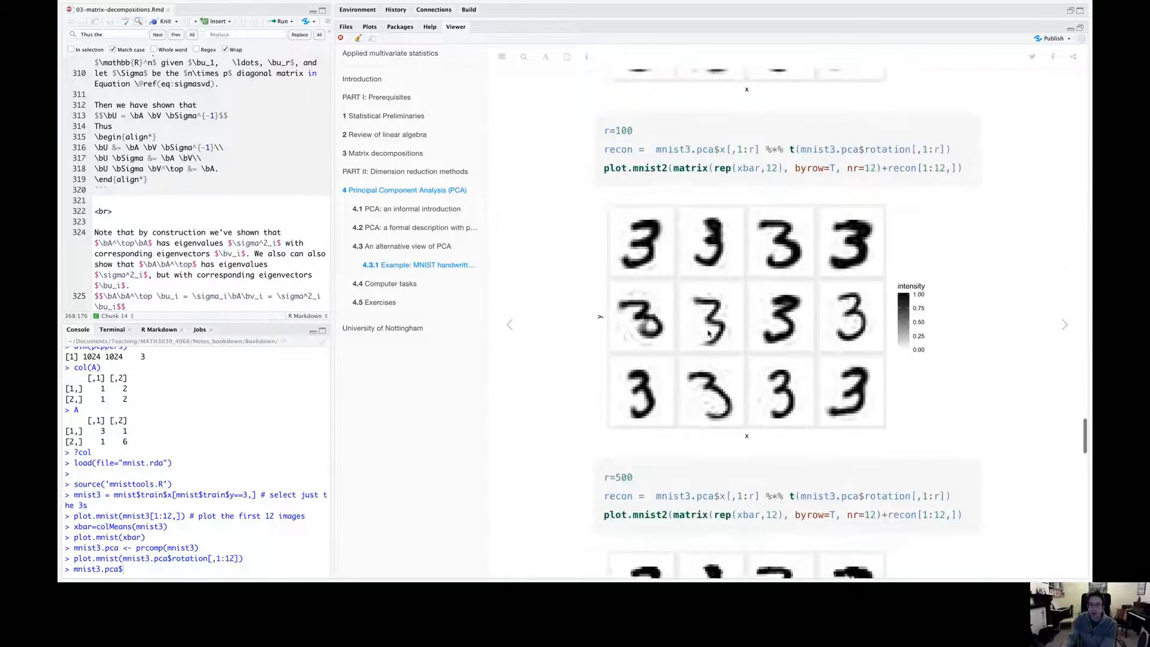
{"action": "scroll", "scroll_direction": "down", "scroll_amount": 3}
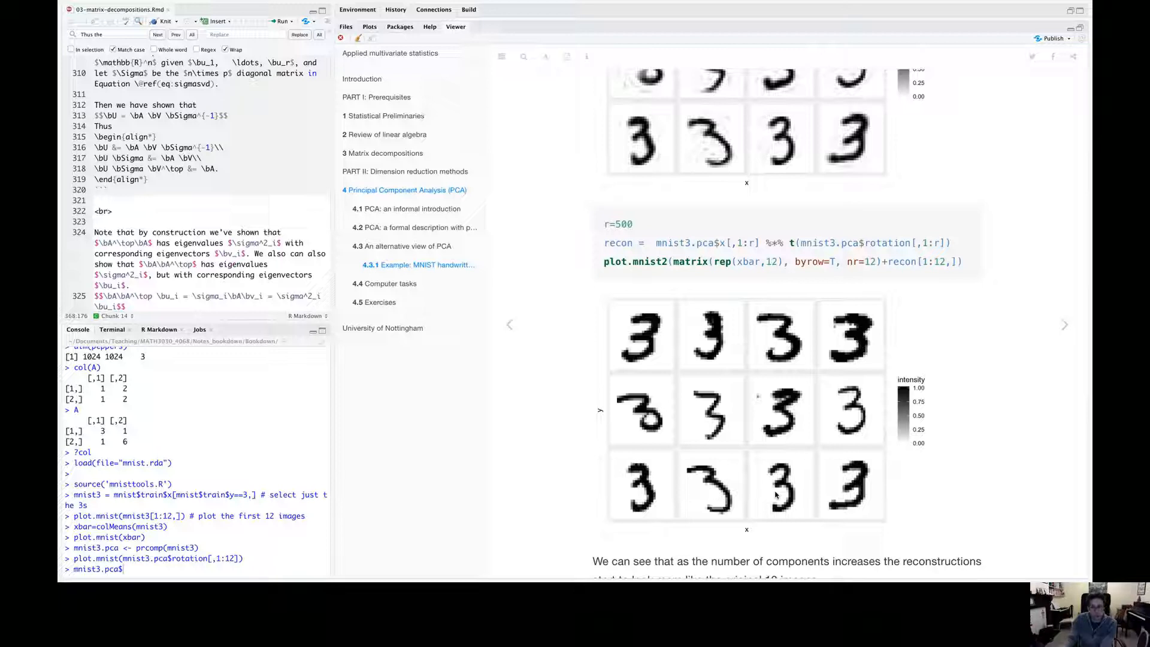
{"action": "mouse_move", "coordinate": [761, 400]}
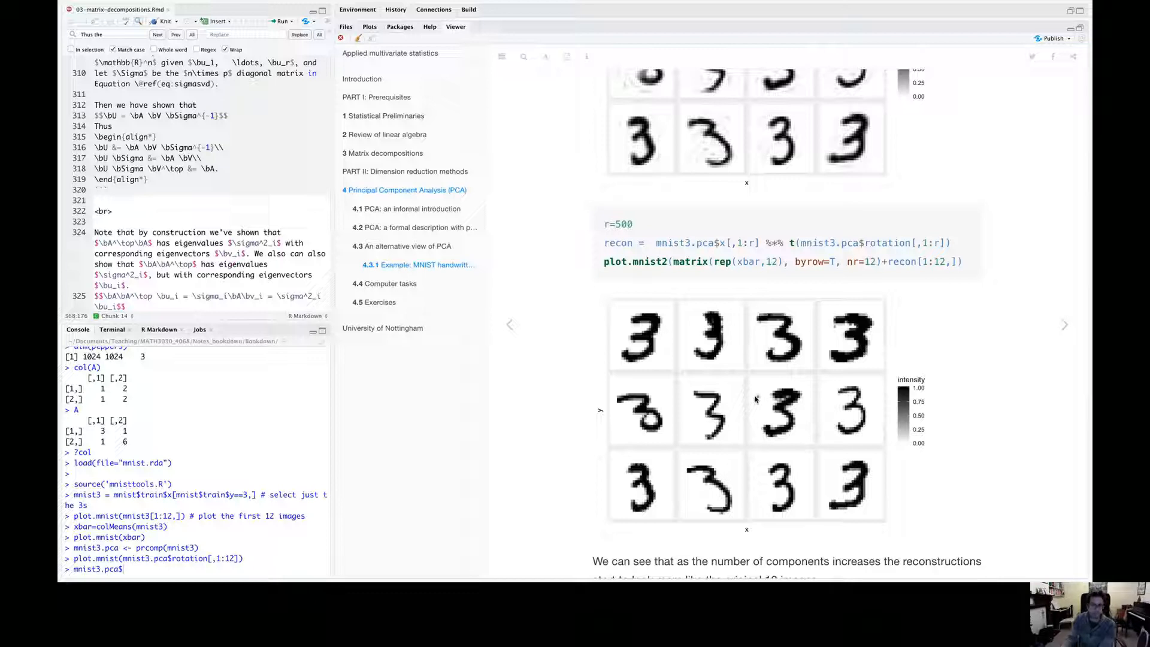
{"action": "mouse_move", "coordinate": [833, 328]}
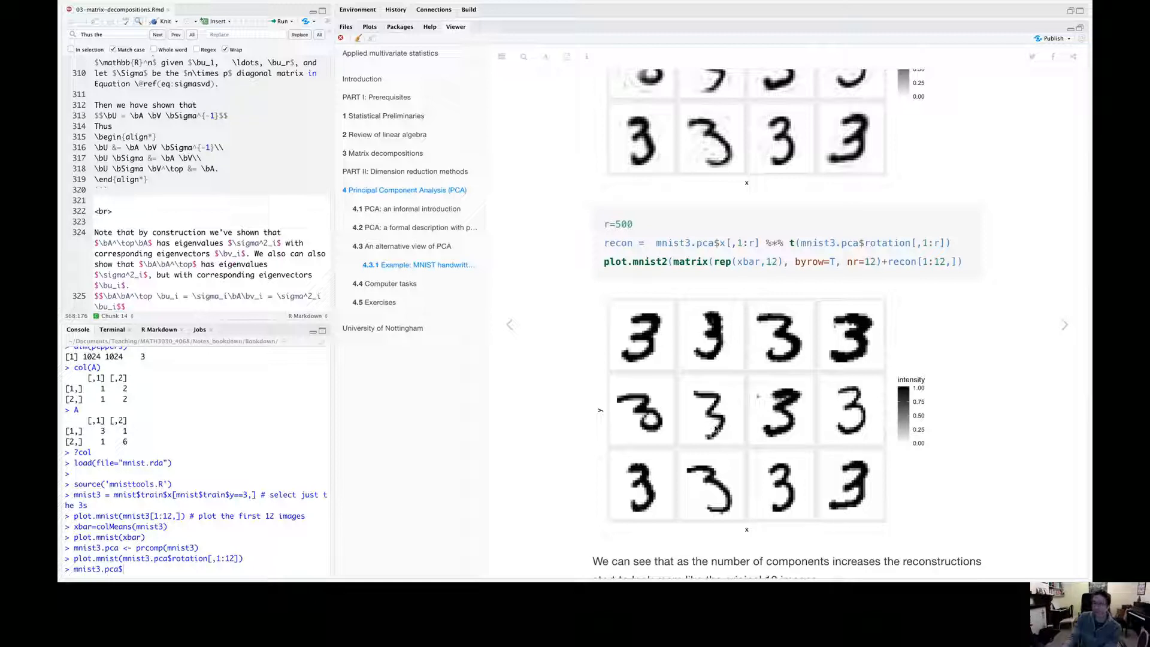
{"action": "mouse_move", "coordinate": [701, 464]}
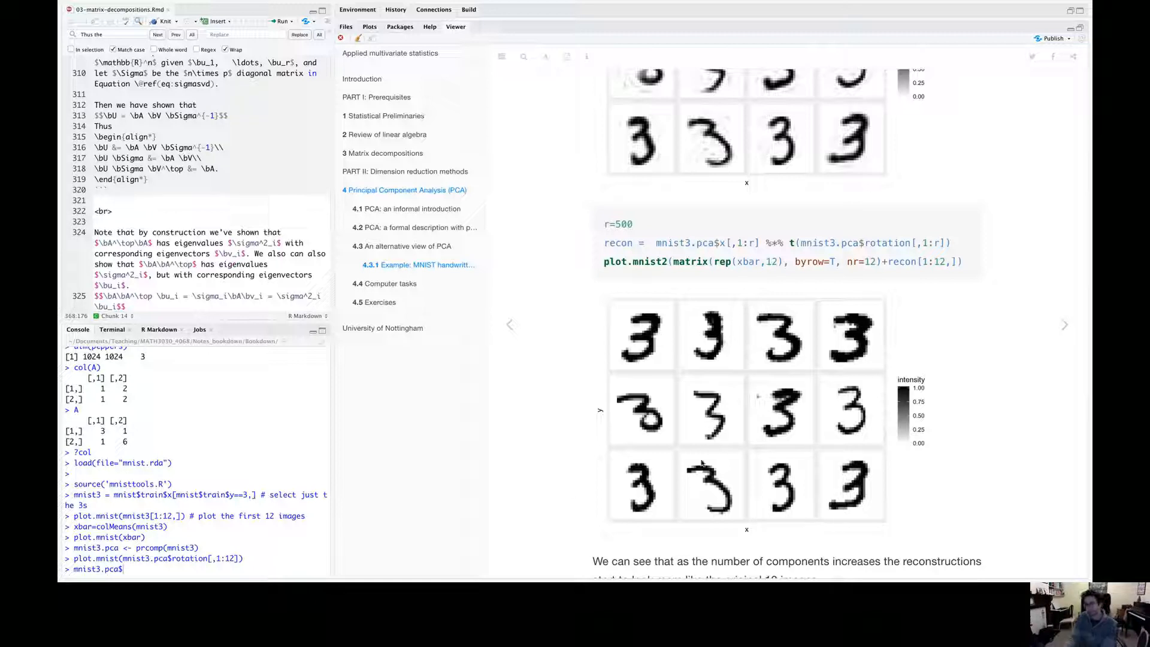
{"action": "mouse_move", "coordinate": [689, 422]}
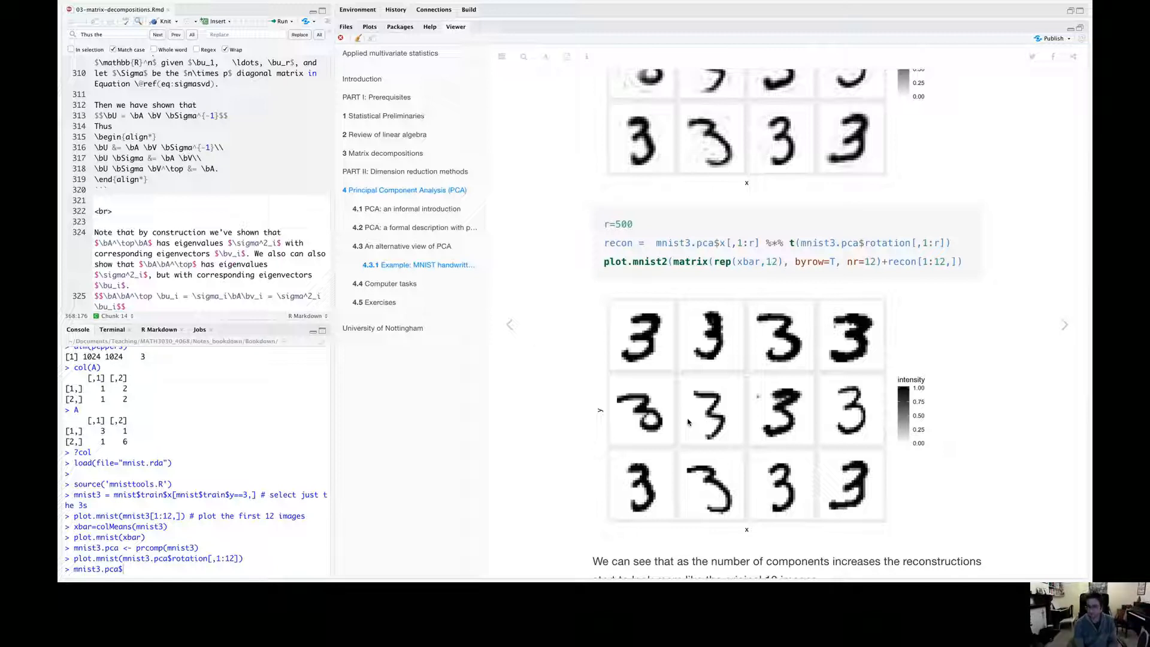
{"action": "scroll", "scroll_direction": "down", "scroll_amount": 3}
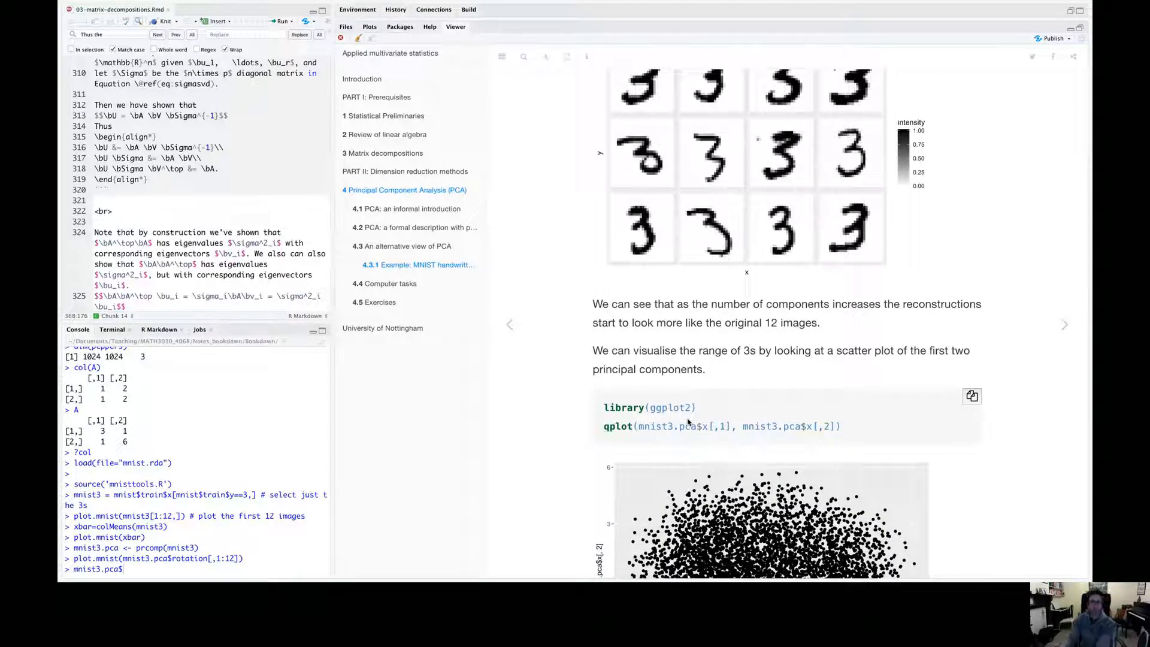
{"action": "scroll", "scroll_direction": "down", "scroll_amount": 3}
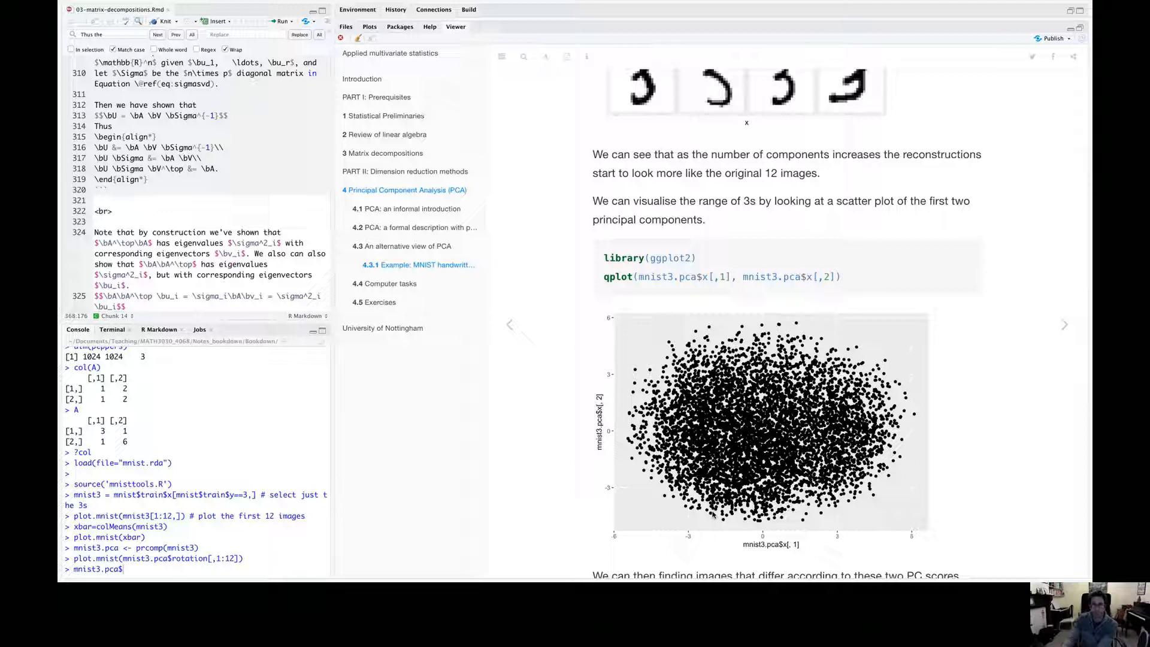
{"action": "mouse_move", "coordinate": [628, 394]}
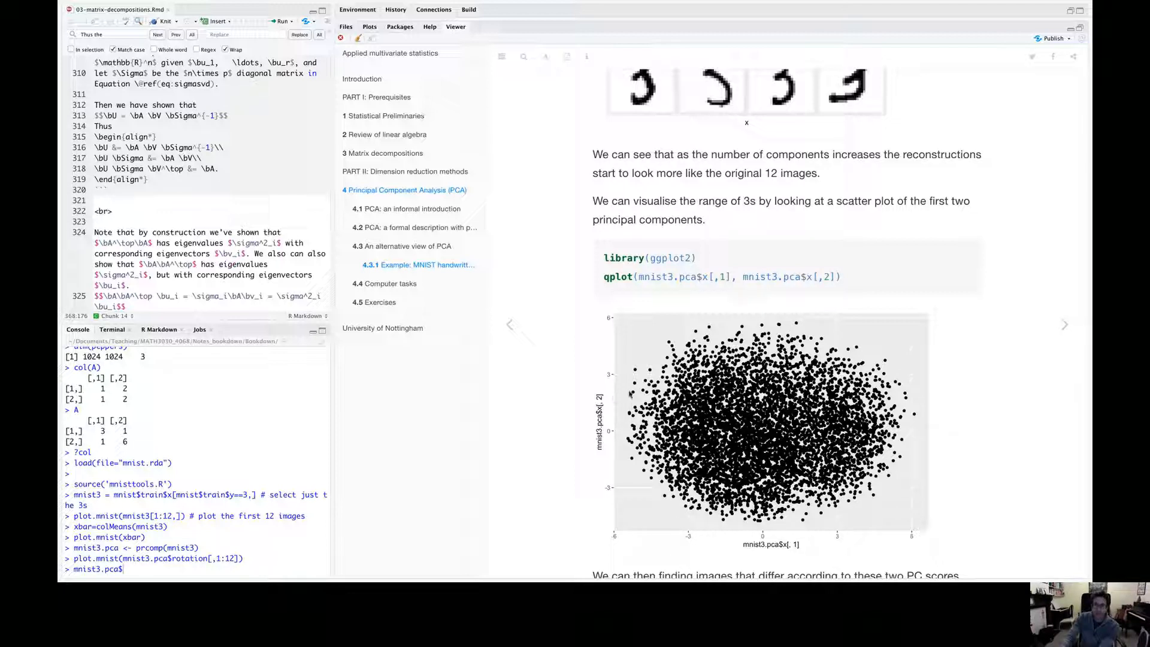
{"action": "mouse_move", "coordinate": [814, 545]}
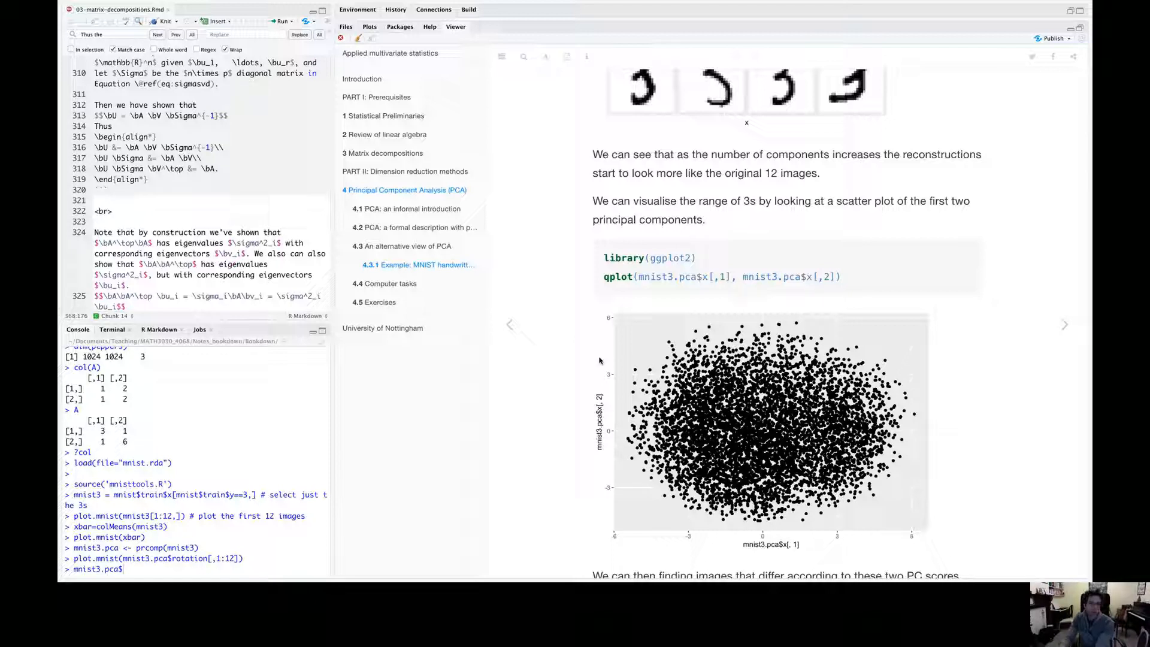
{"action": "mouse_move", "coordinate": [618, 421]}
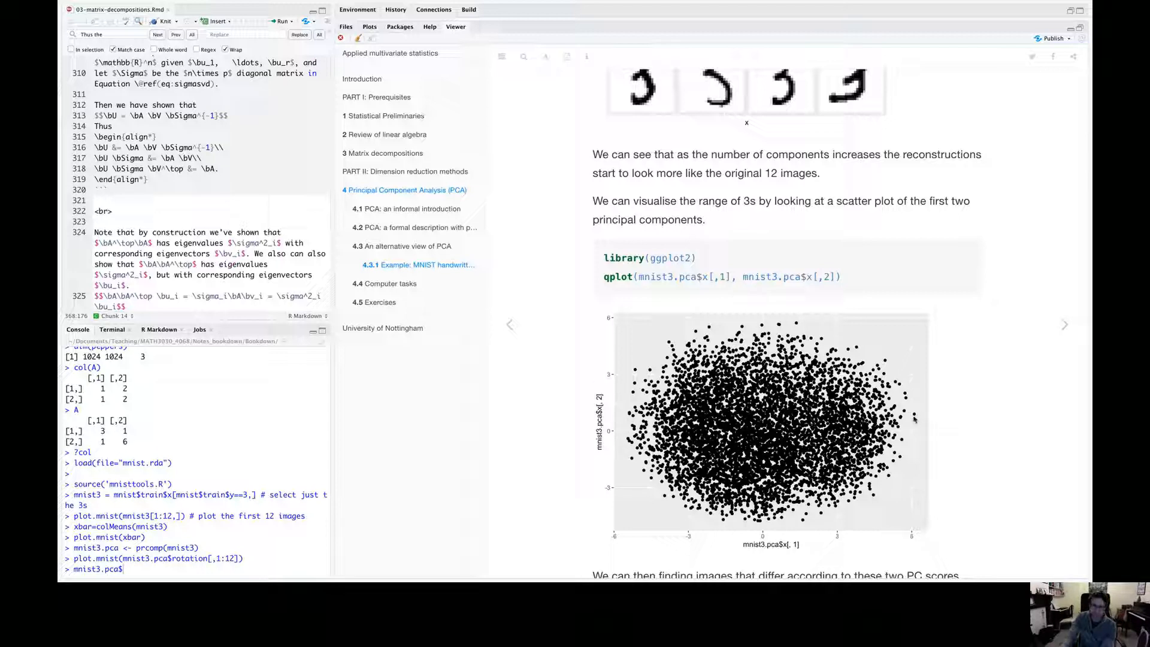
{"action": "mouse_move", "coordinate": [770, 544]}
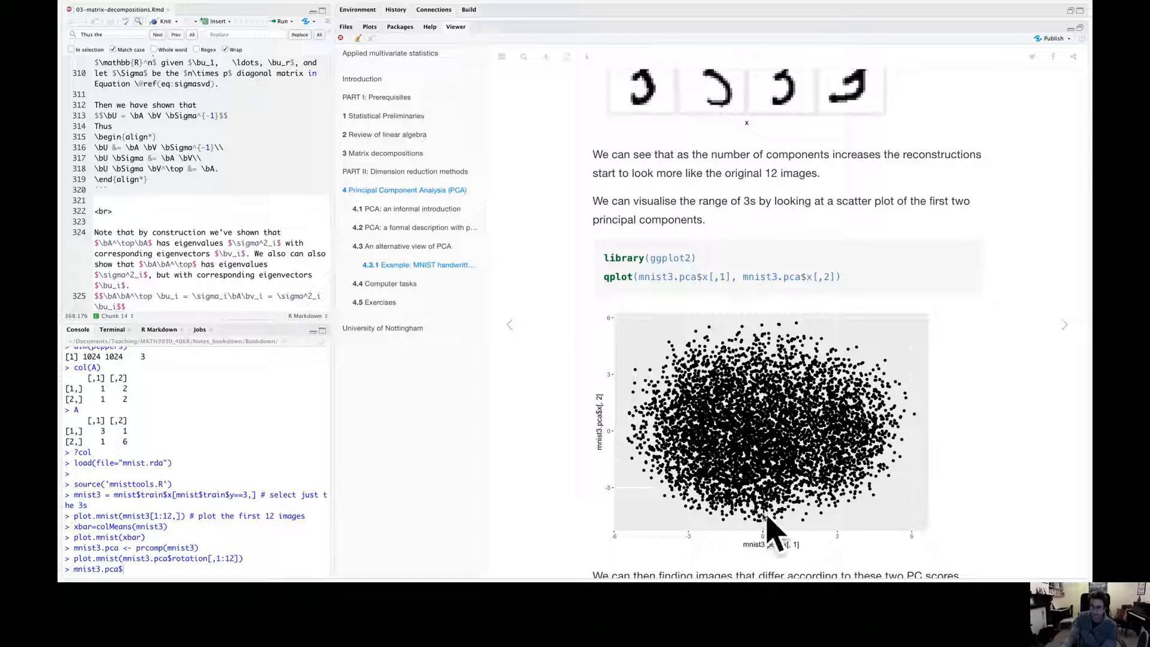
{"action": "mouse_move", "coordinate": [775, 525]}
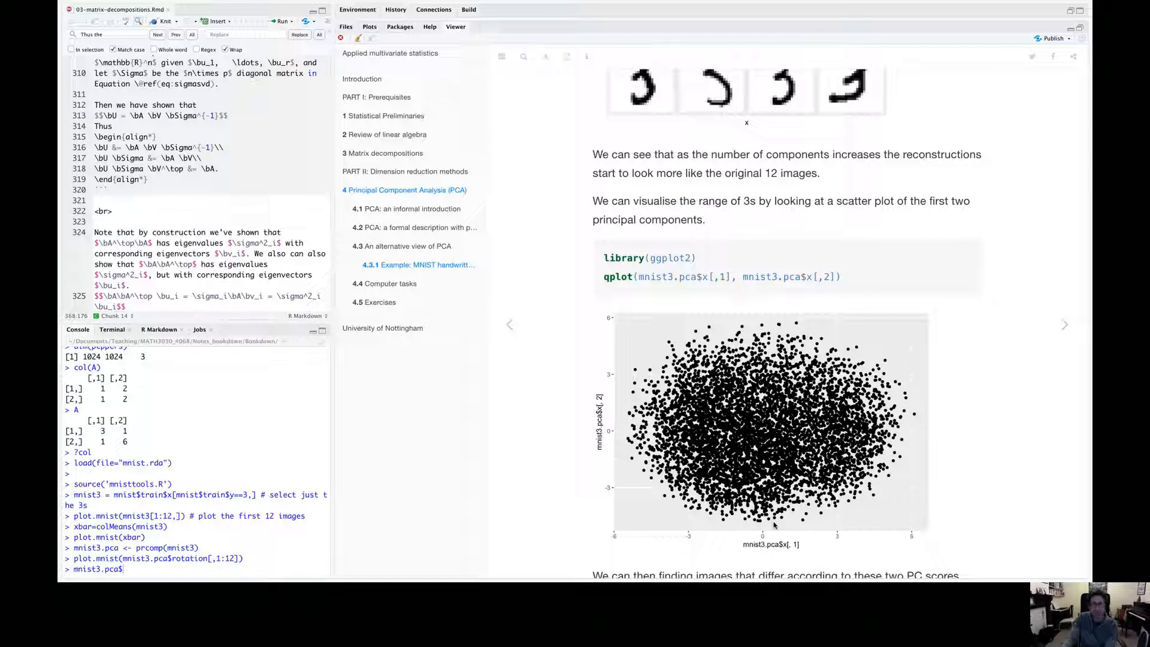
{"action": "scroll", "scroll_direction": "down", "scroll_amount": 3}
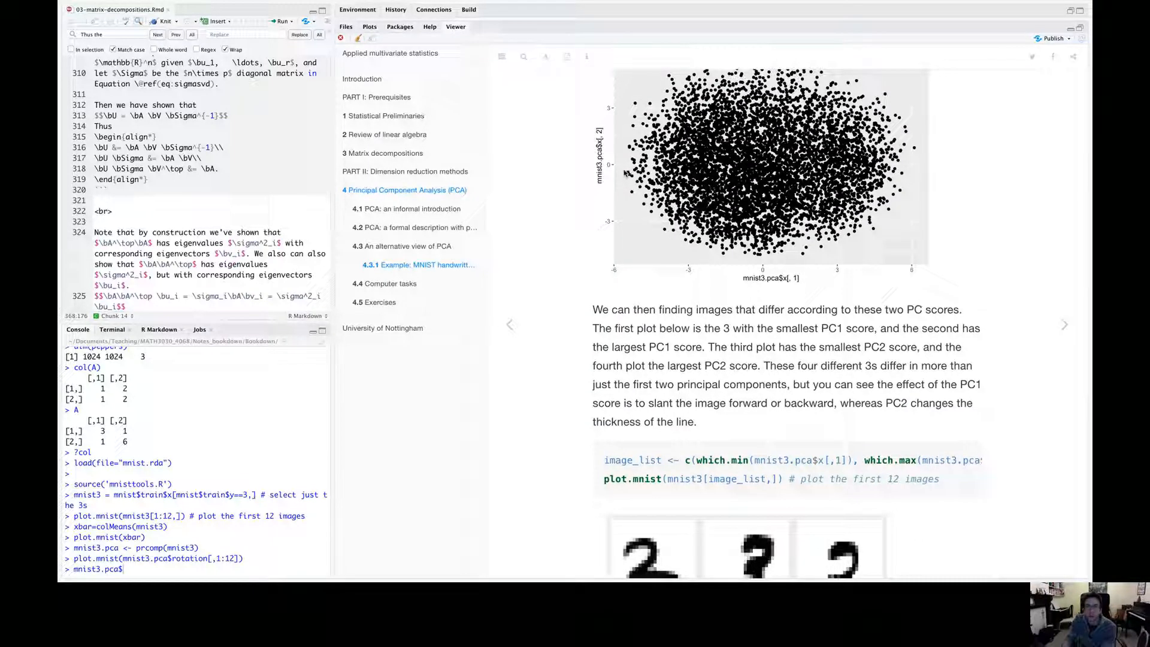
{"action": "scroll", "scroll_direction": "down", "scroll_amount": 3}
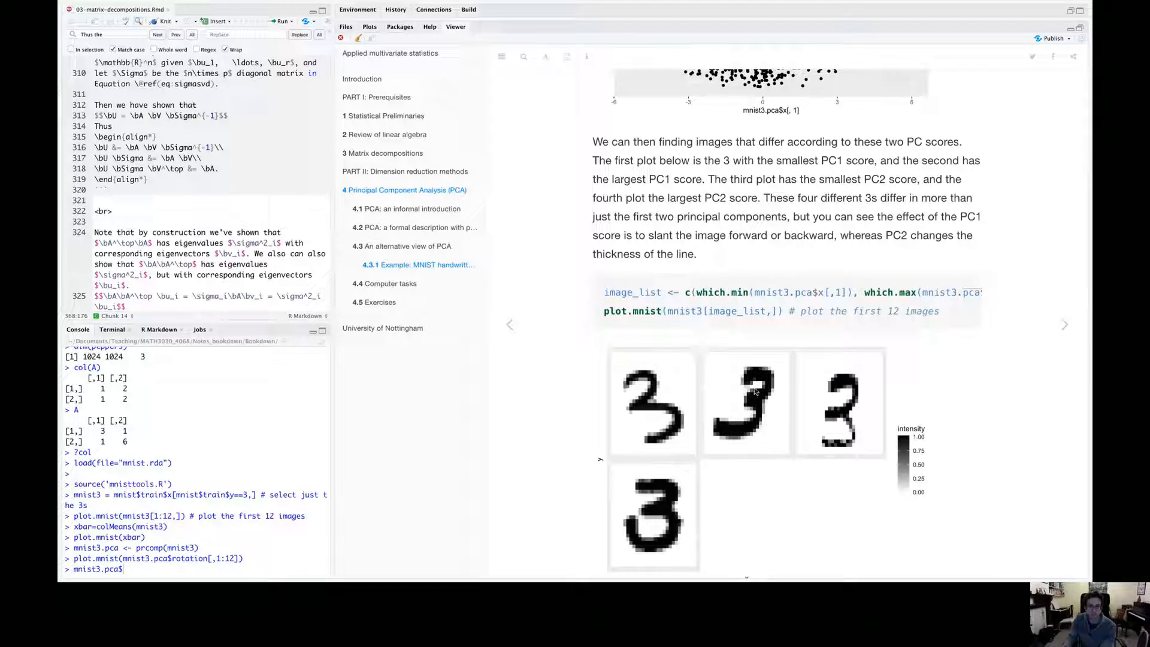
{"action": "scroll", "scroll_direction": "up", "scroll_amount": 3}
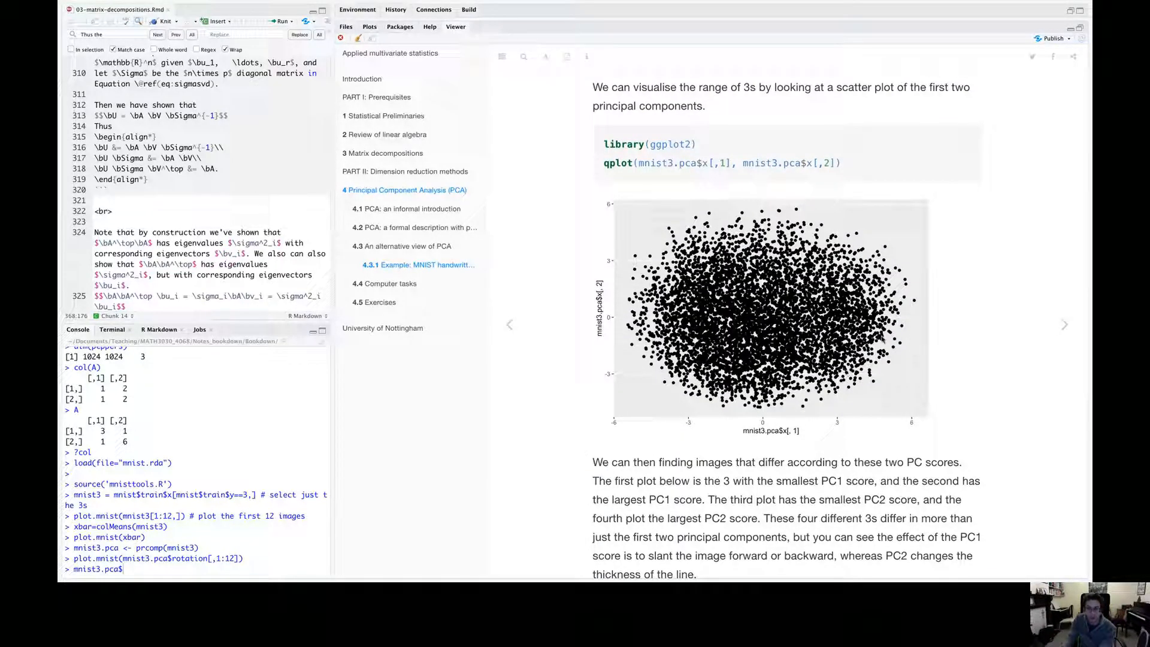
{"action": "mouse_move", "coordinate": [916, 304]}
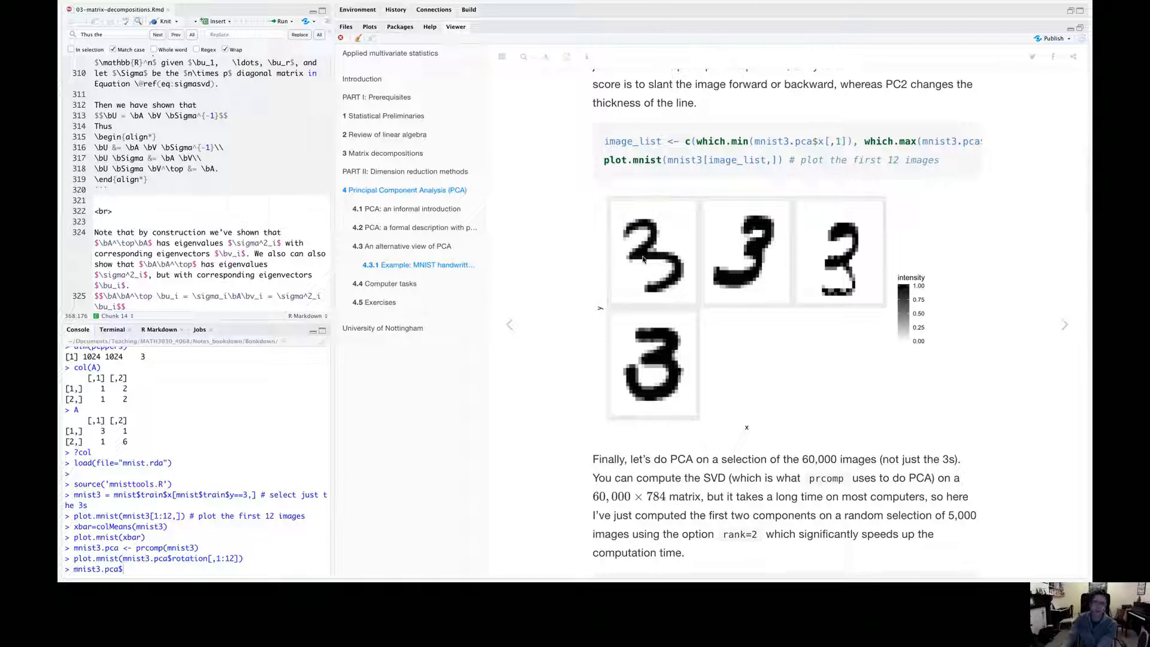
{"action": "mouse_move", "coordinate": [628, 238]}
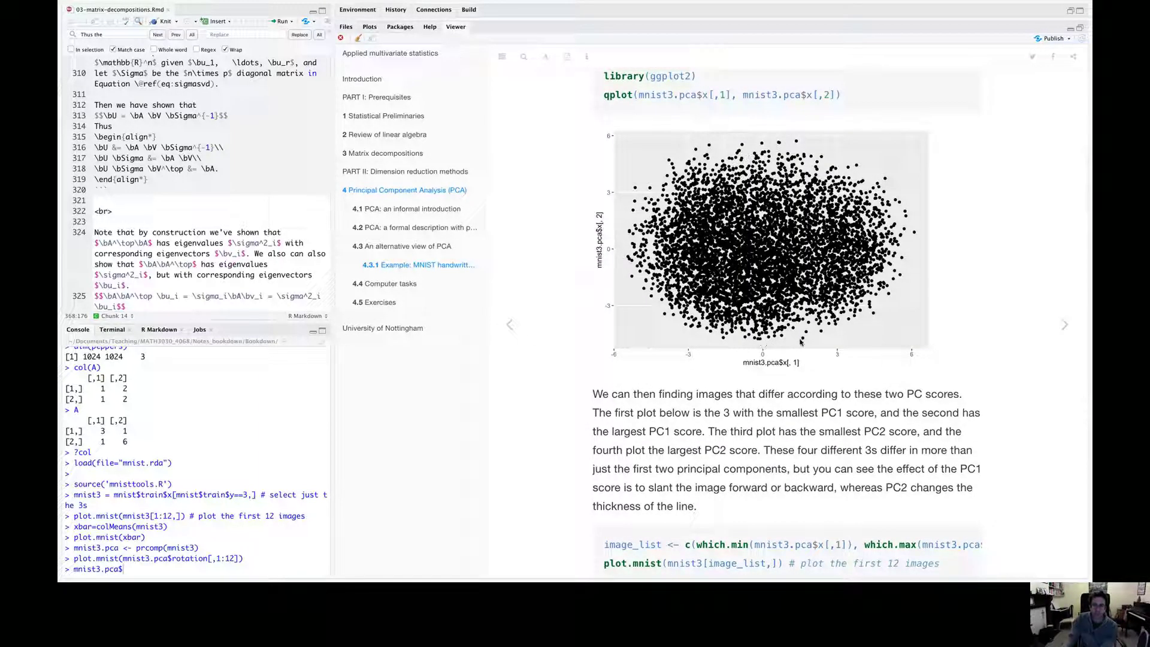
{"action": "mouse_move", "coordinate": [799, 136]}
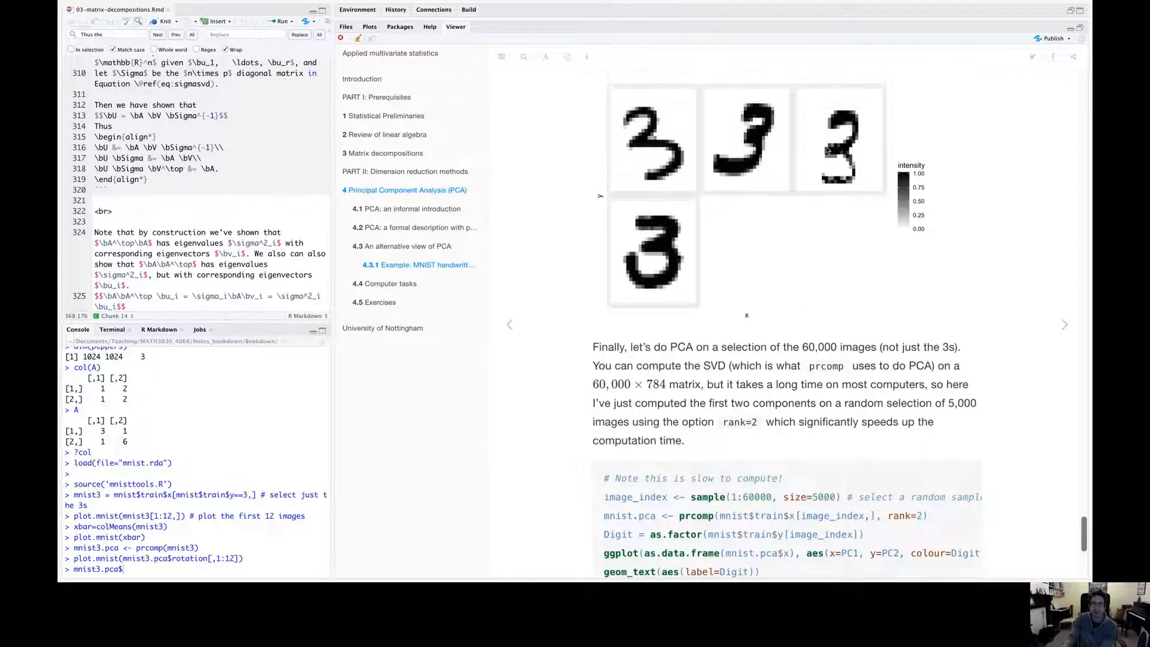
{"action": "mouse_move", "coordinate": [798, 186]}
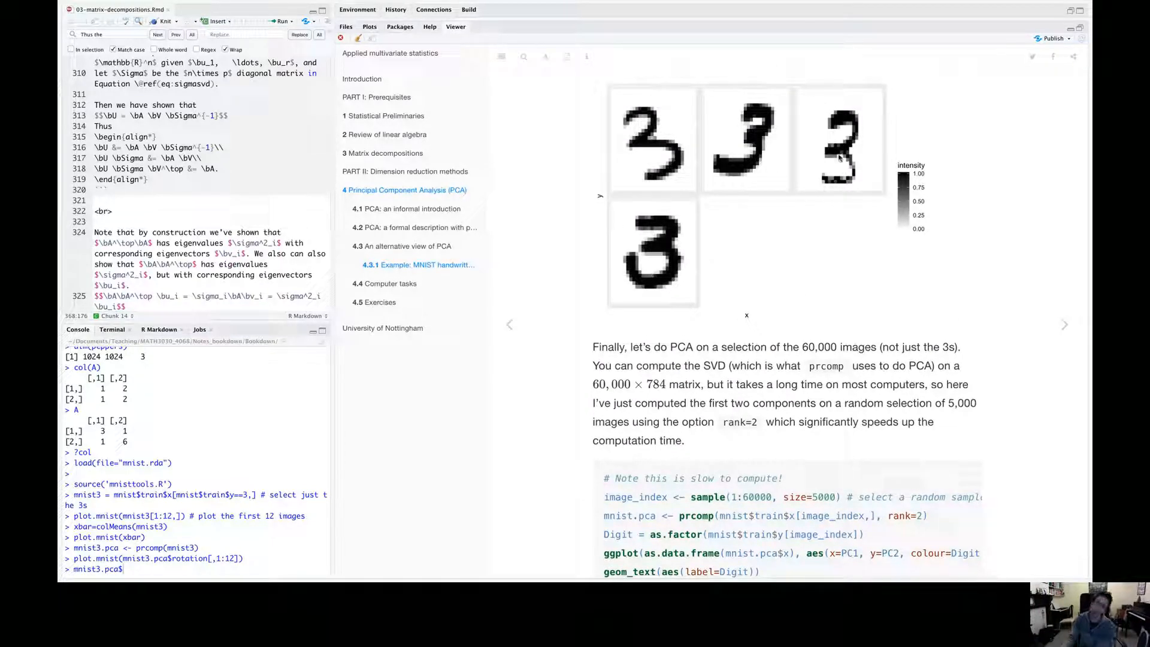
{"action": "mouse_move", "coordinate": [641, 270]}
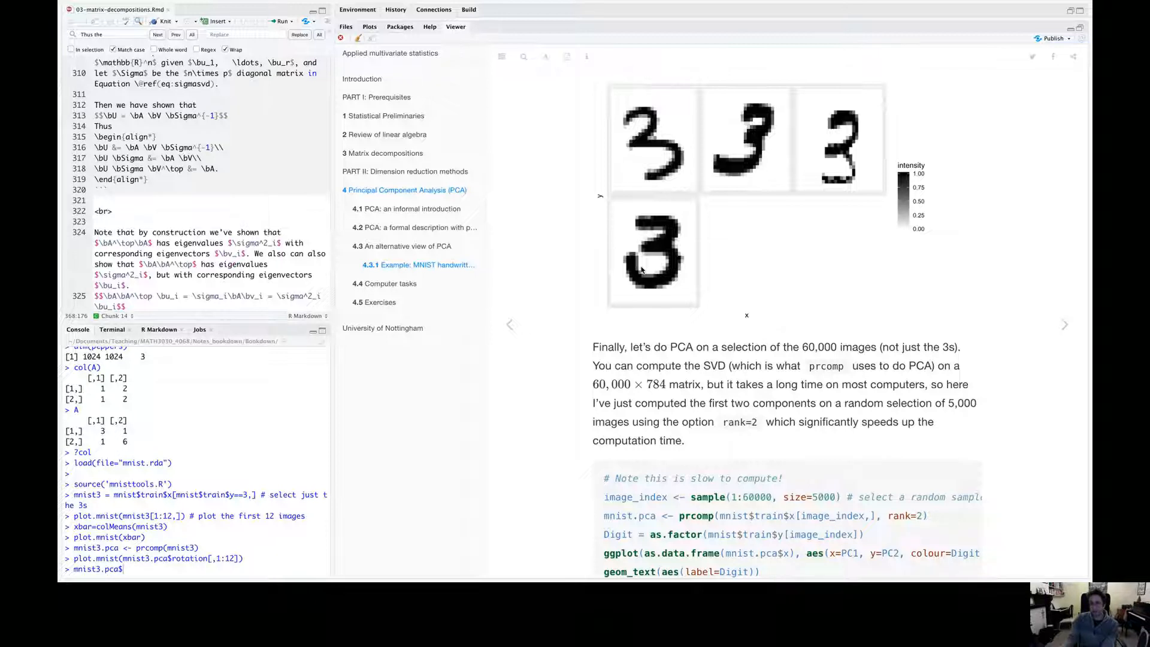
{"action": "scroll", "scroll_direction": "down", "scroll_amount": 3}
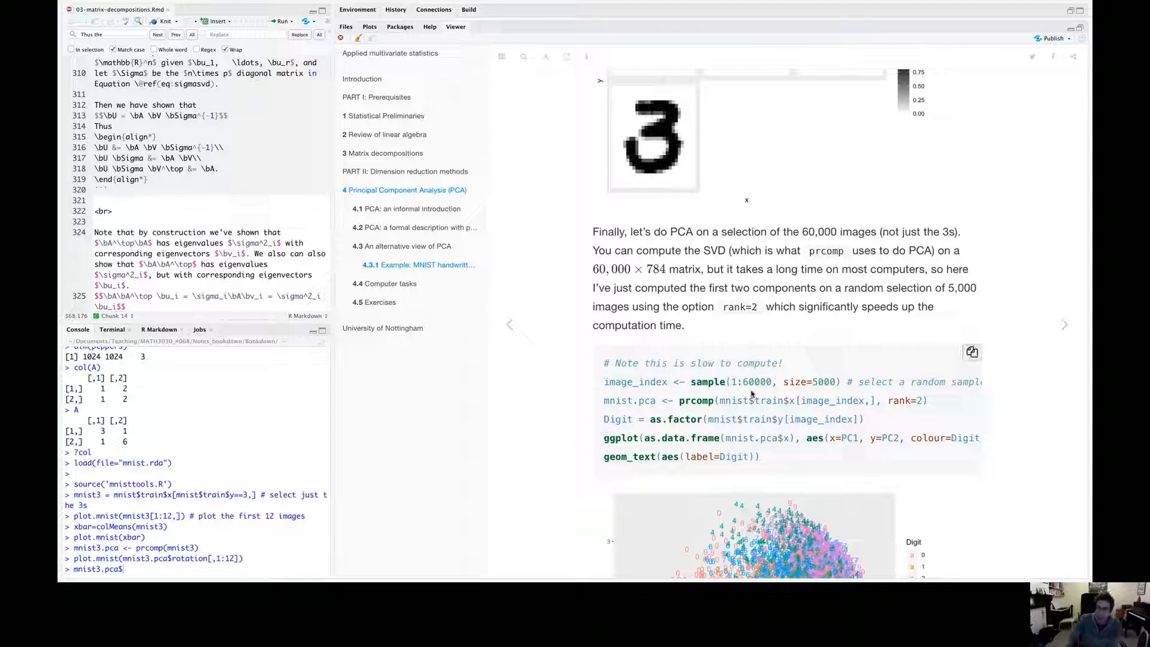
{"action": "mouse_move", "coordinate": [787, 404]}
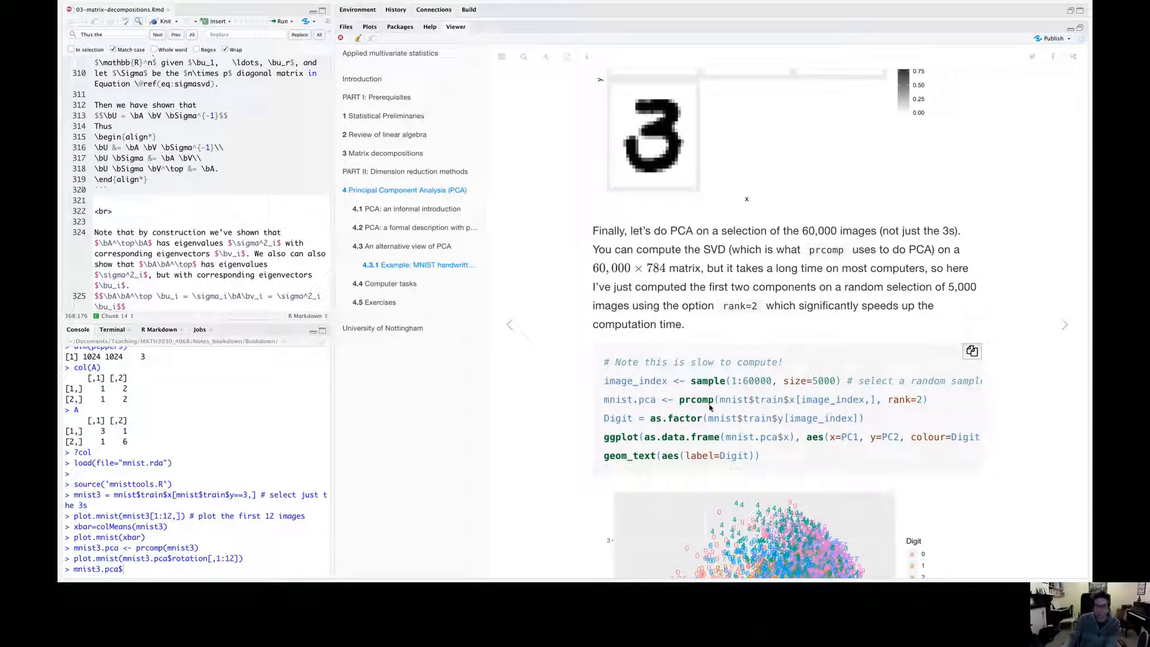
{"action": "mouse_move", "coordinate": [804, 403]}
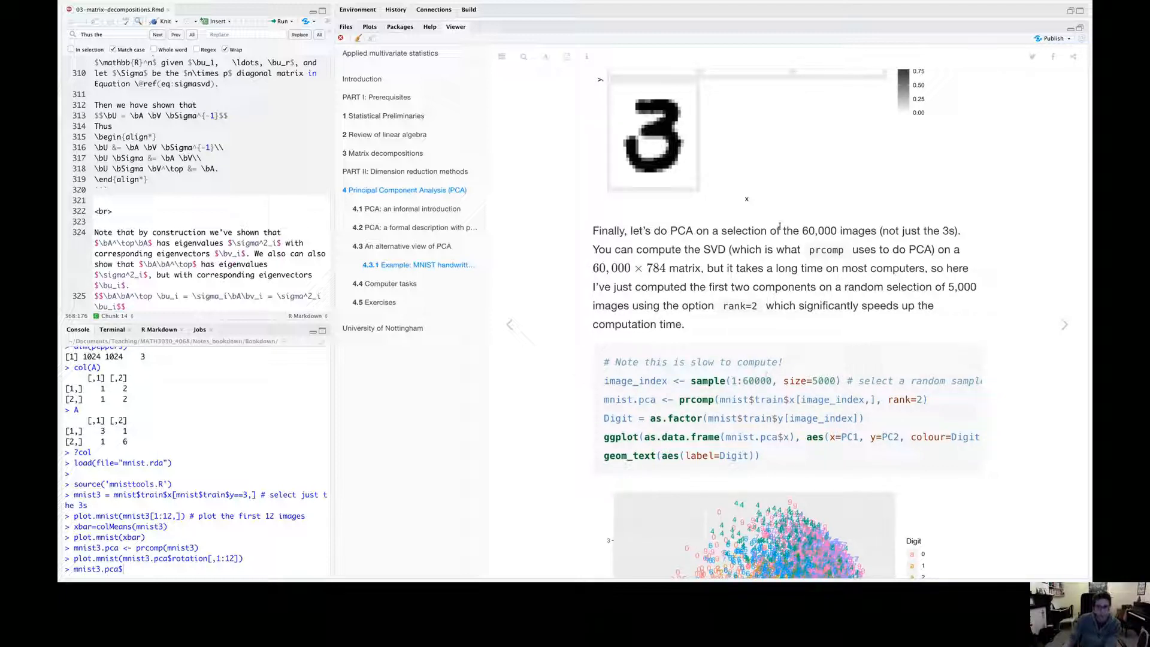
{"action": "mouse_move", "coordinate": [801, 261]}
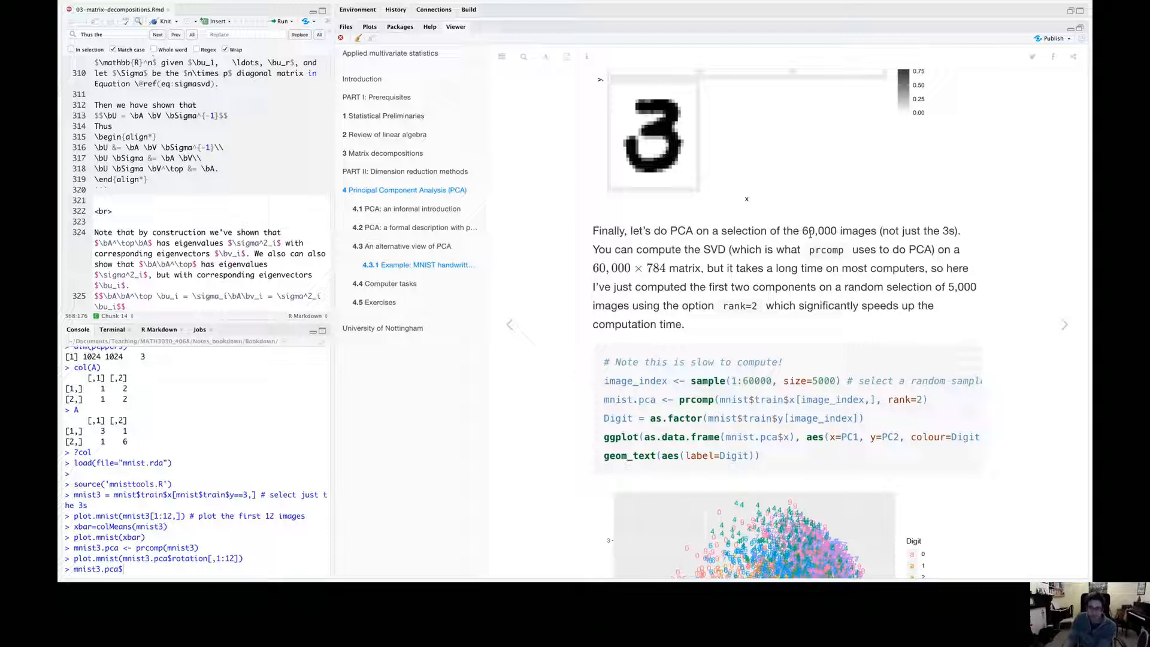
{"action": "mouse_move", "coordinate": [817, 245]}
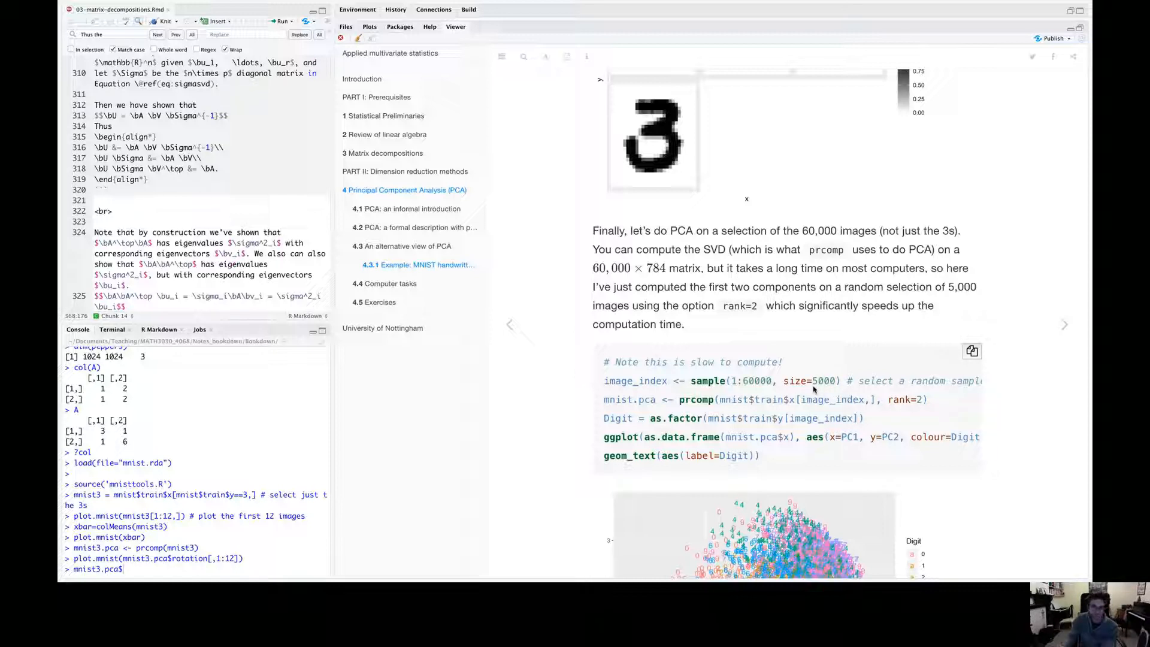
{"action": "mouse_move", "coordinate": [763, 384]}
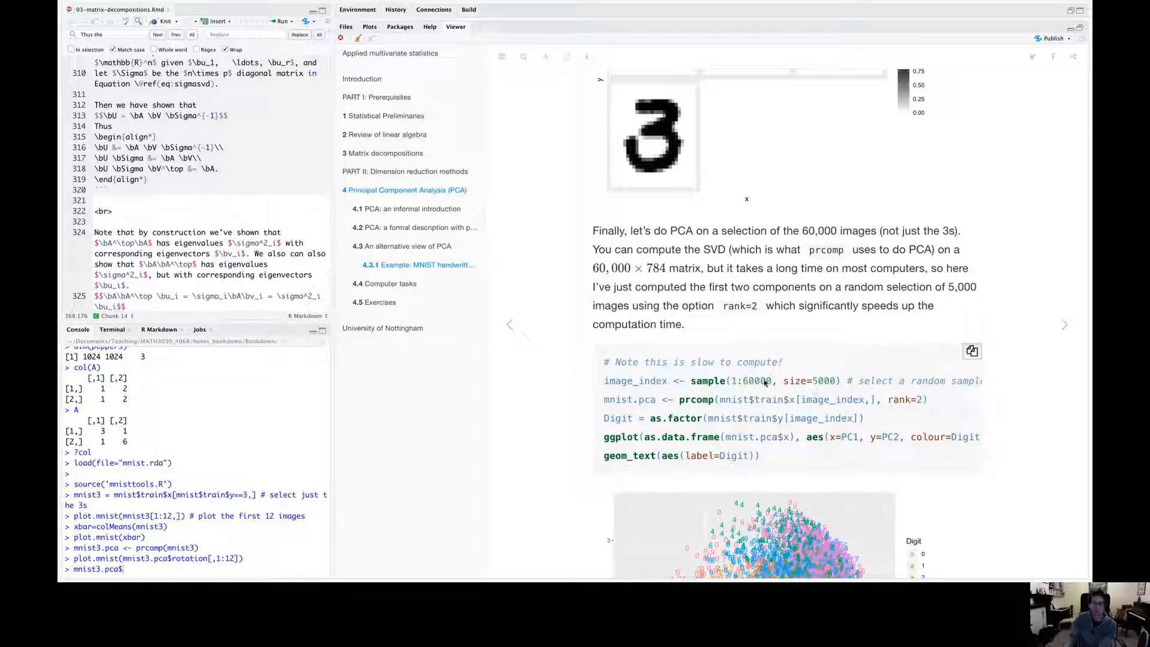
{"action": "mouse_move", "coordinate": [831, 403]}
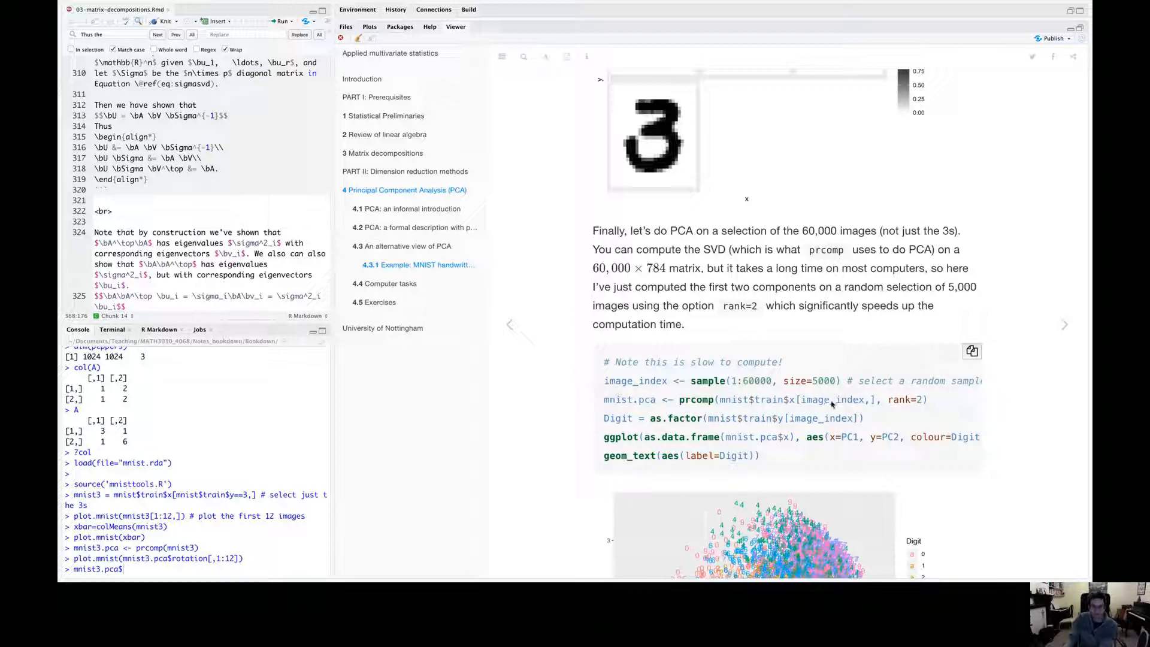
{"action": "mouse_move", "coordinate": [723, 408]}
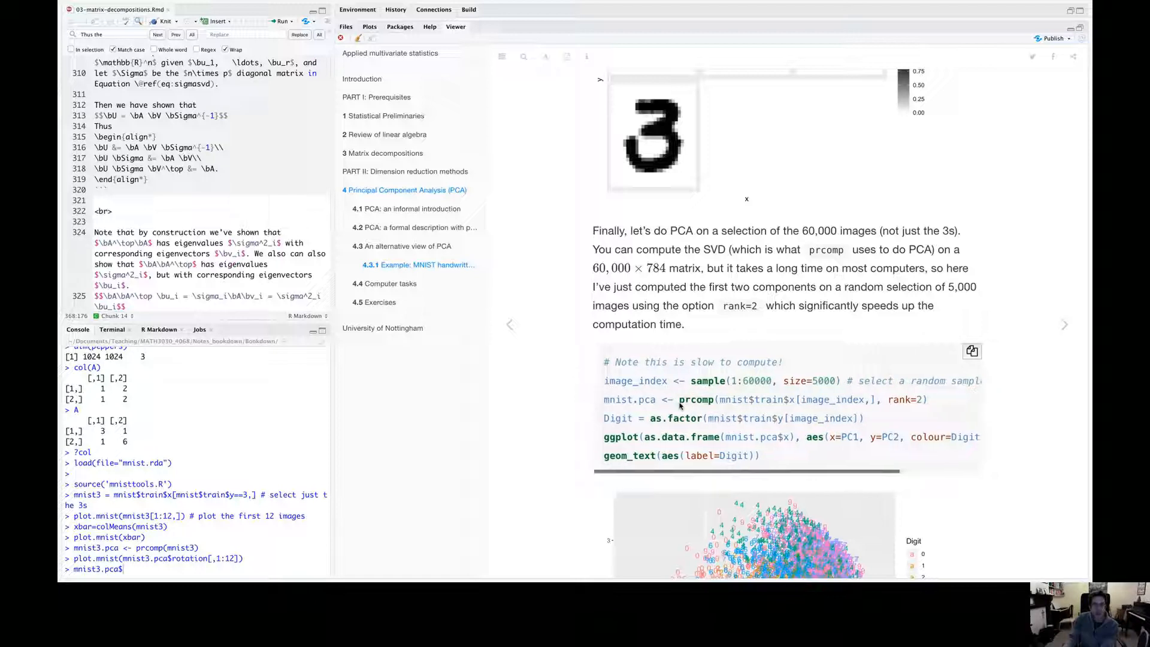
{"action": "mouse_move", "coordinate": [923, 403]}
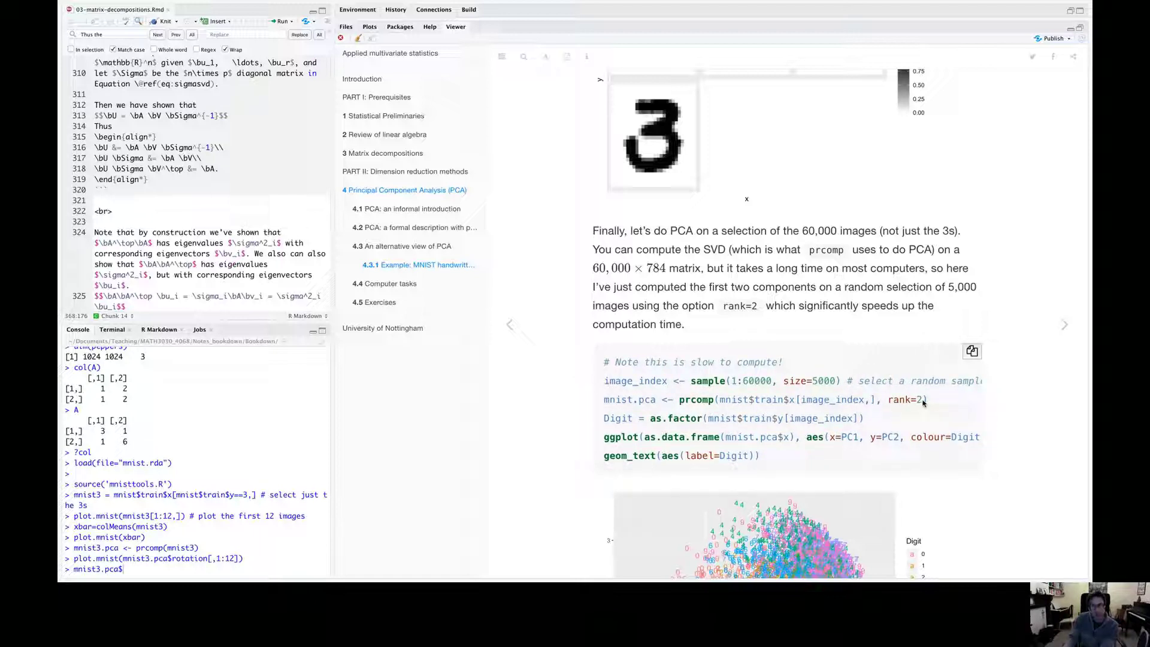
{"action": "mouse_move", "coordinate": [889, 401]}
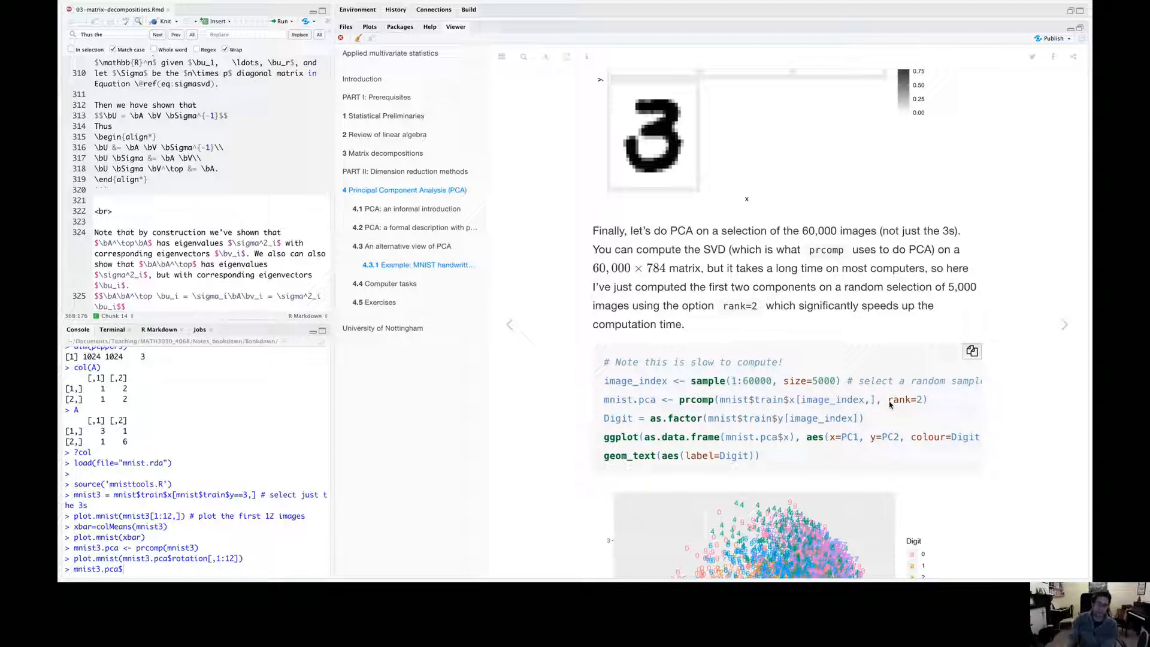
{"action": "scroll", "scroll_direction": "down", "scroll_amount": 3}
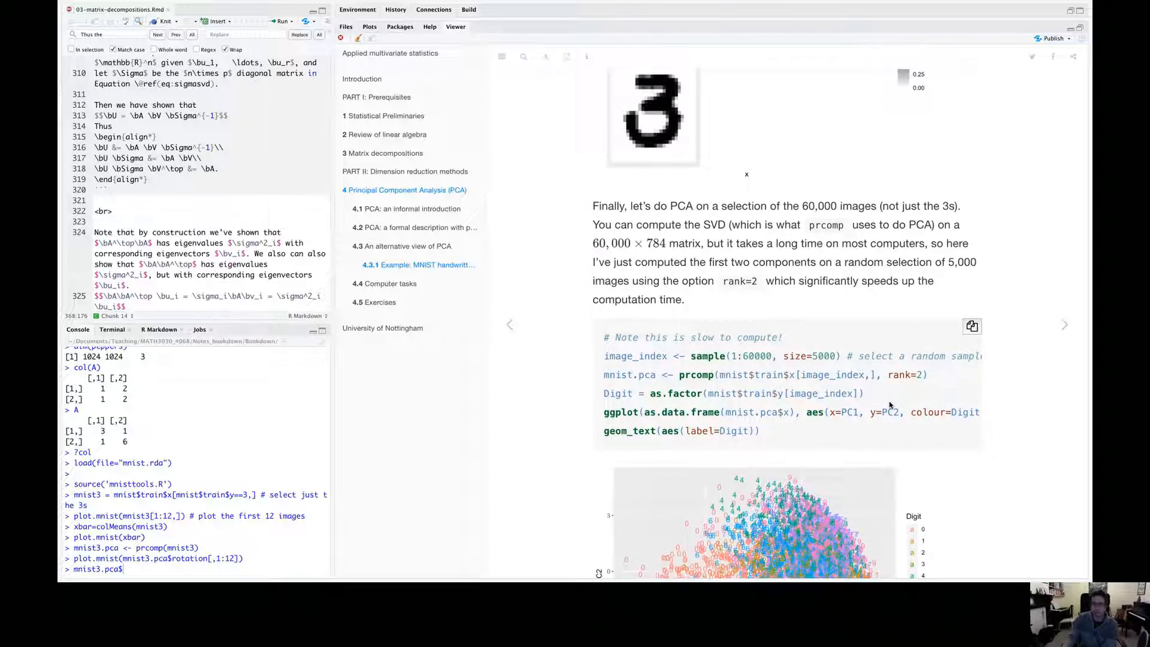
{"action": "scroll", "scroll_direction": "down", "scroll_amount": 3}
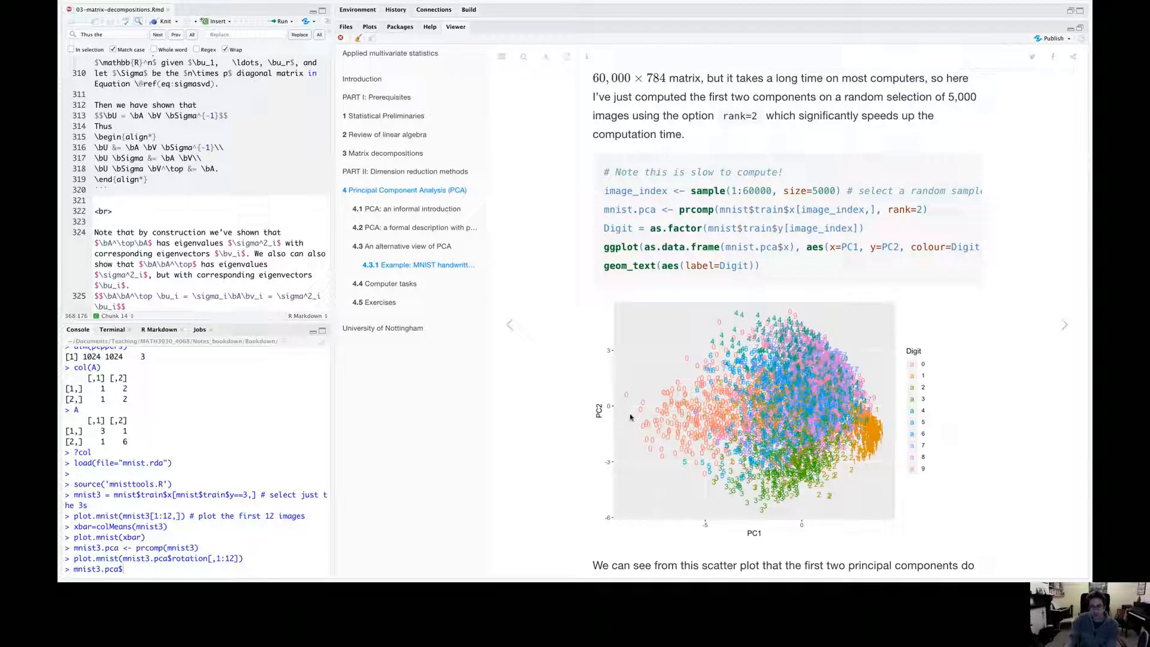
{"action": "mouse_move", "coordinate": [625, 347]}
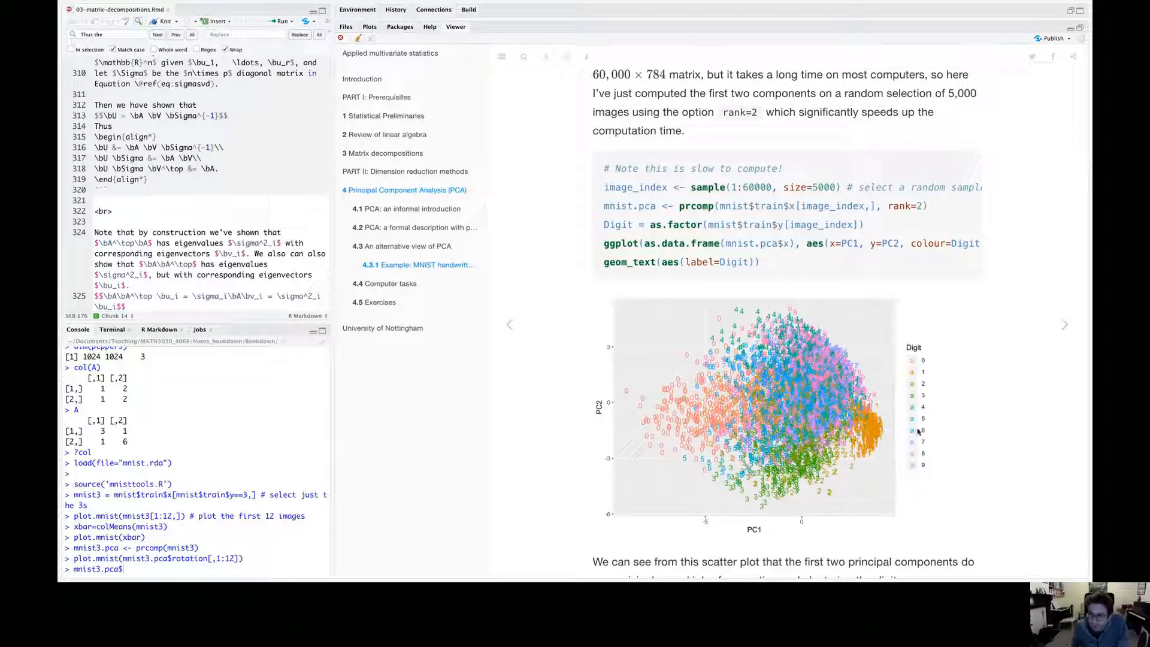
{"action": "mouse_move", "coordinate": [662, 419]}
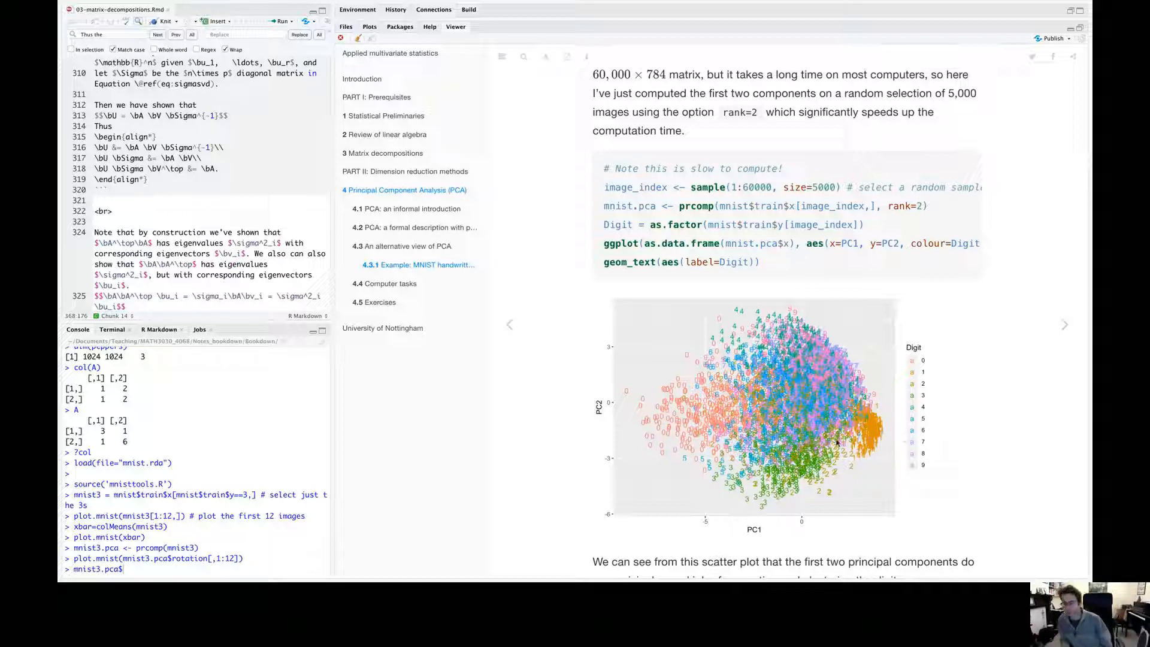
{"action": "mouse_move", "coordinate": [847, 445]}
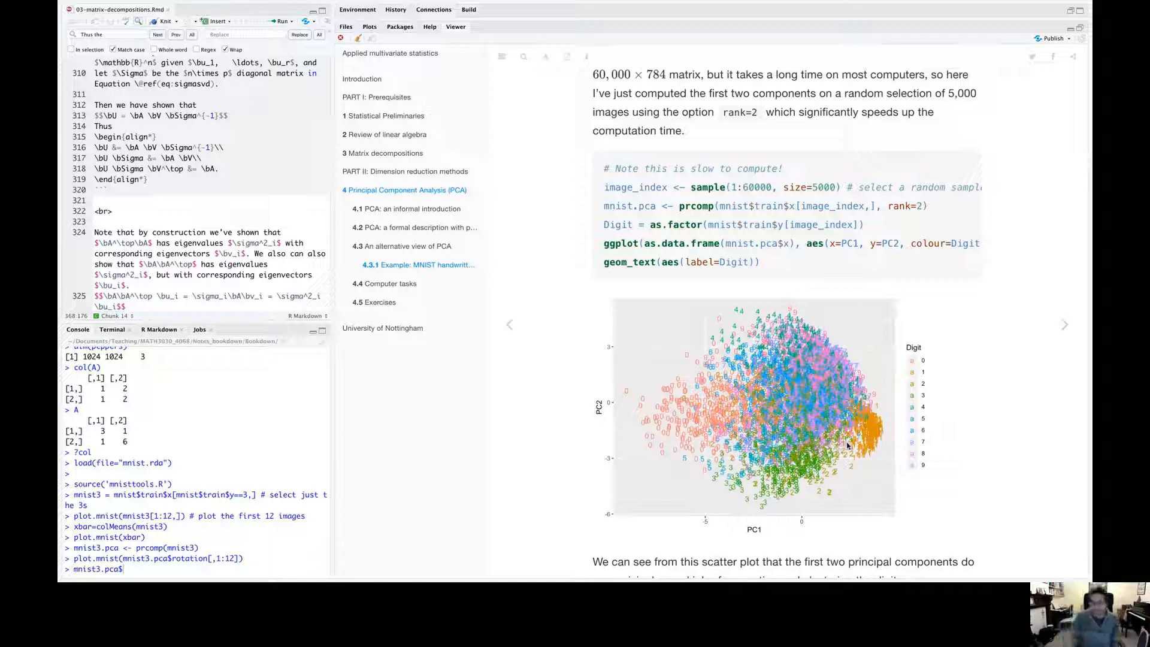
{"action": "mouse_move", "coordinate": [860, 476]}
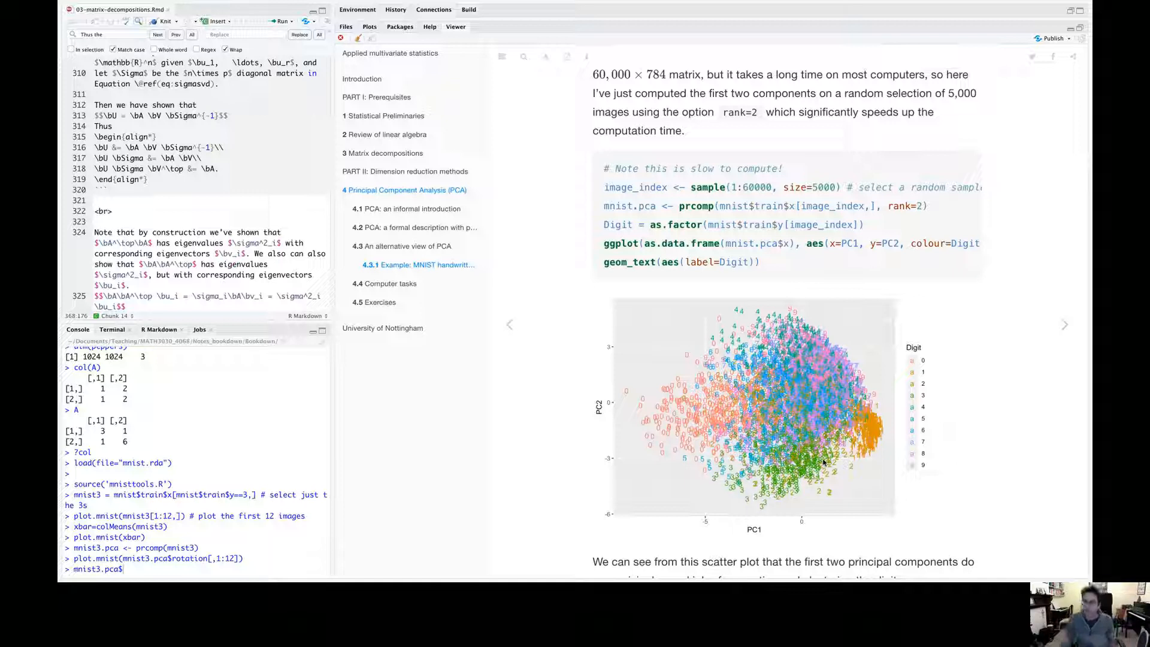
{"action": "mouse_move", "coordinate": [651, 384]}
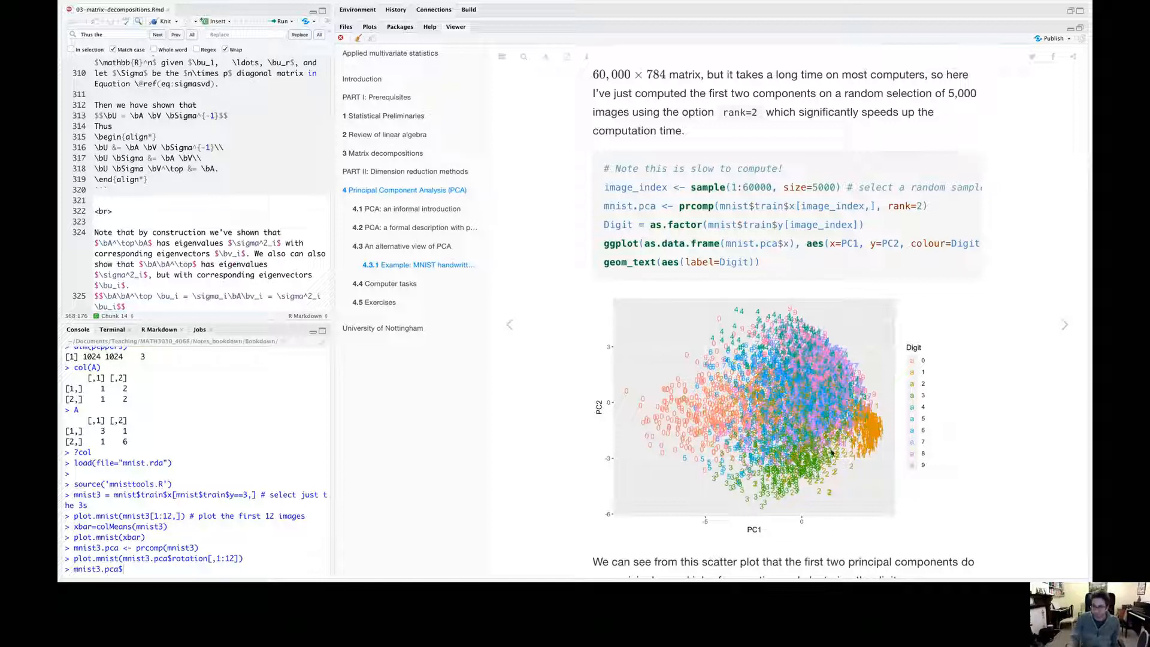
{"action": "mouse_move", "coordinate": [789, 501]}
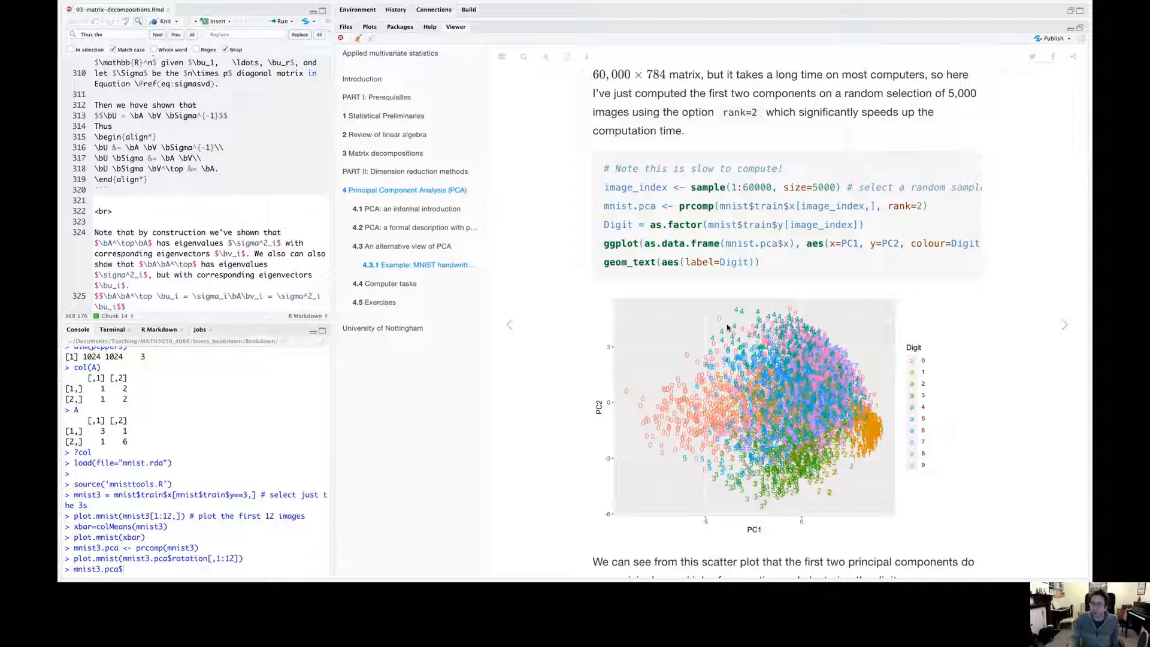
{"action": "mouse_move", "coordinate": [830, 401]}
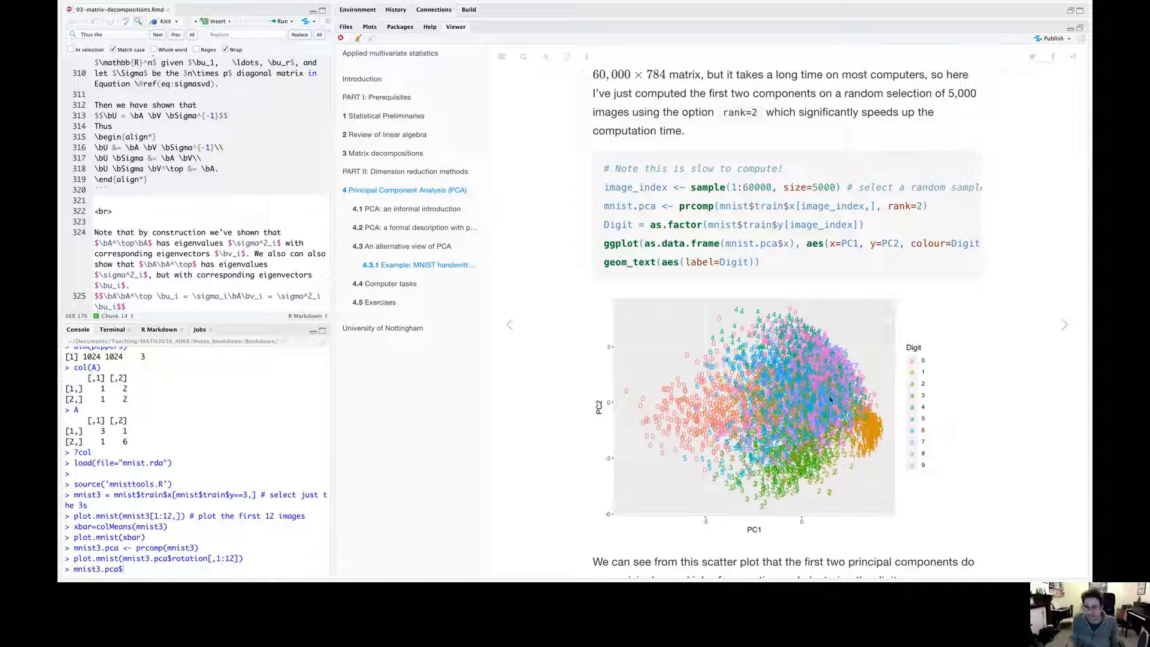
{"action": "mouse_move", "coordinate": [790, 420]}
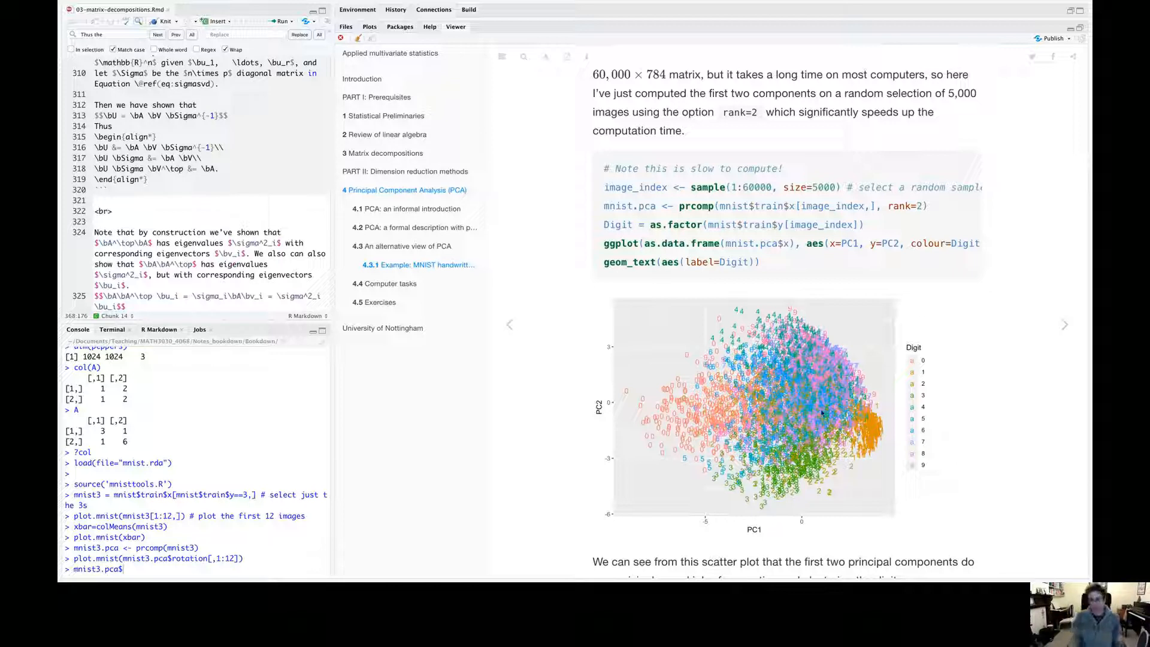
{"action": "mouse_move", "coordinate": [789, 425]}
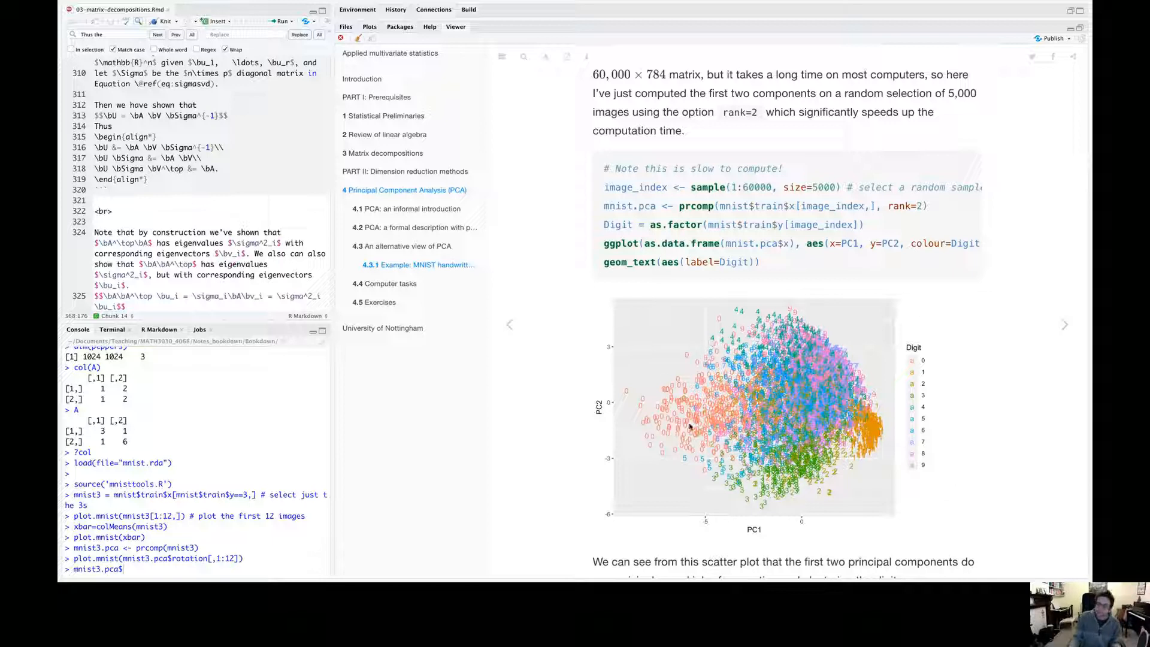
{"action": "mouse_move", "coordinate": [696, 441]}
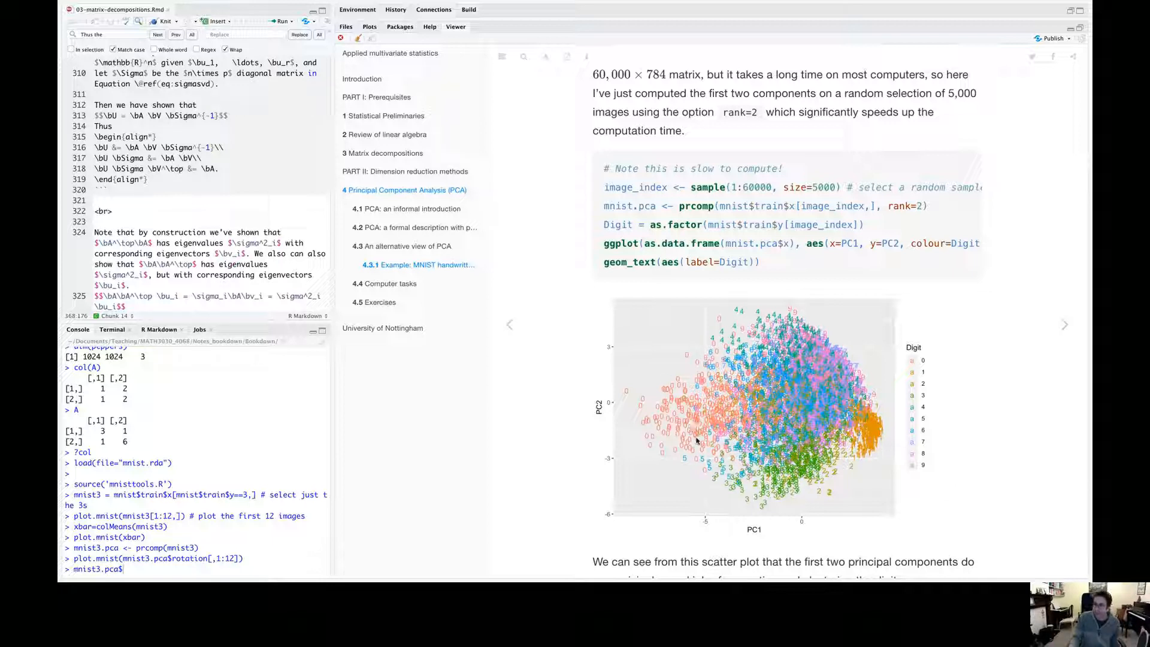
{"action": "mouse_move", "coordinate": [773, 524]}
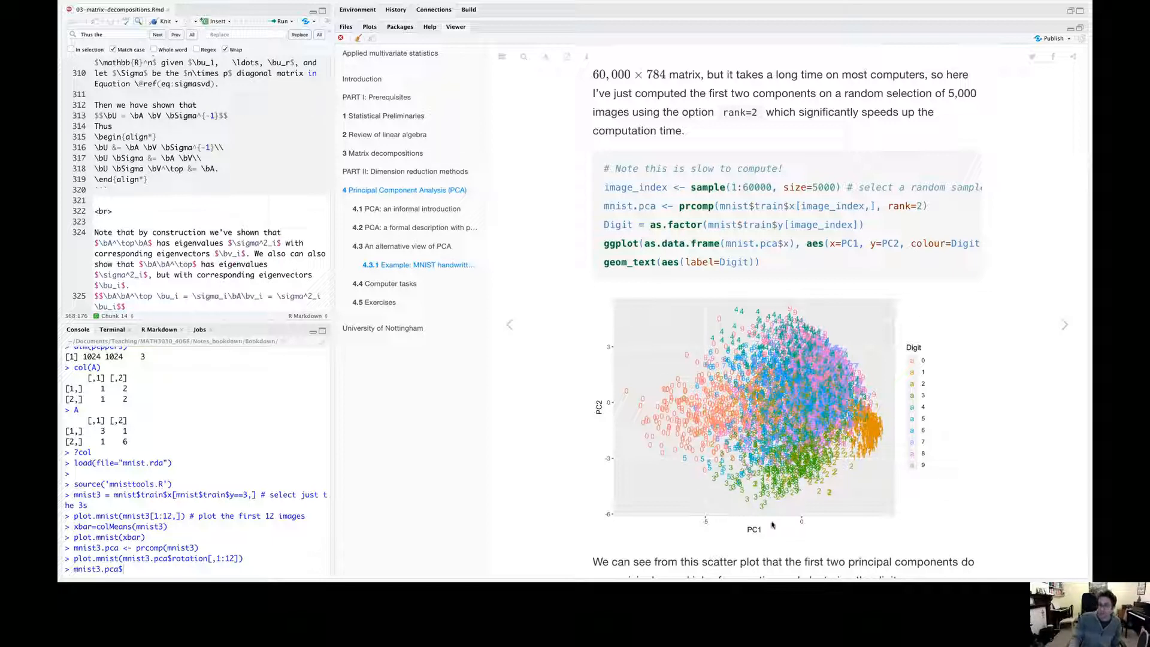
{"action": "mouse_move", "coordinate": [658, 526]}
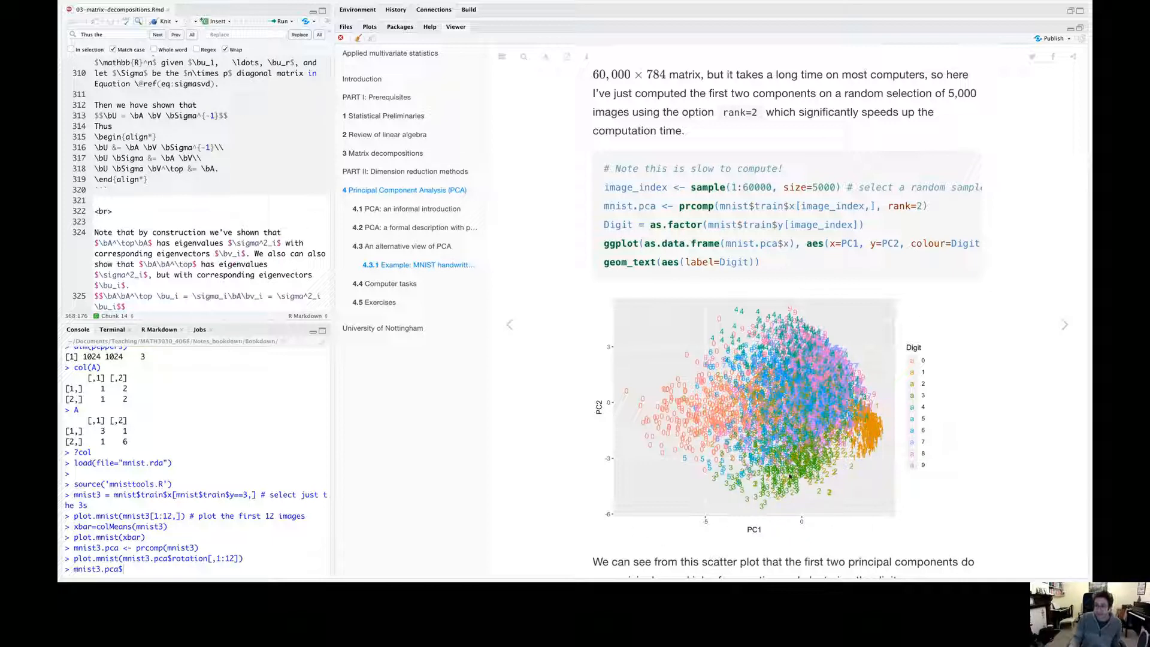
{"action": "mouse_move", "coordinate": [807, 497]}
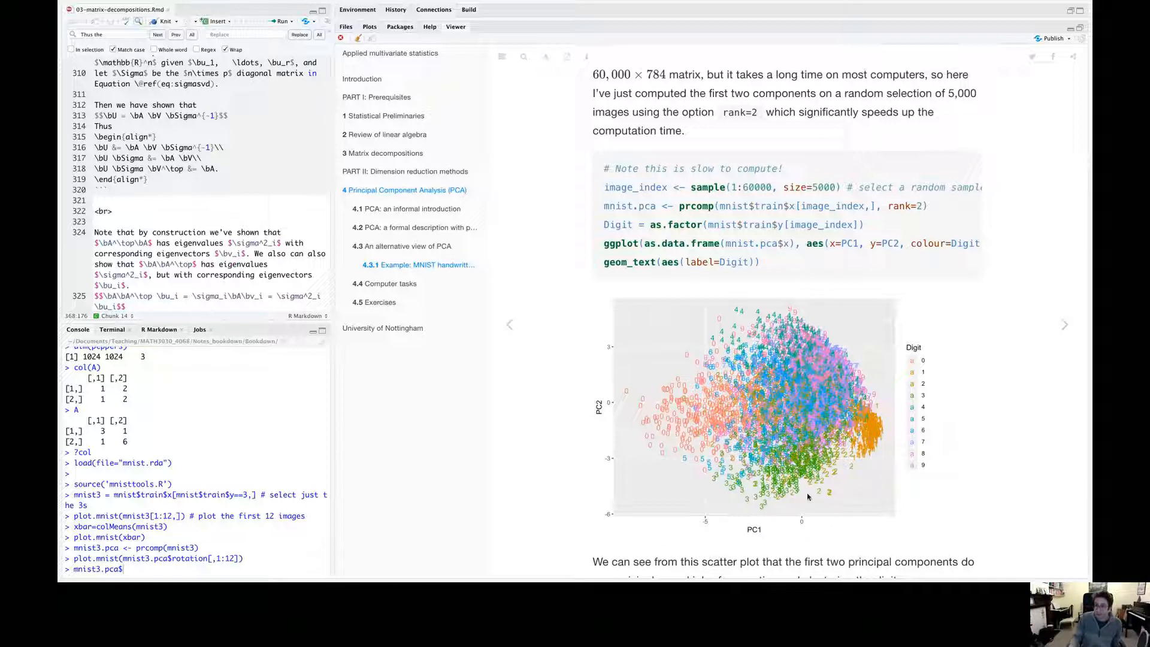
{"action": "mouse_move", "coordinate": [790, 488]}
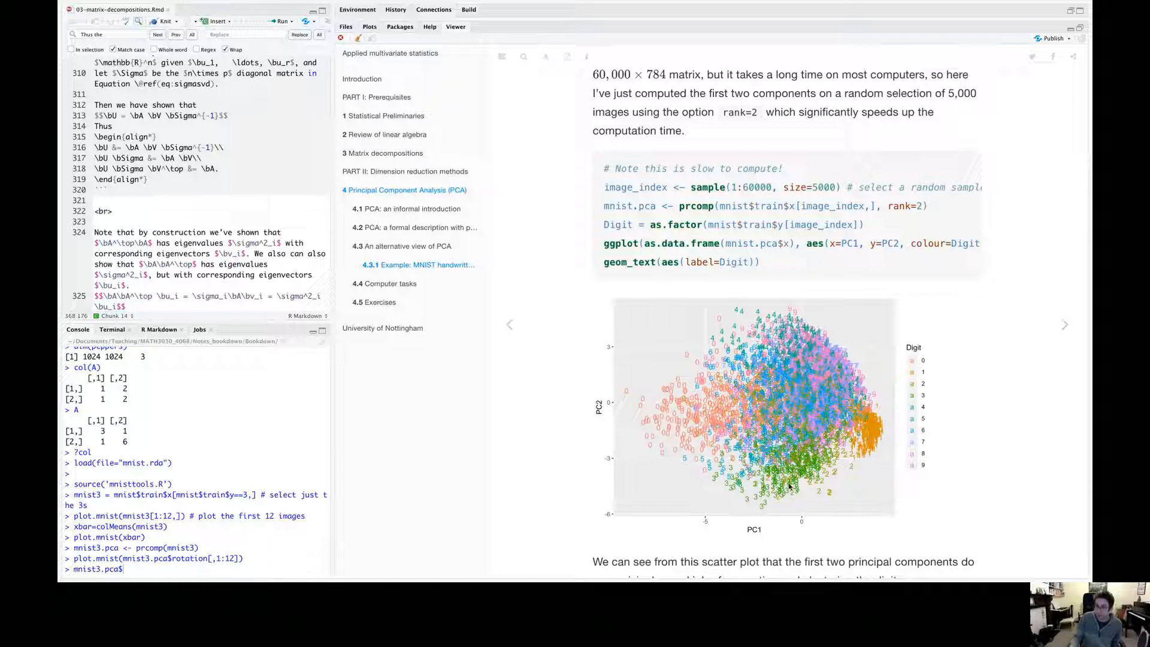
{"action": "mouse_move", "coordinate": [870, 445]}
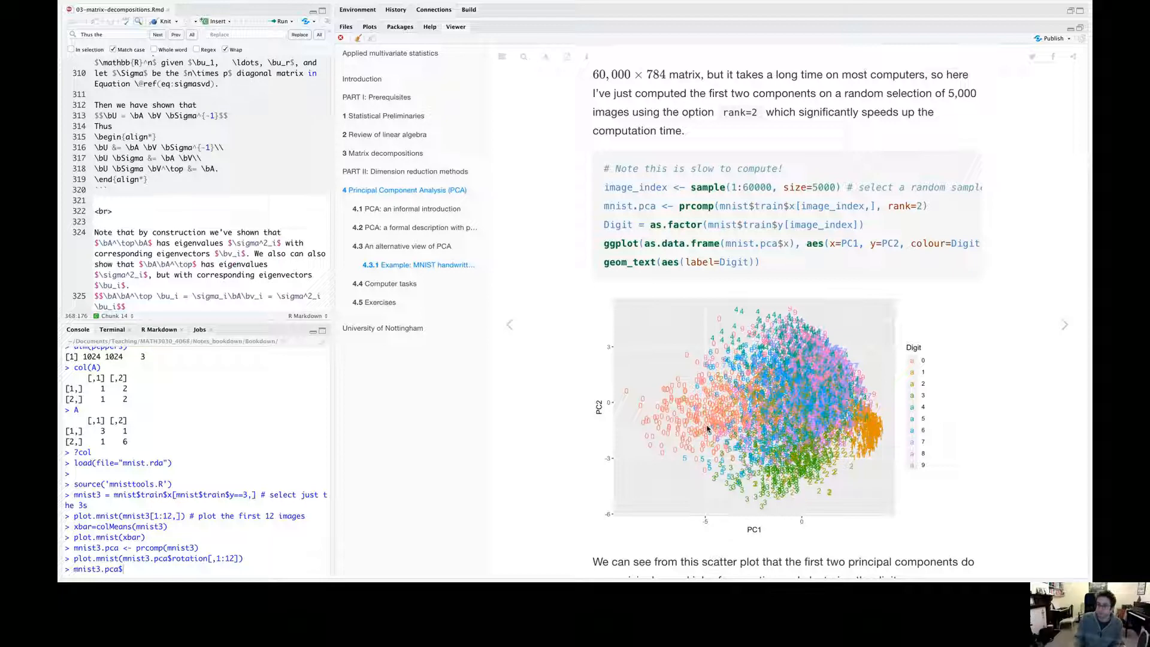
{"action": "scroll", "scroll_direction": "down", "scroll_amount": 3}
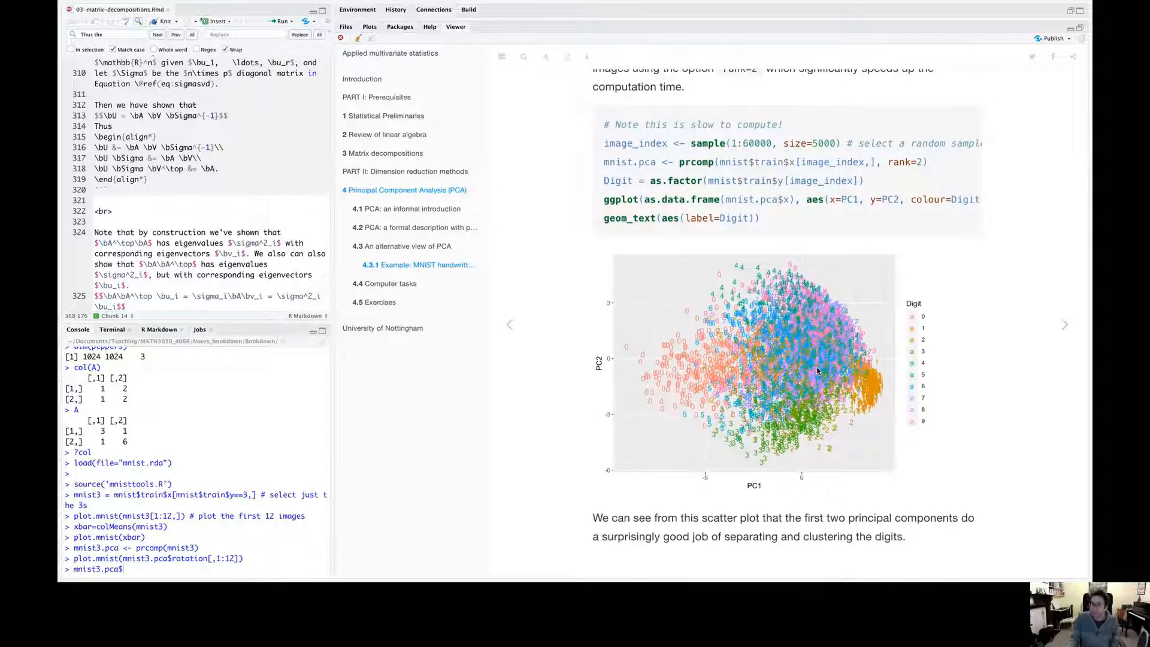